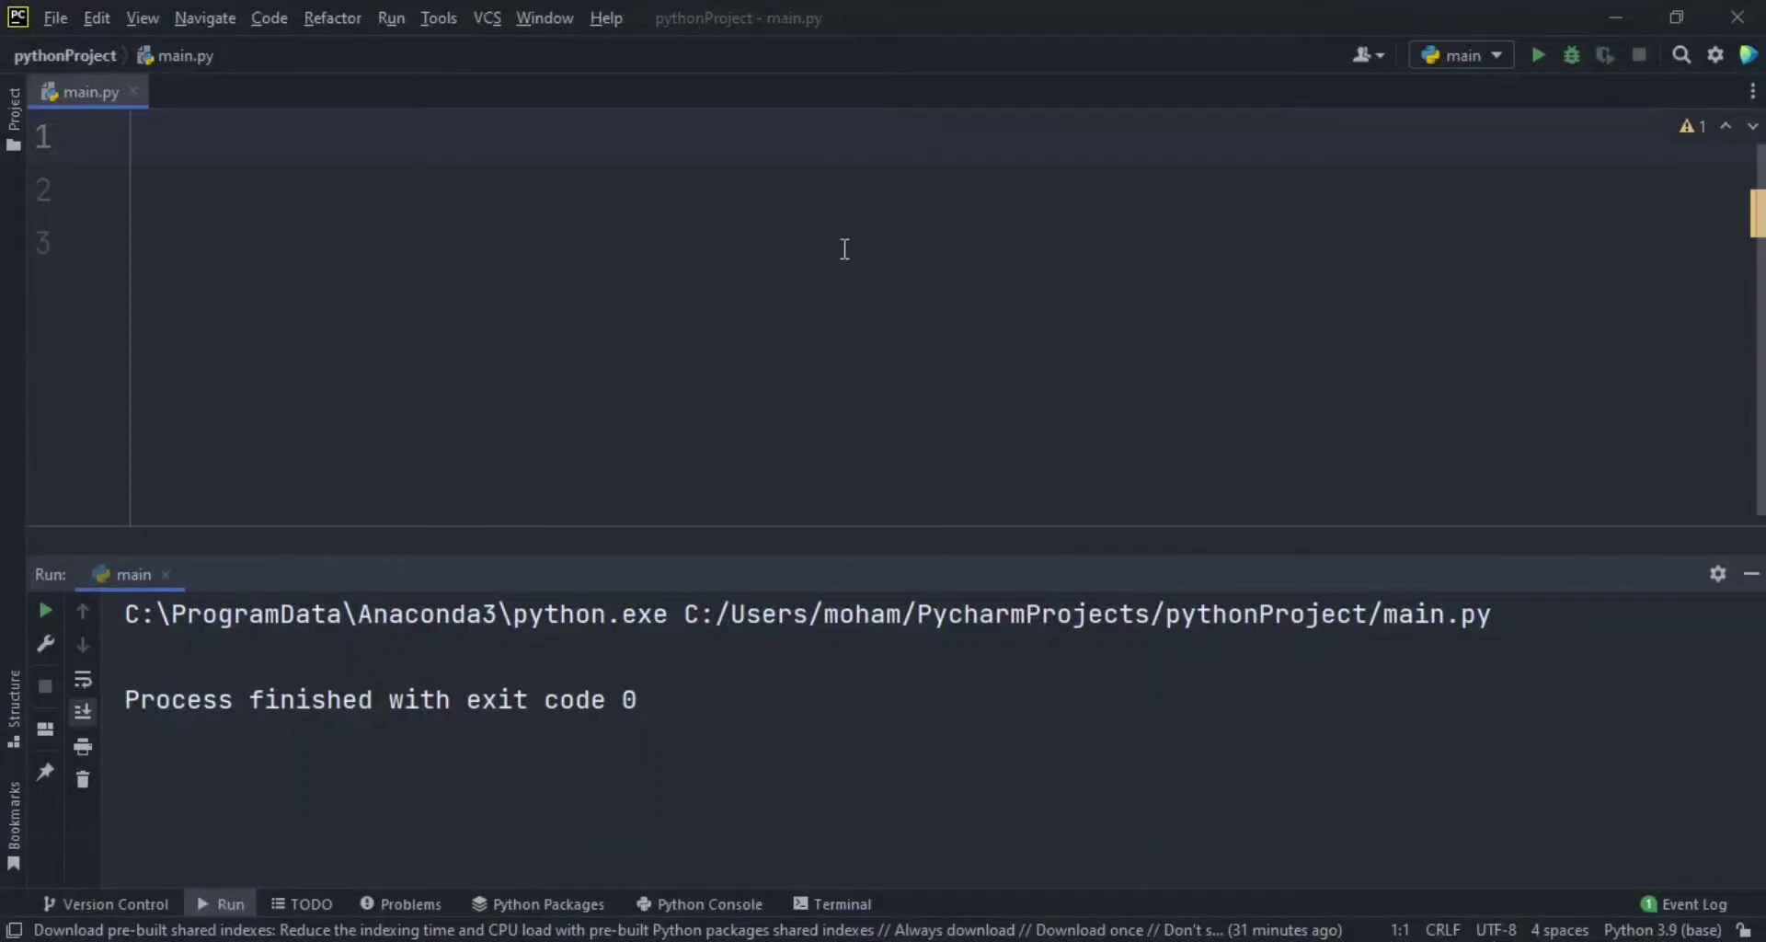
mouse_move(367, 142)
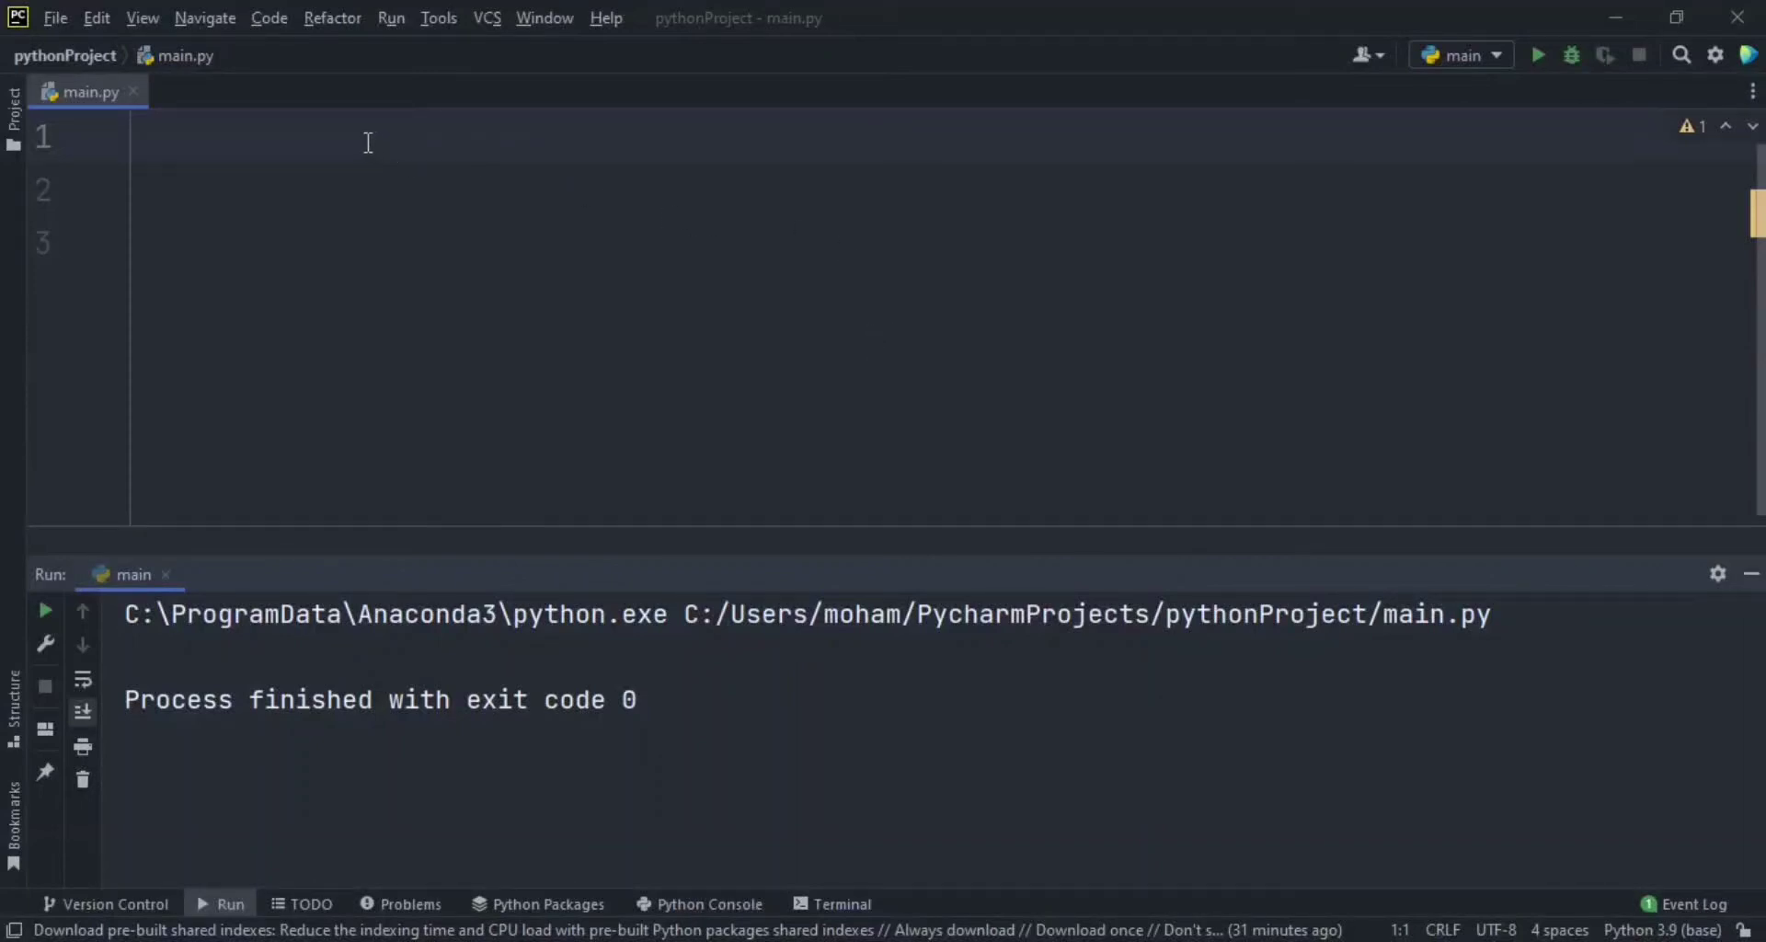
mouse_move(417, 147)
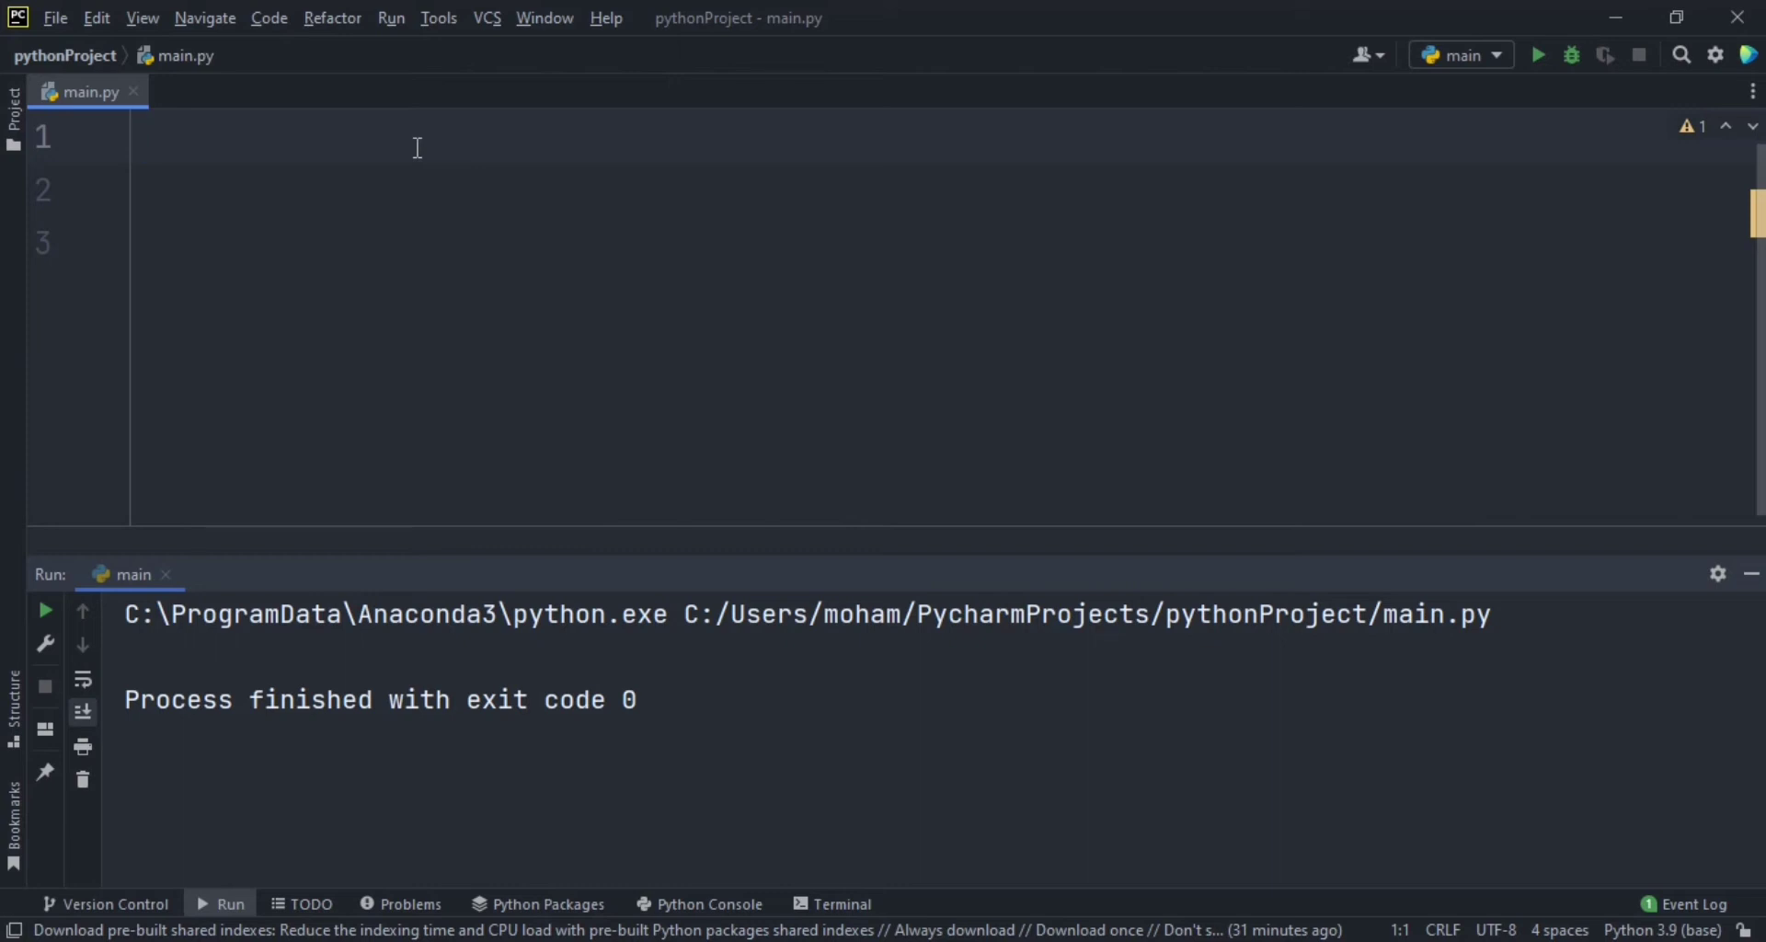
Step: Write print('Please Enter your pass') on line 1 of main.py
left_click(143, 134)
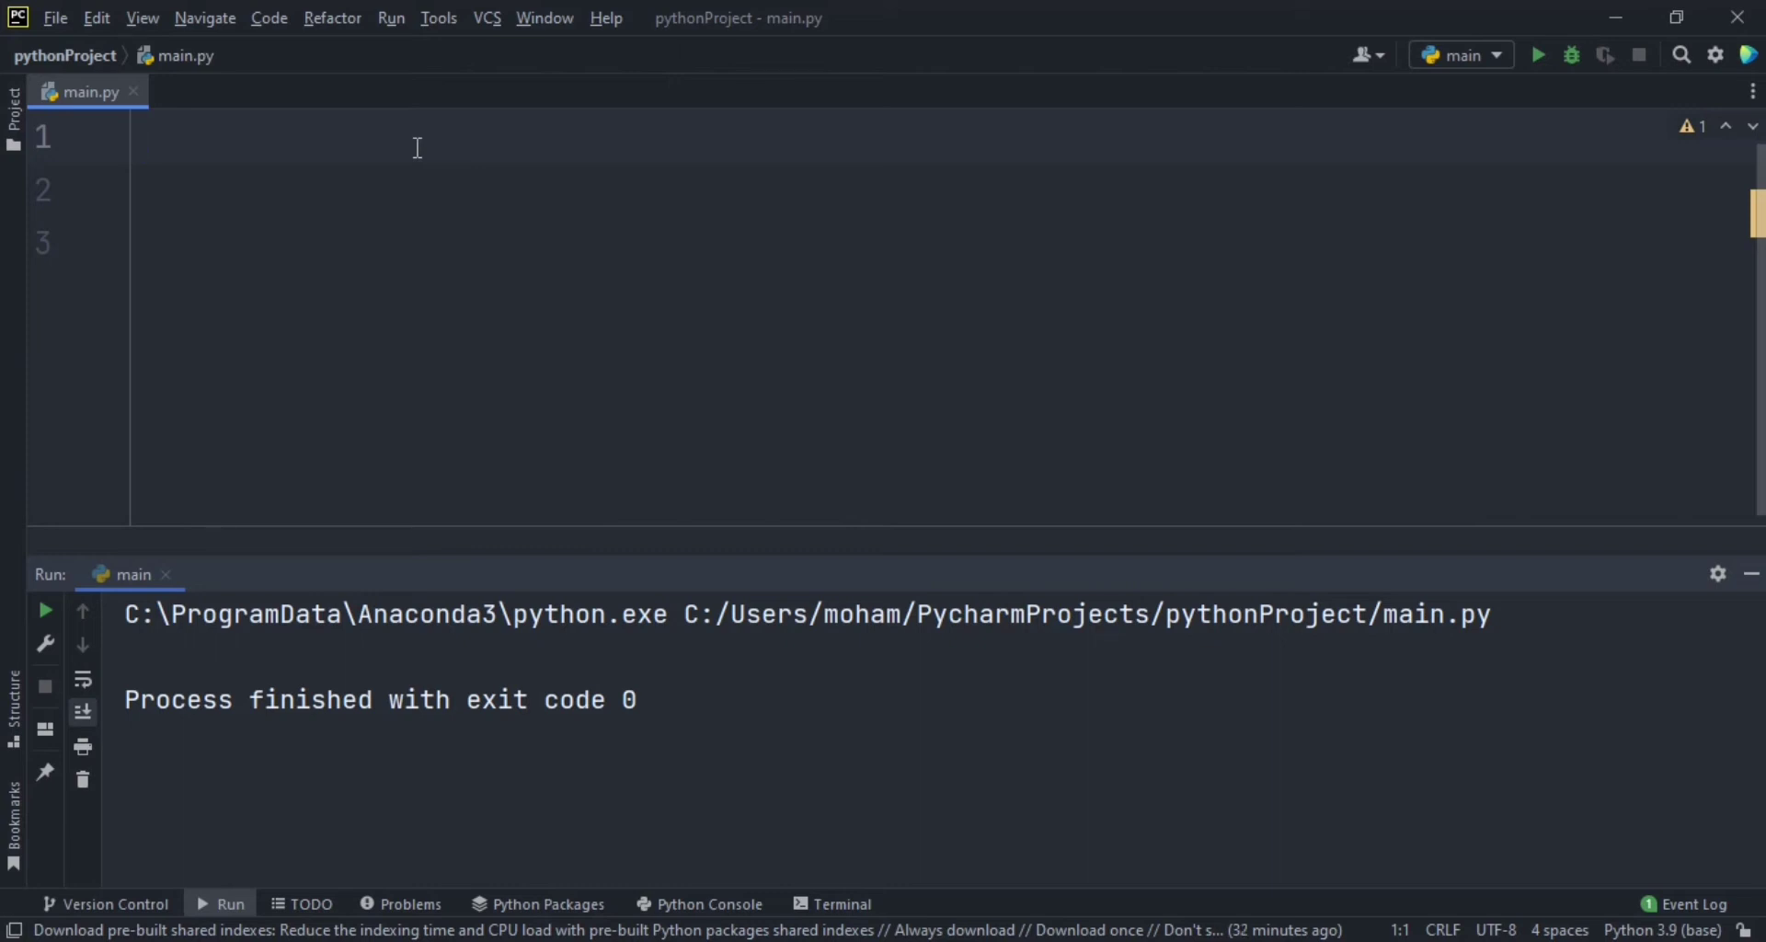
type("print(")
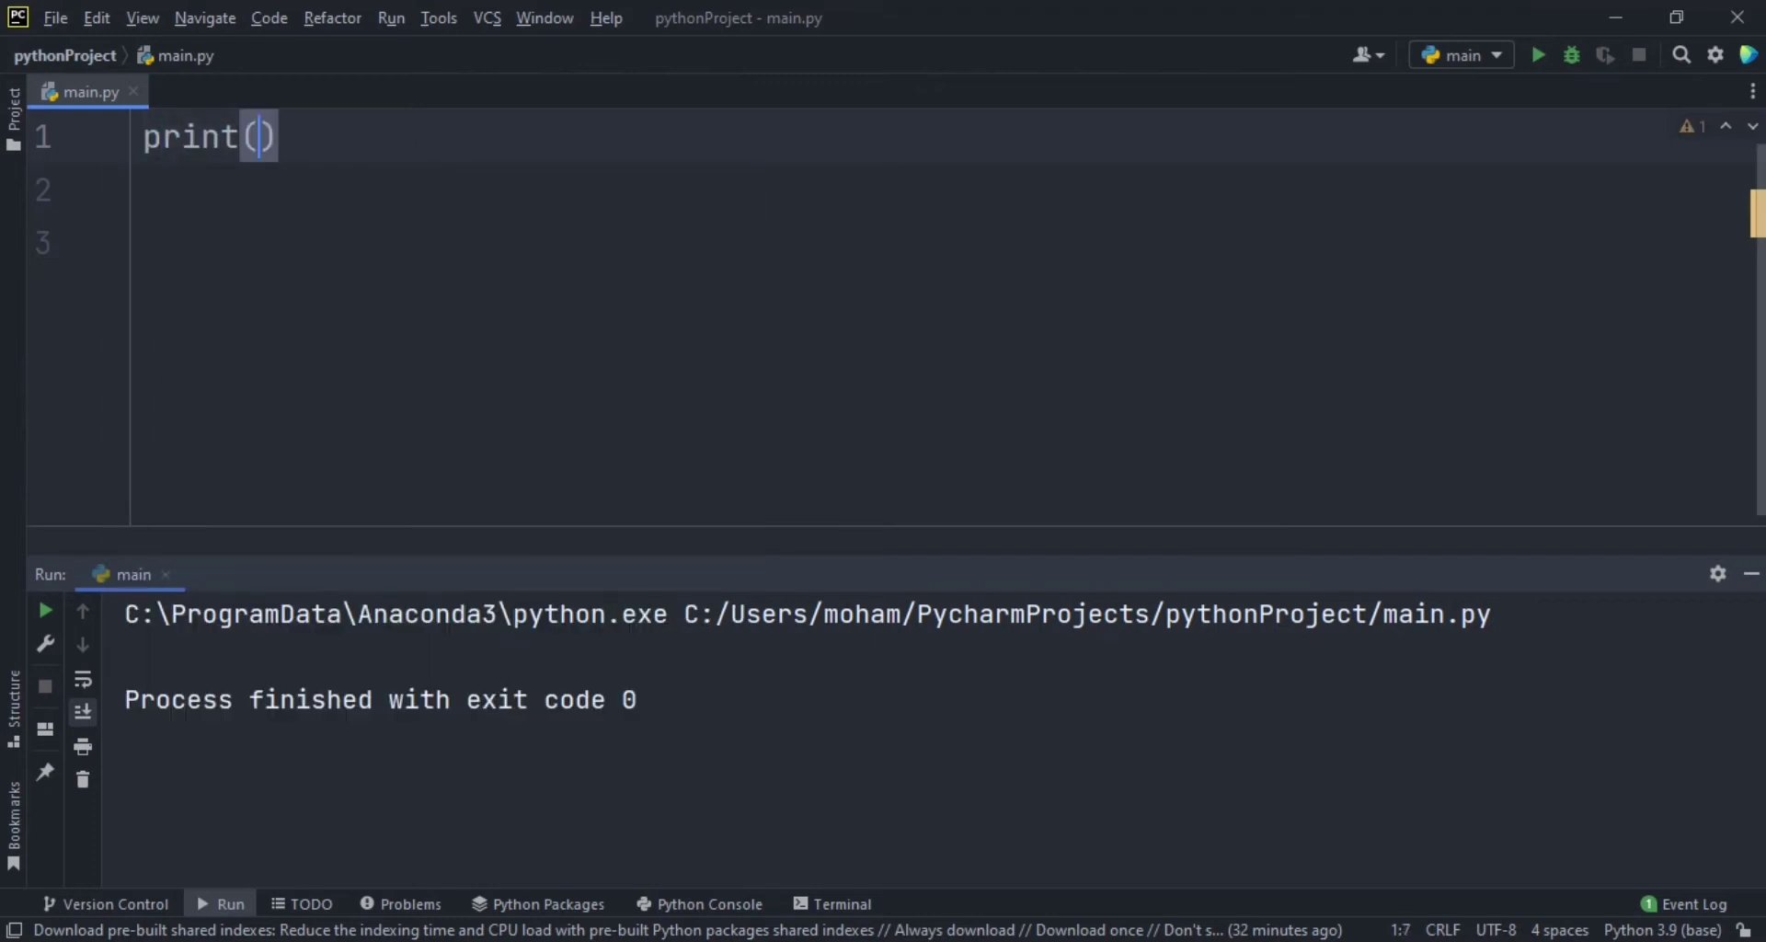
type("'")
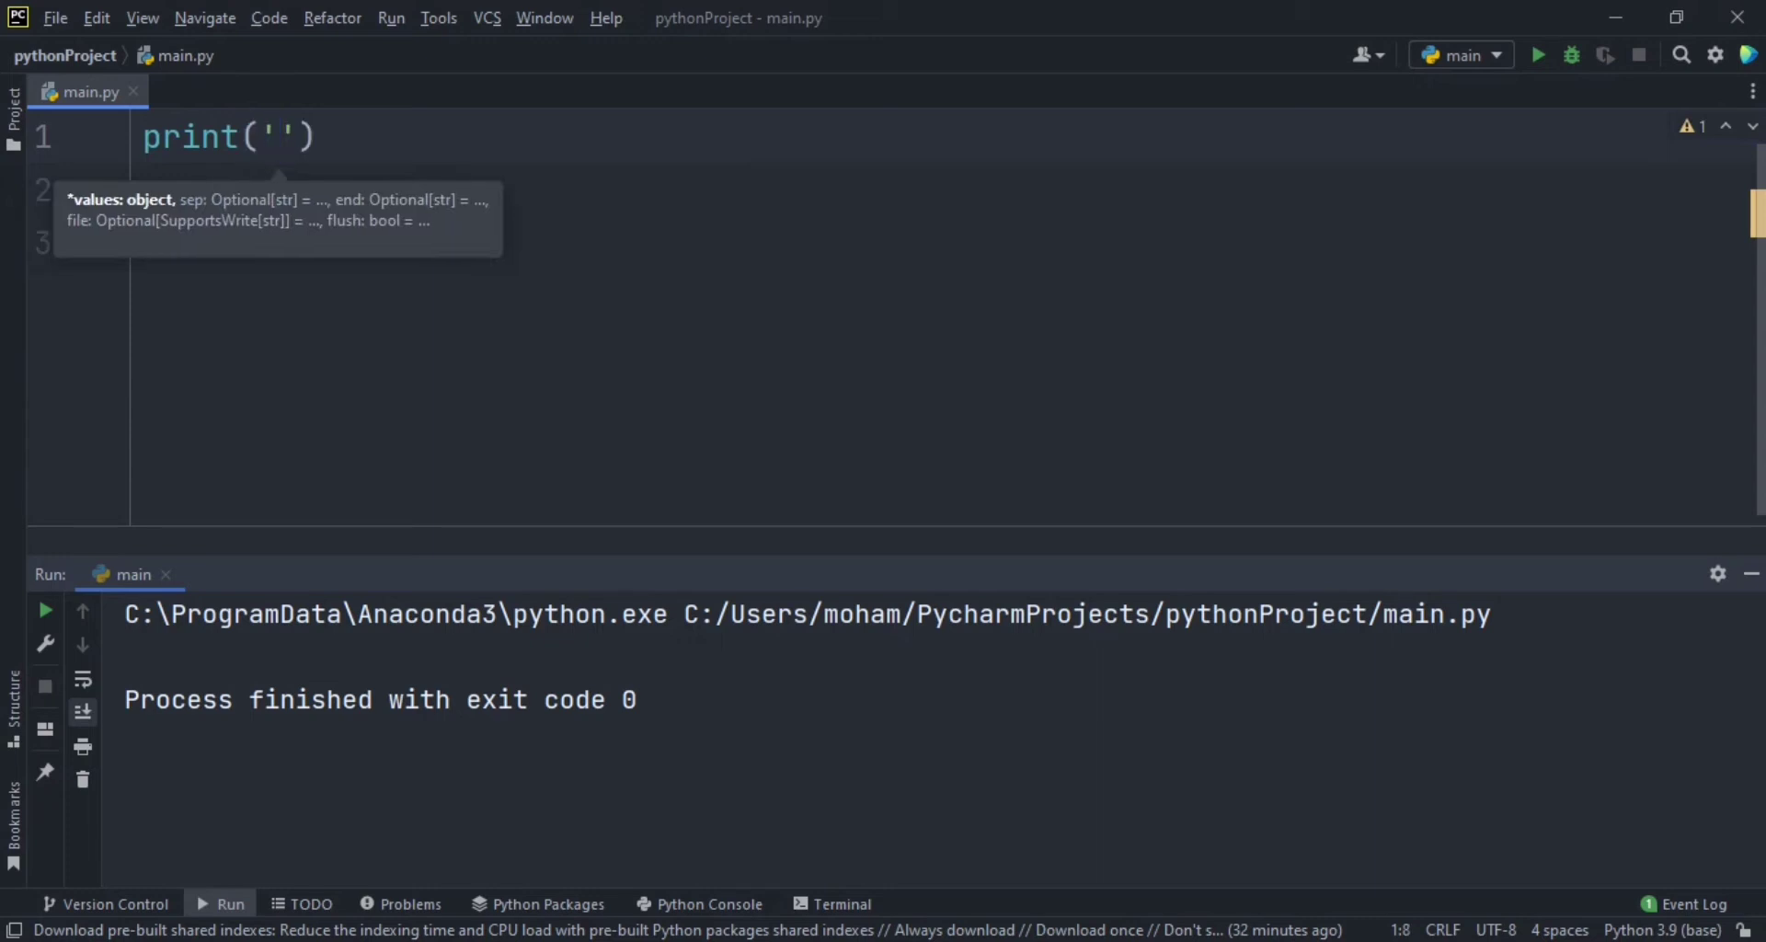
type("Please")
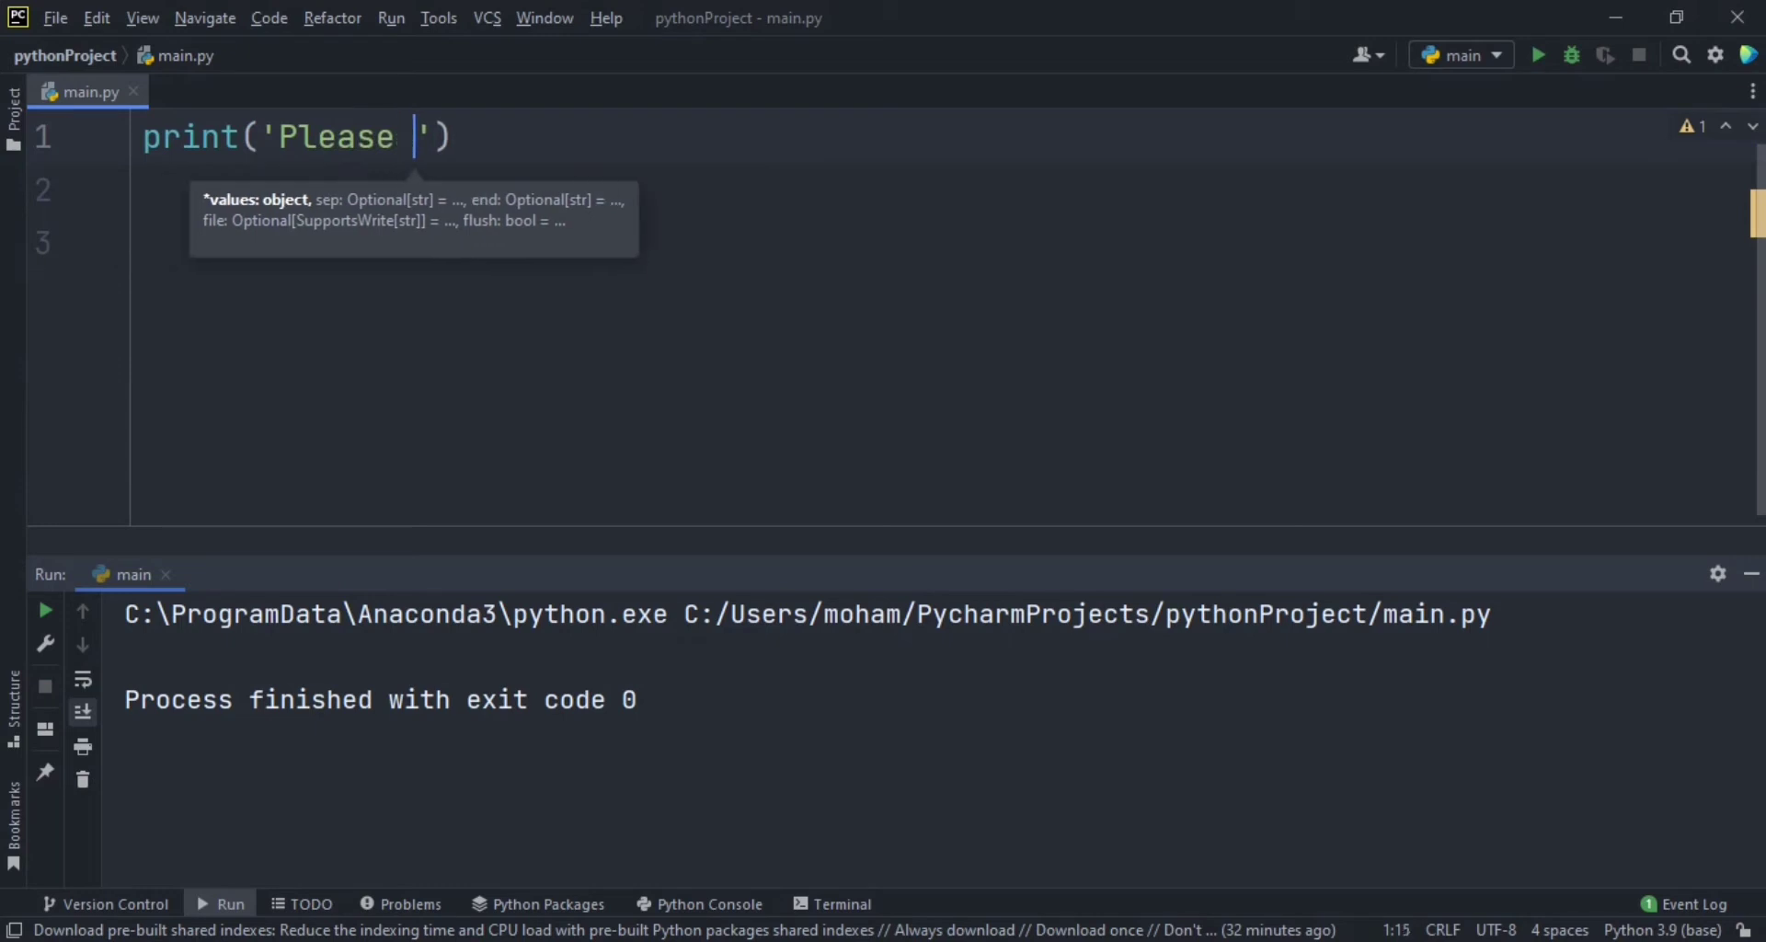
type("Enter")
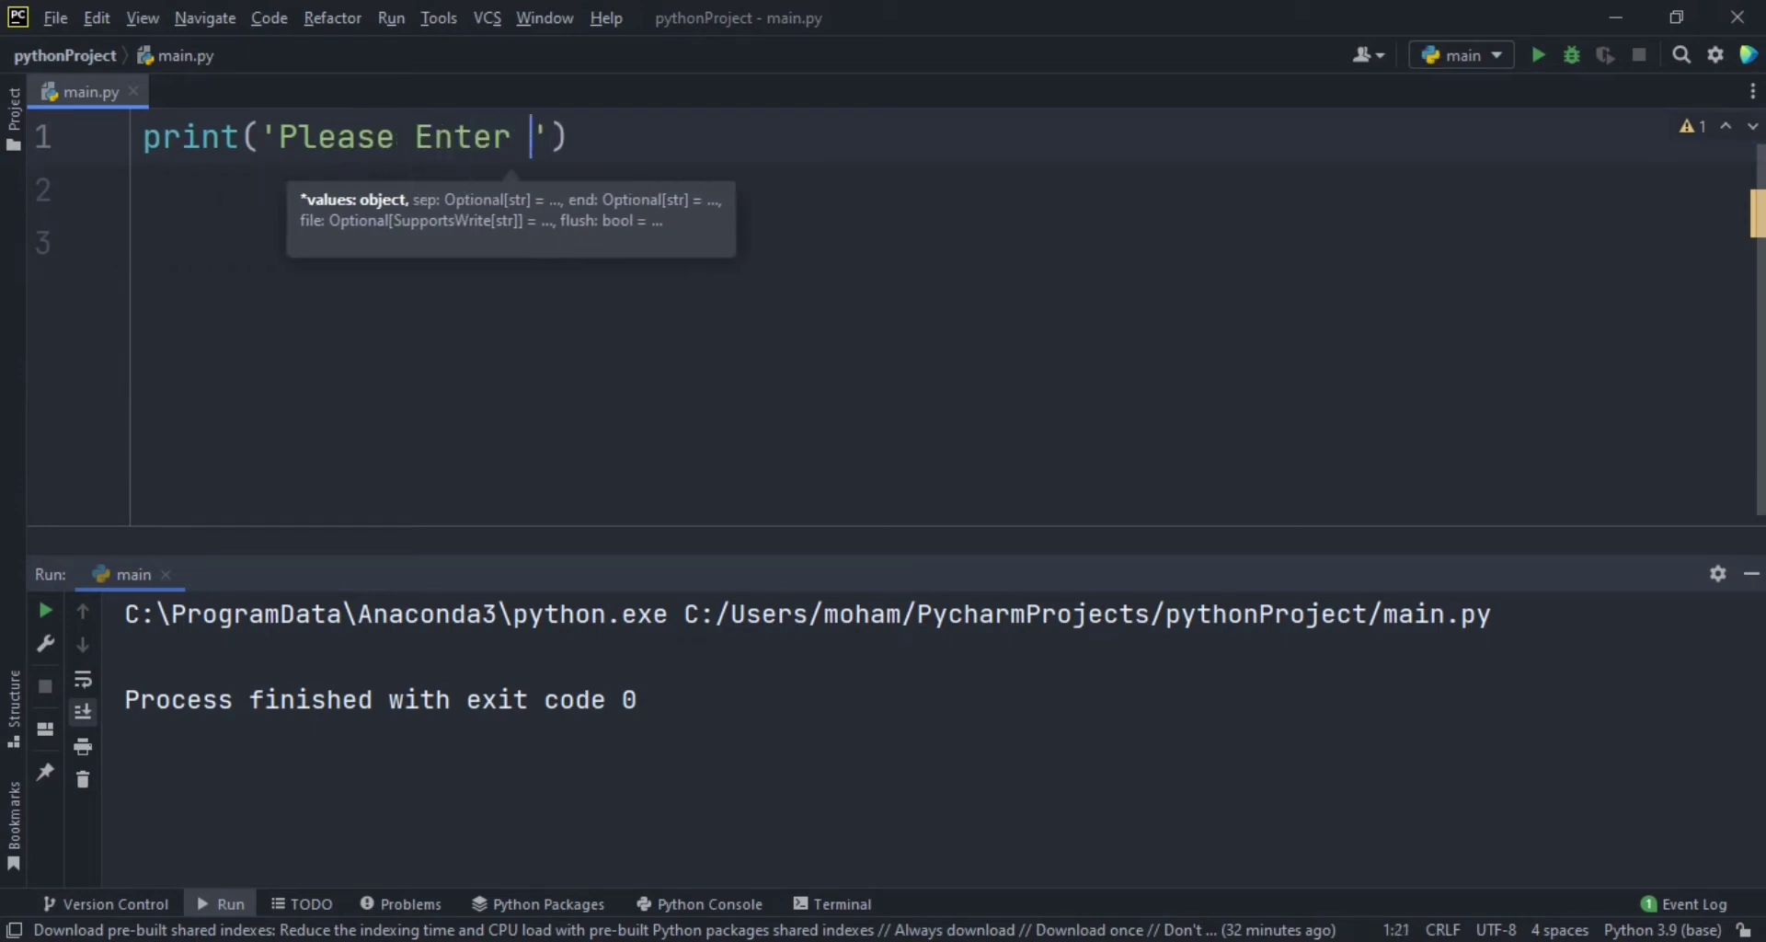
type("your")
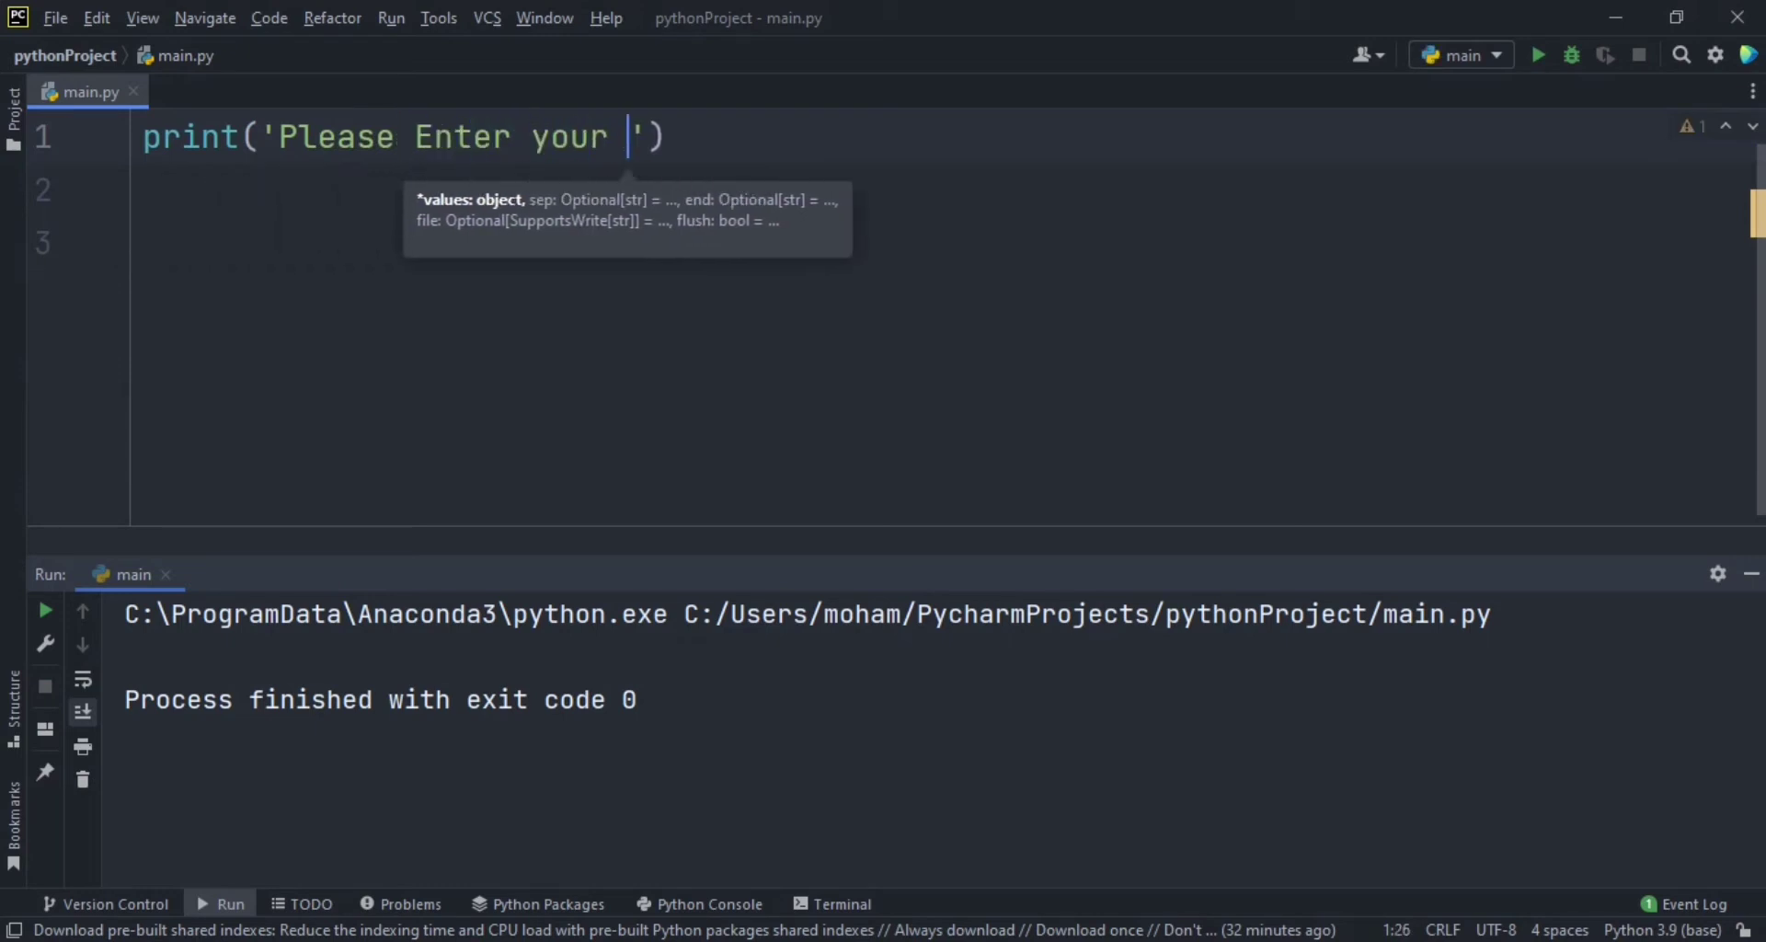
type("pass")
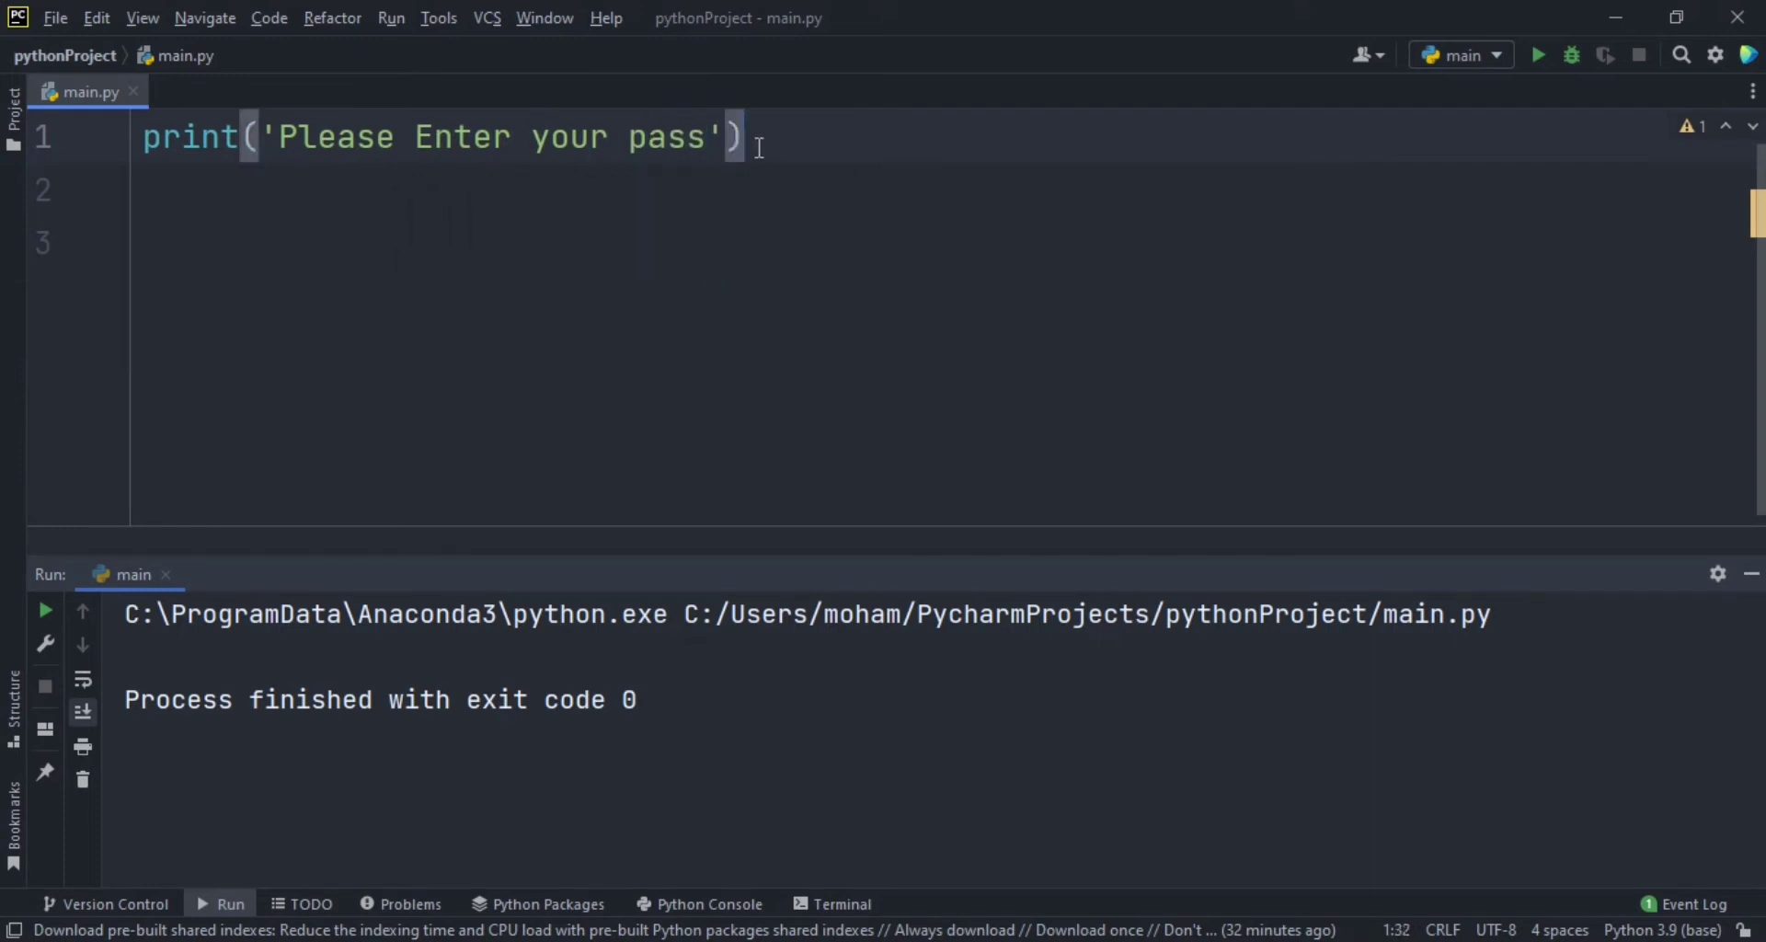
Step: Run the script so the console shows 'Please Enter your pass' with exit code 0
left_click(1536, 54)
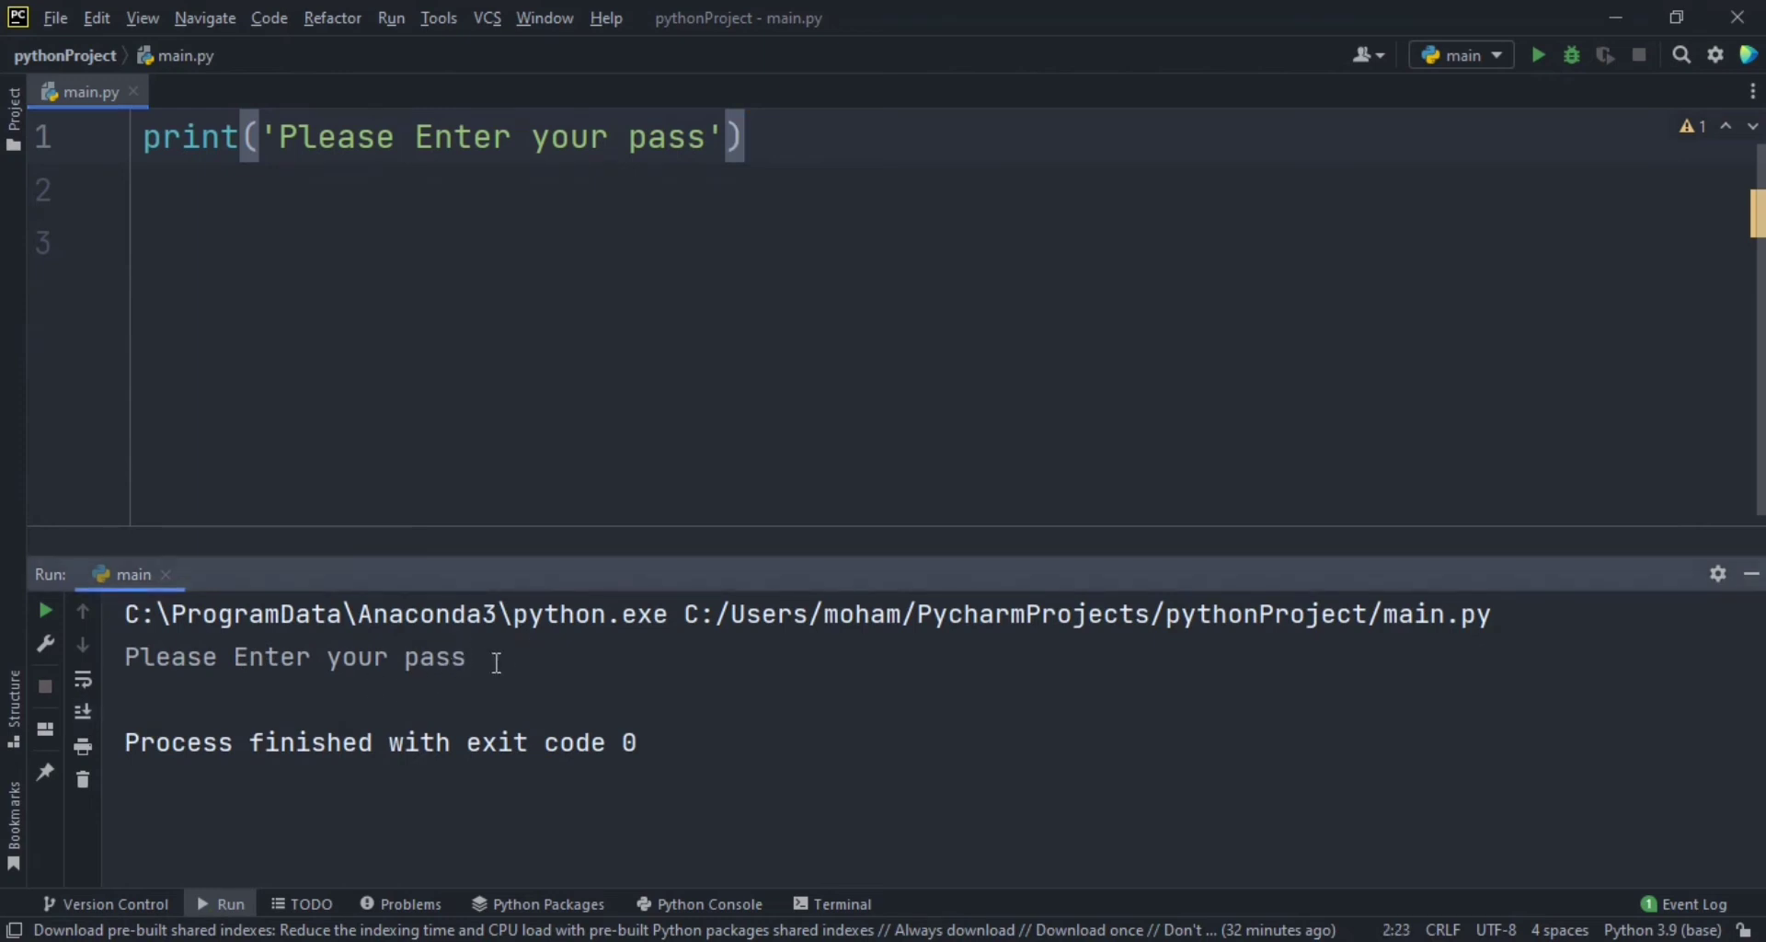
left_click(753, 136)
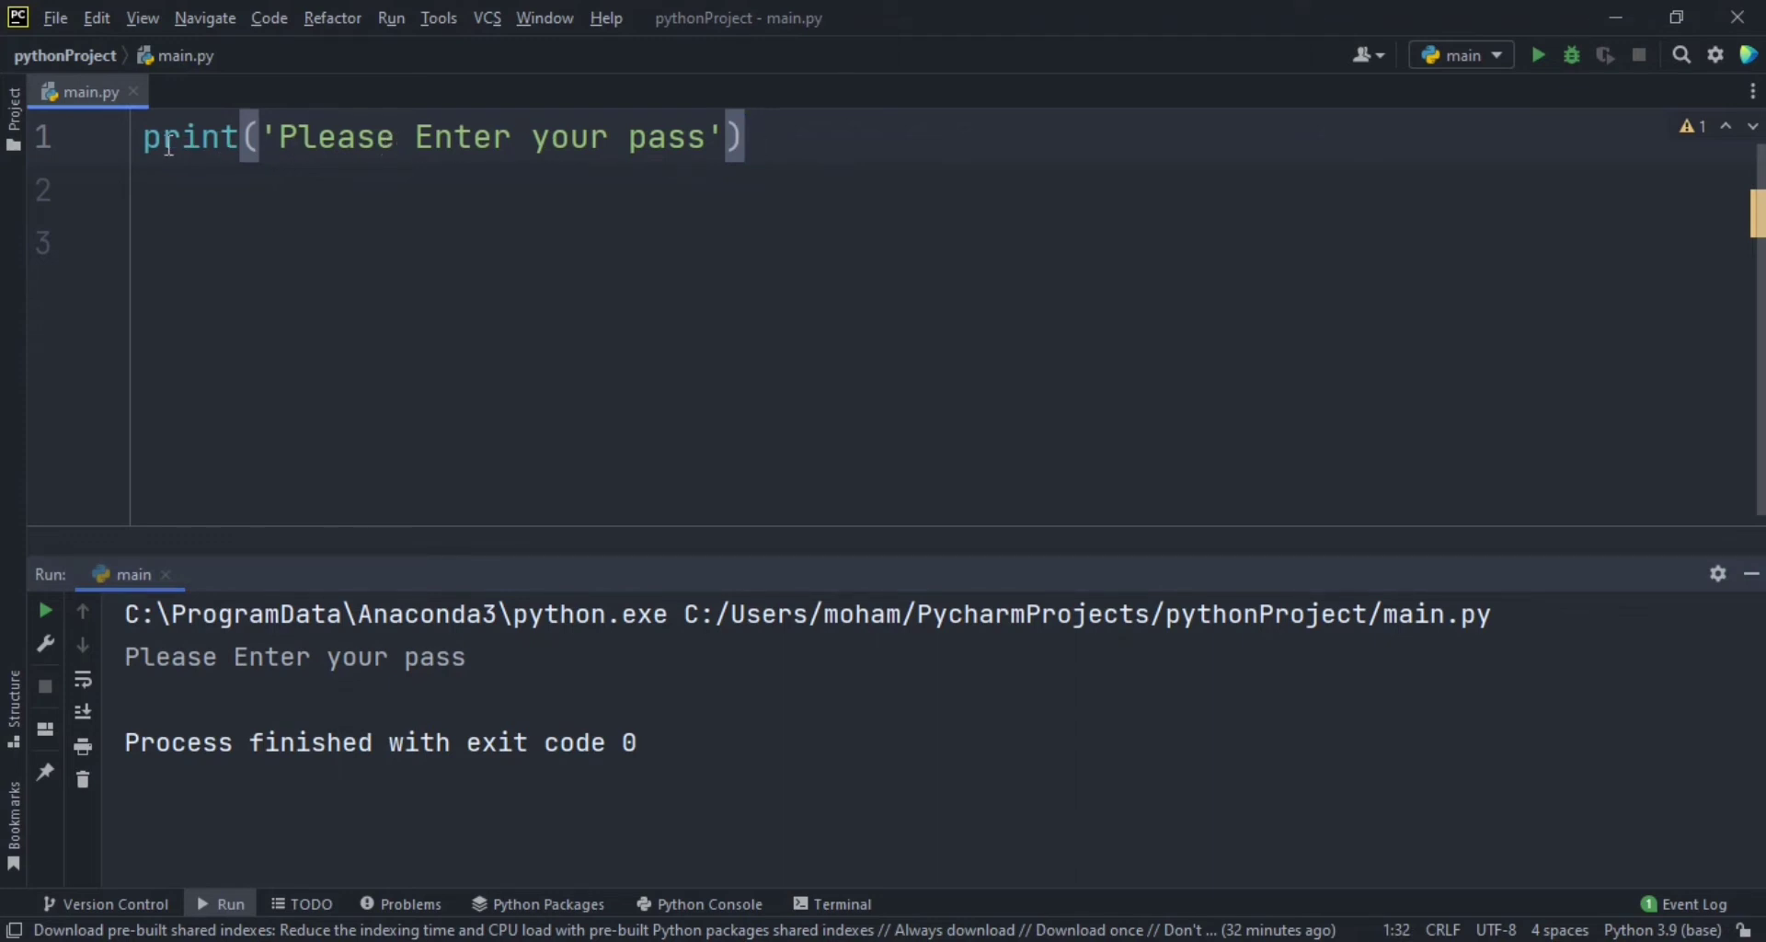
Step: Comment out the print line and write user_pass = int(input()) on line 2
key("ctrl+slash")
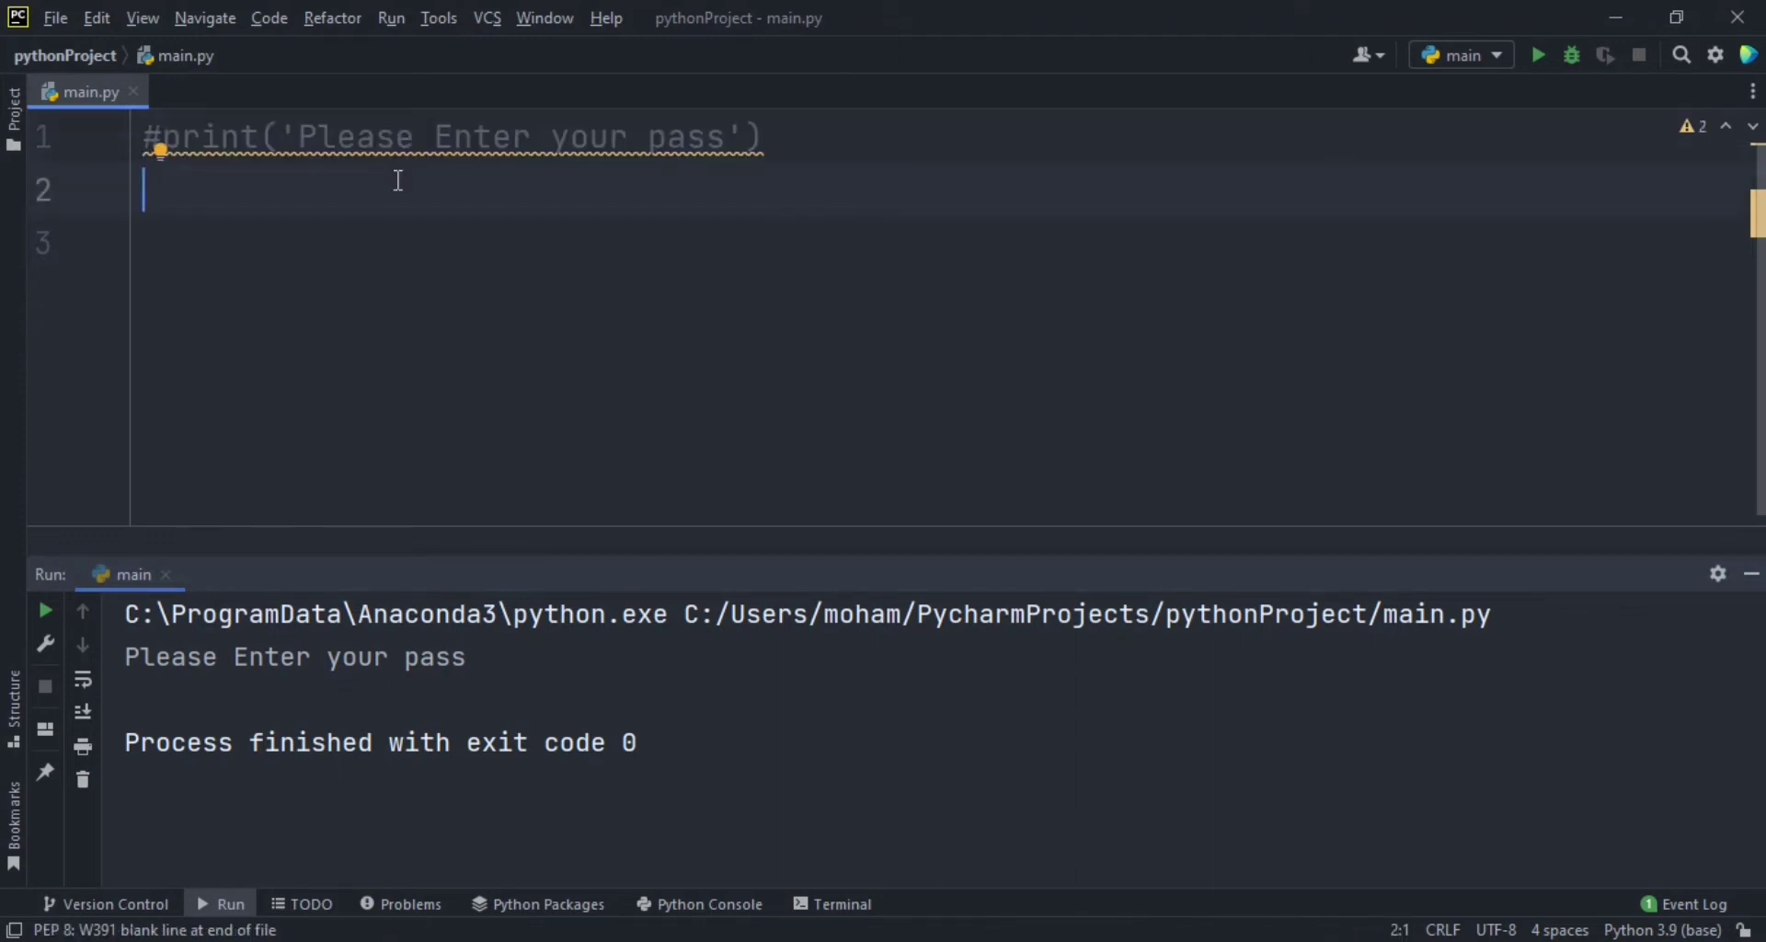
type("user")
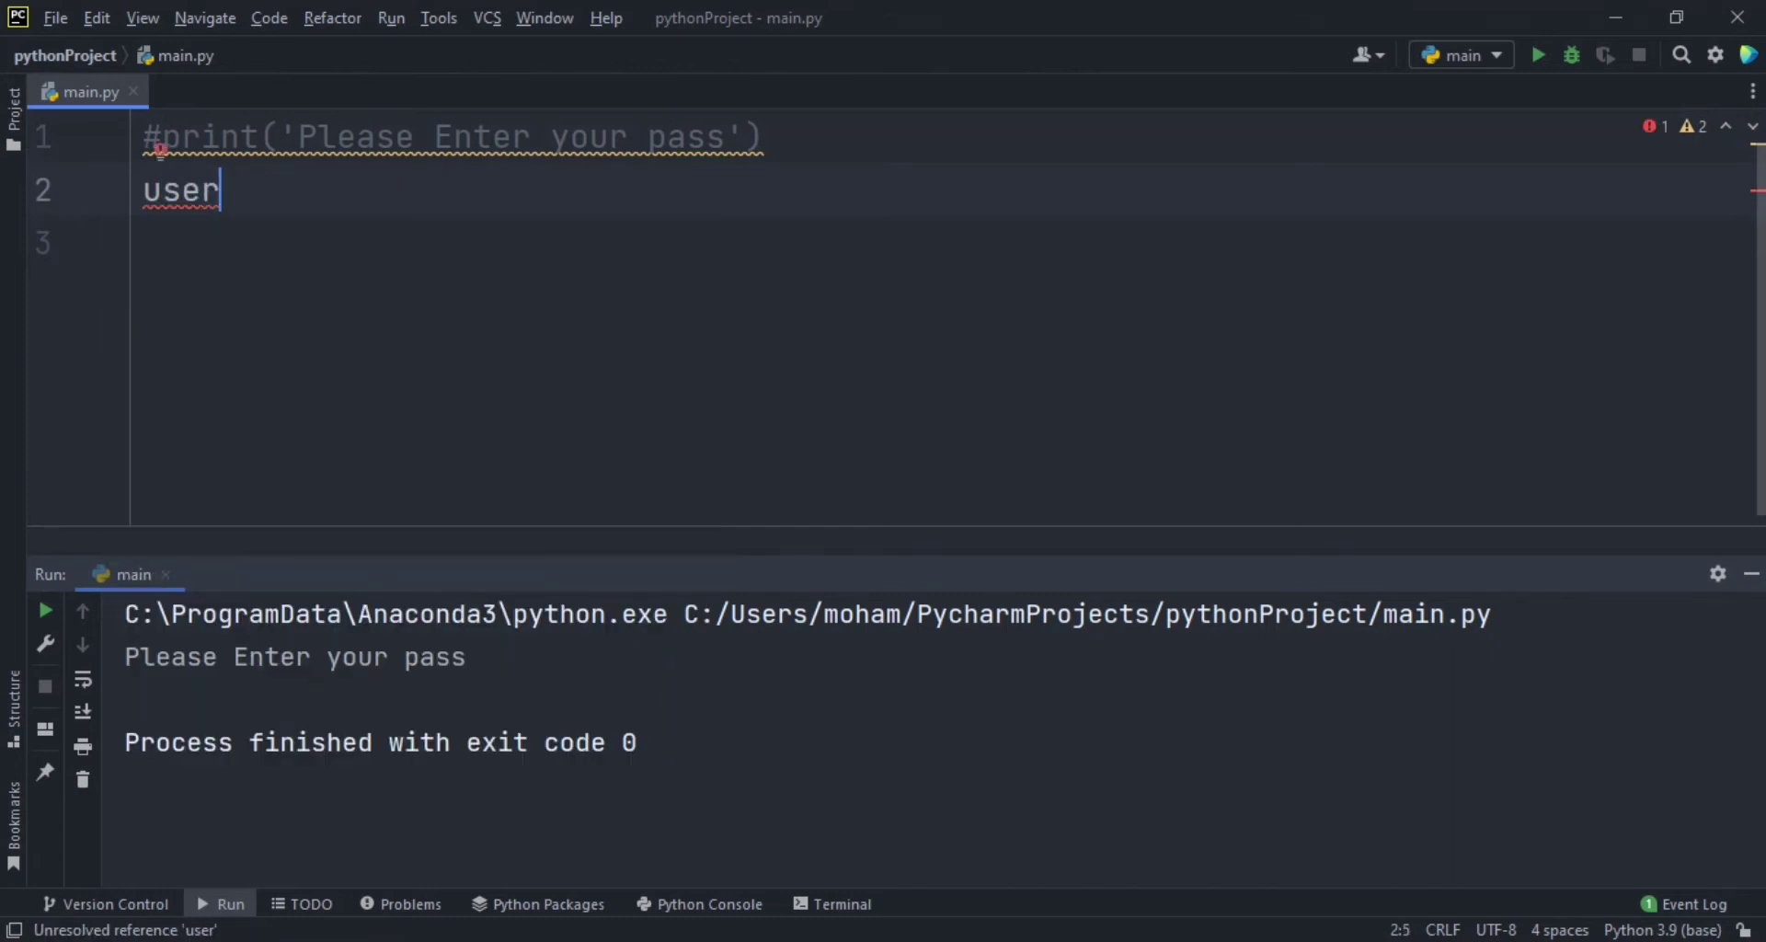
type("_pas")
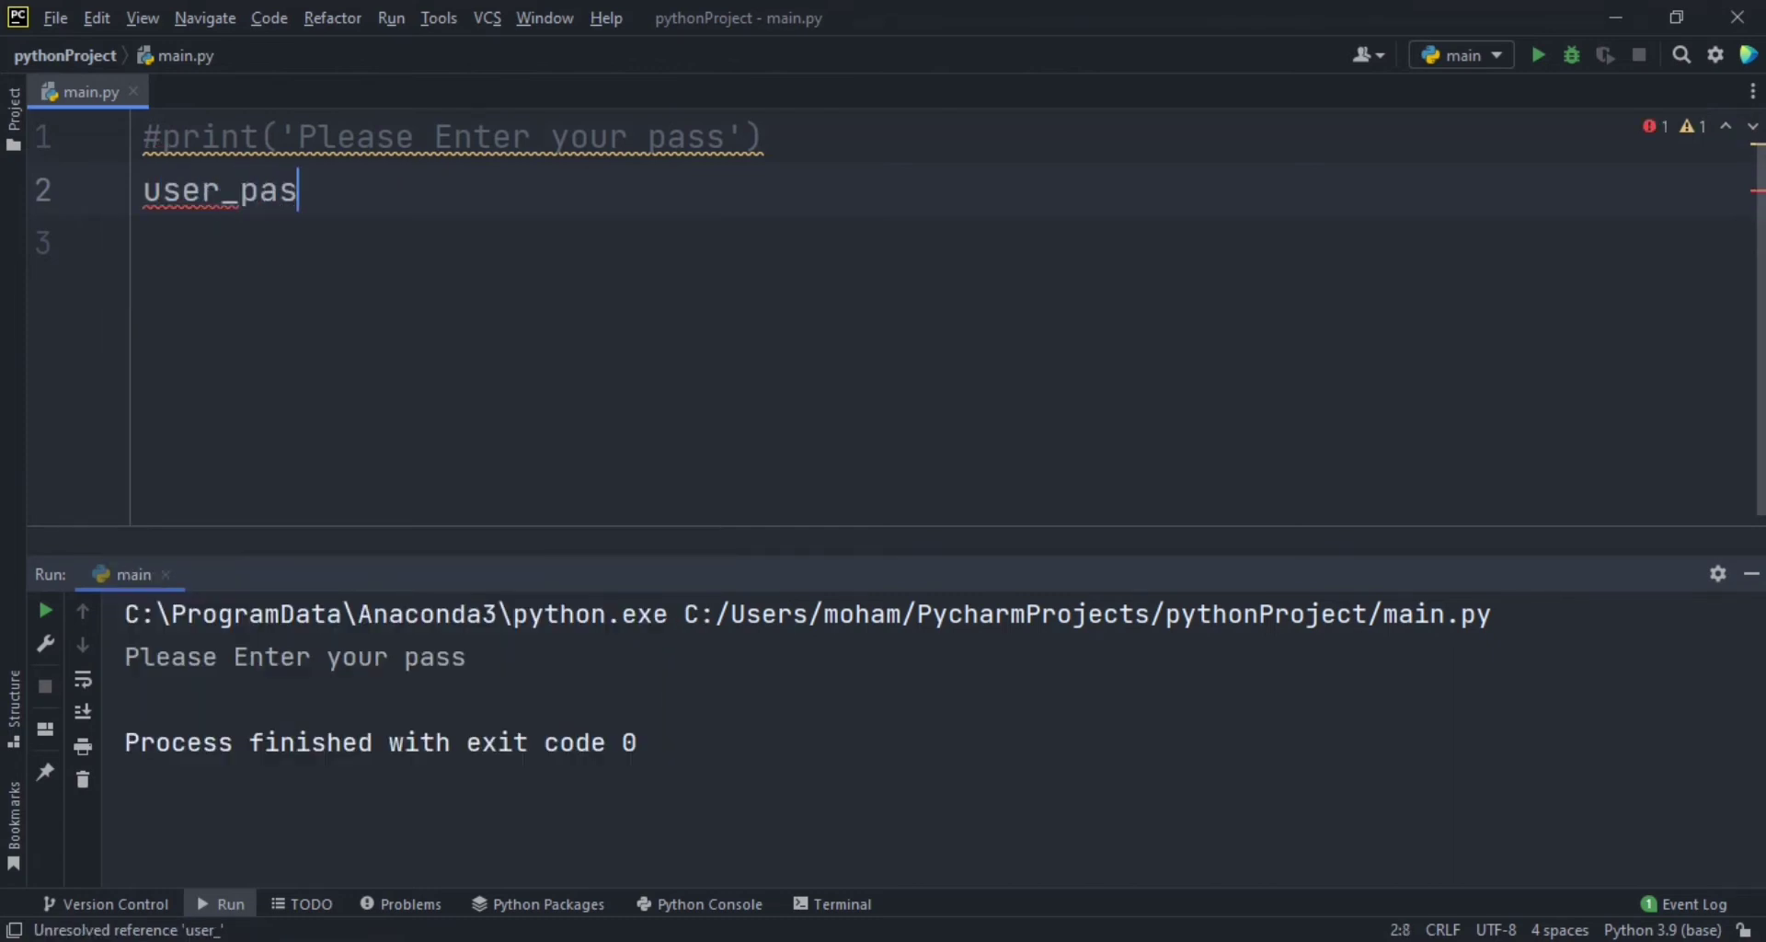
type("s = ((")
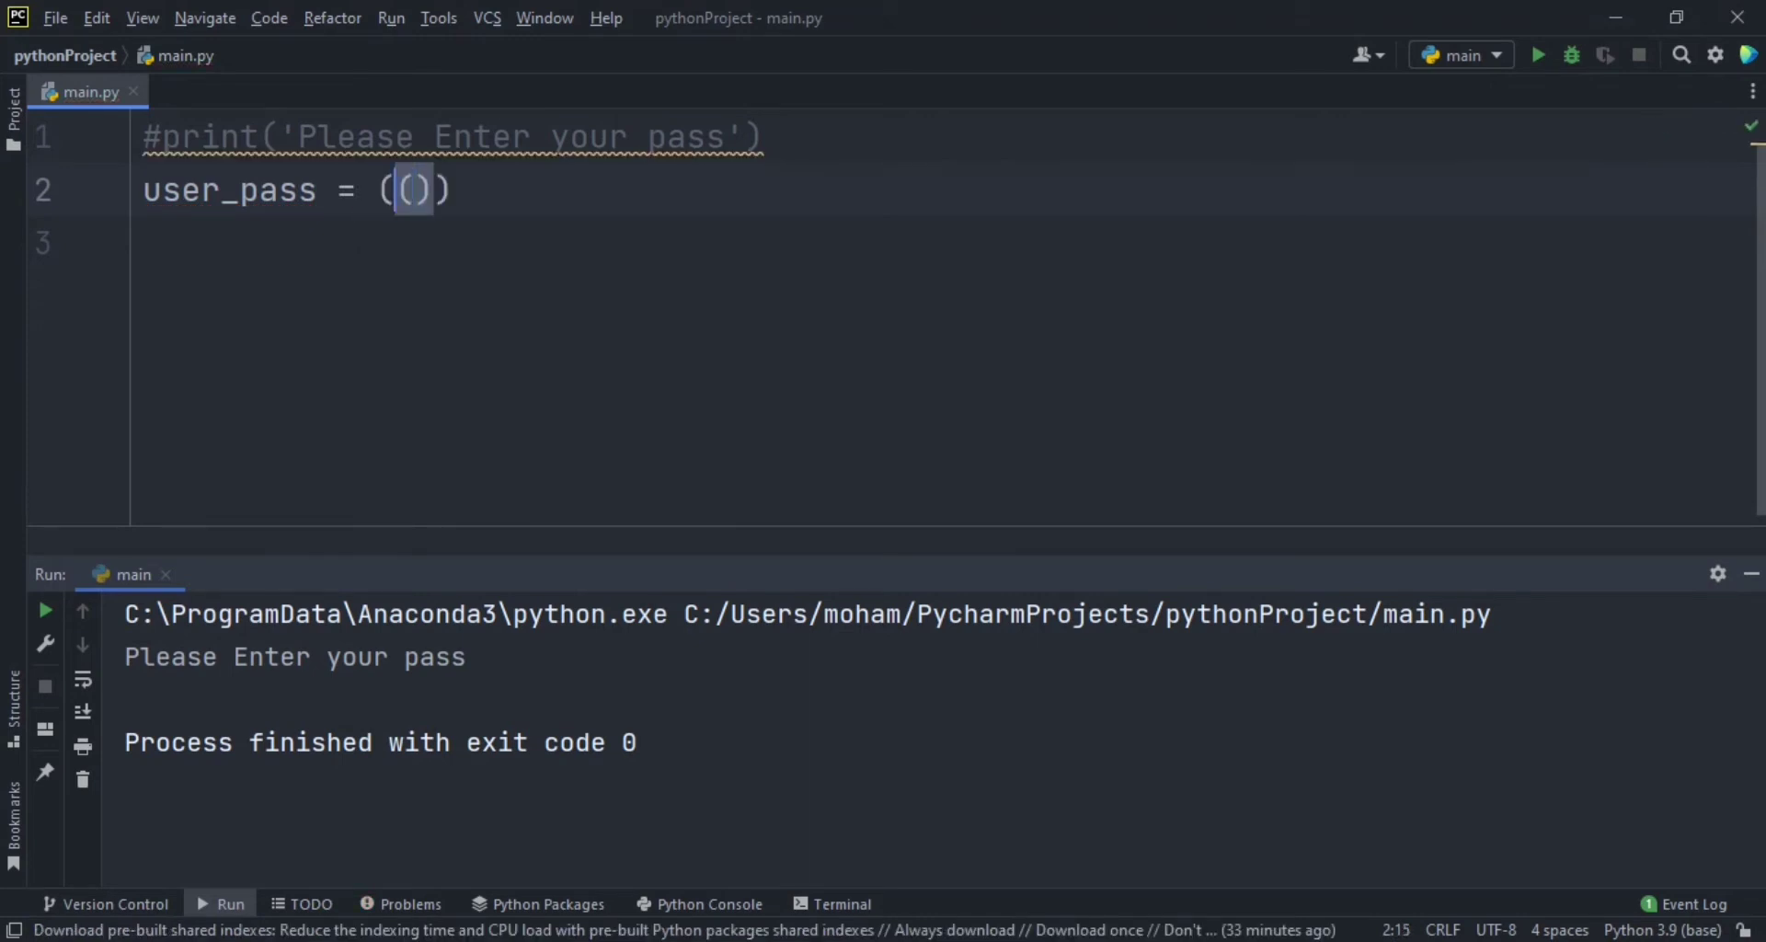
type("i")
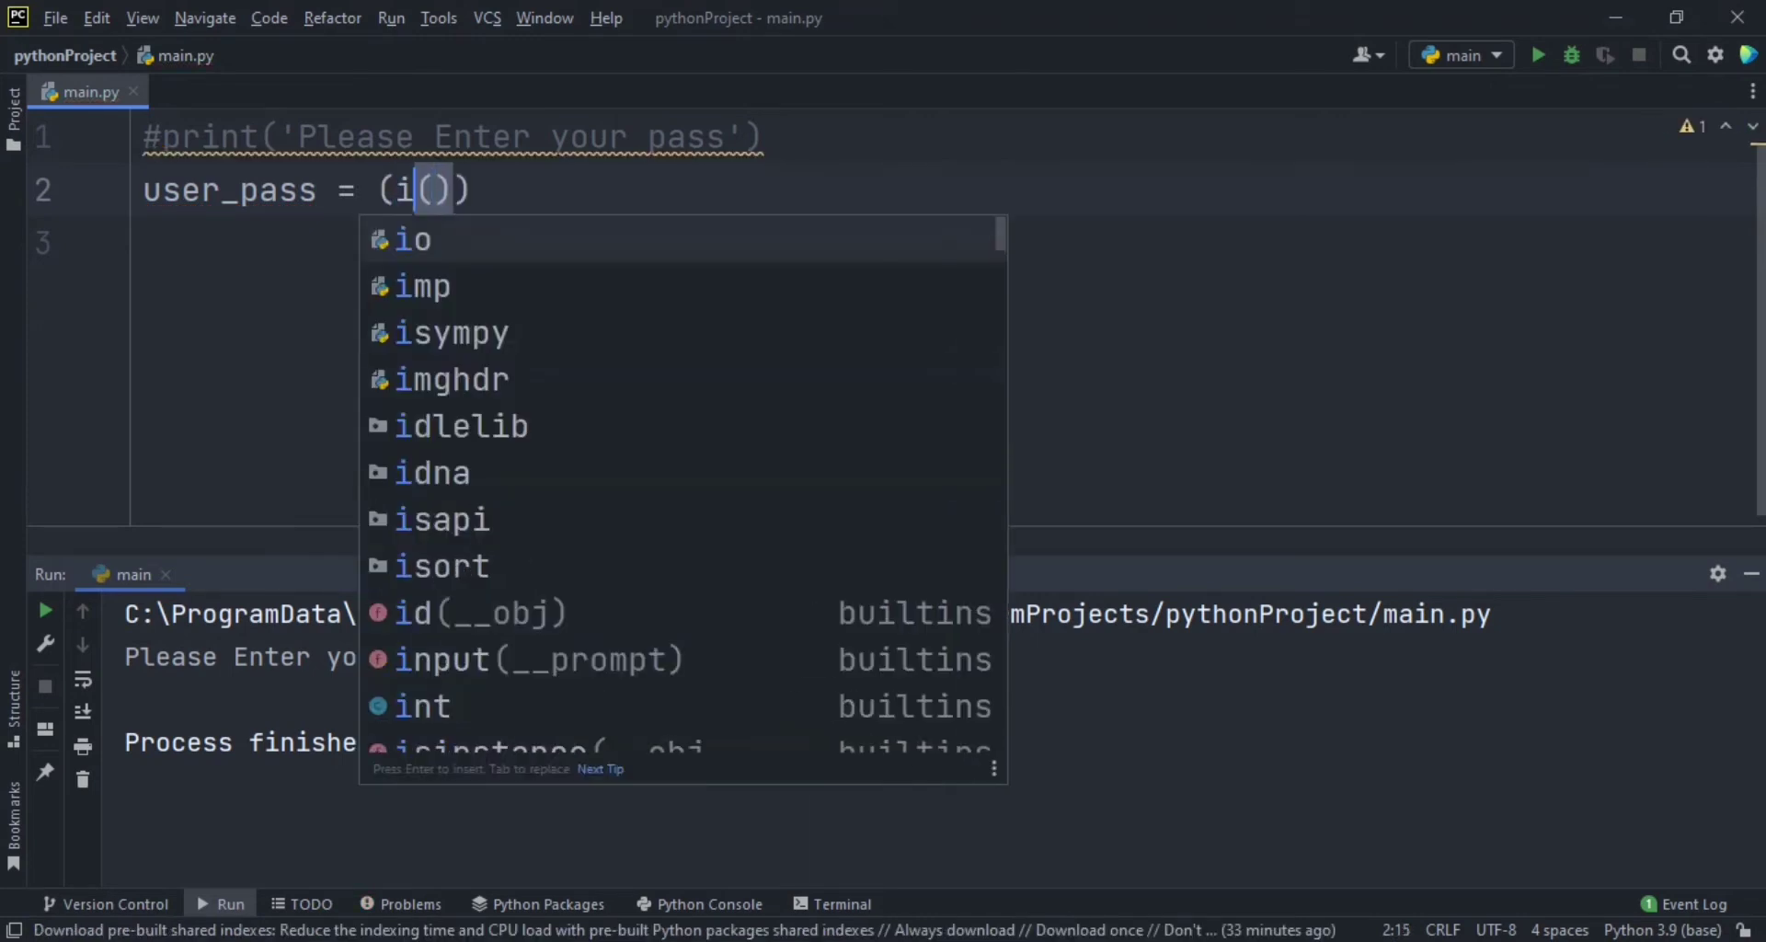
key("Backspace")
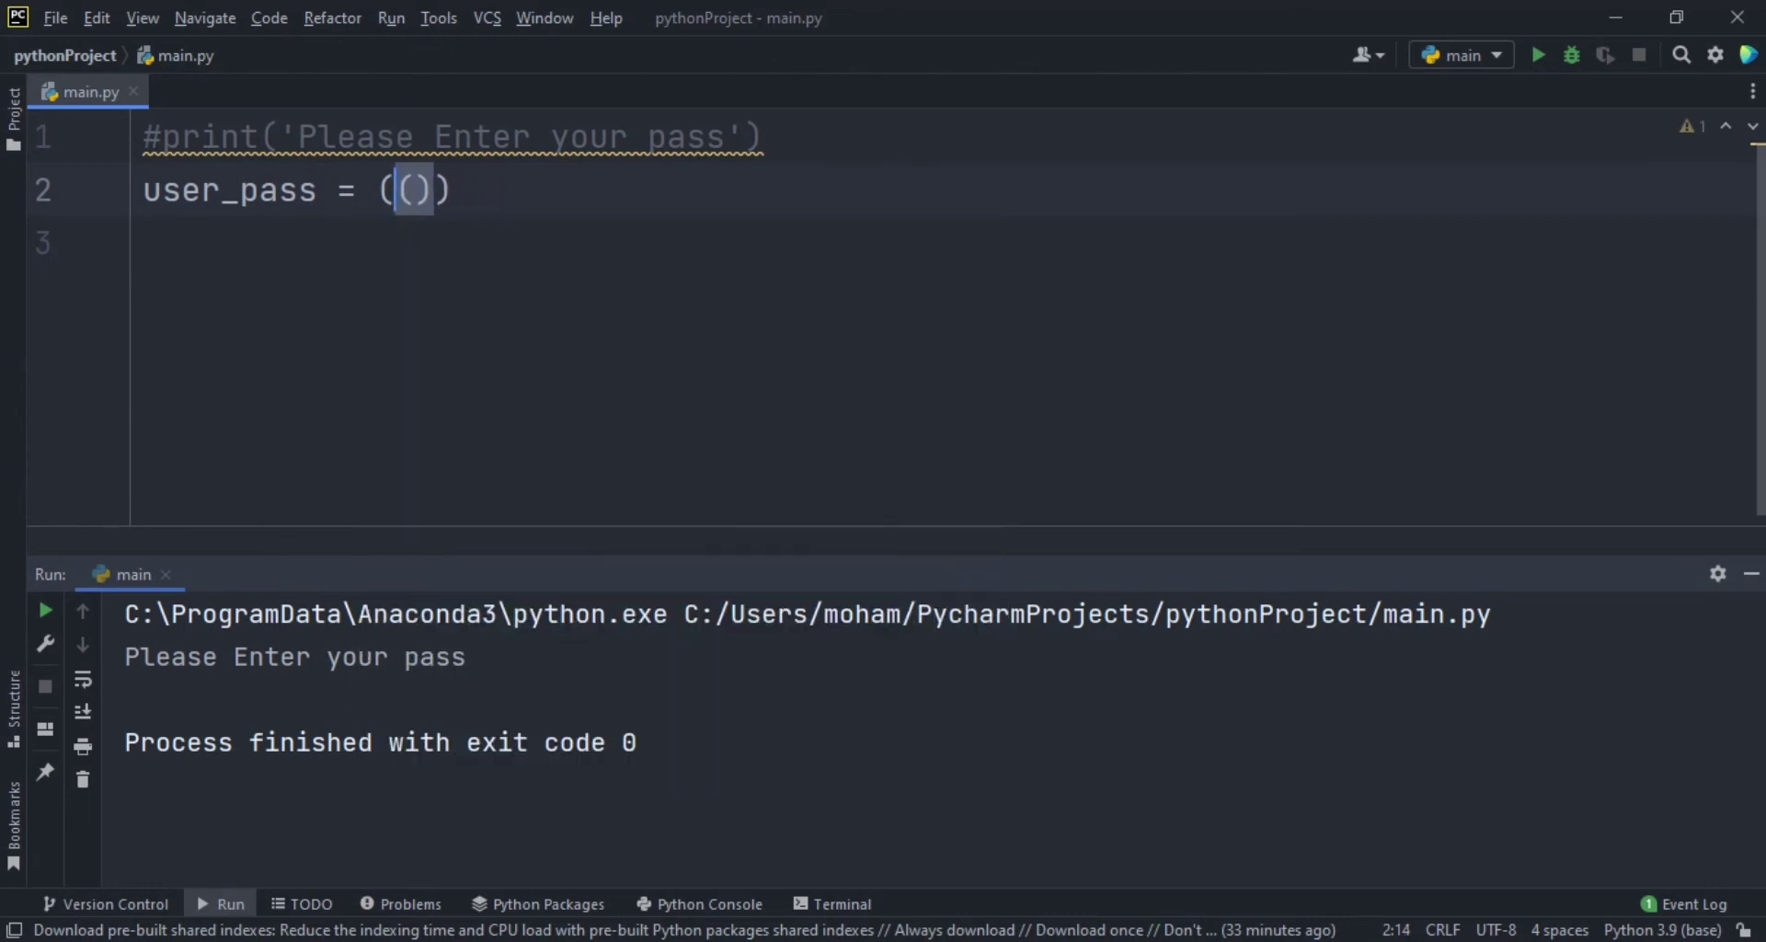
type("int")
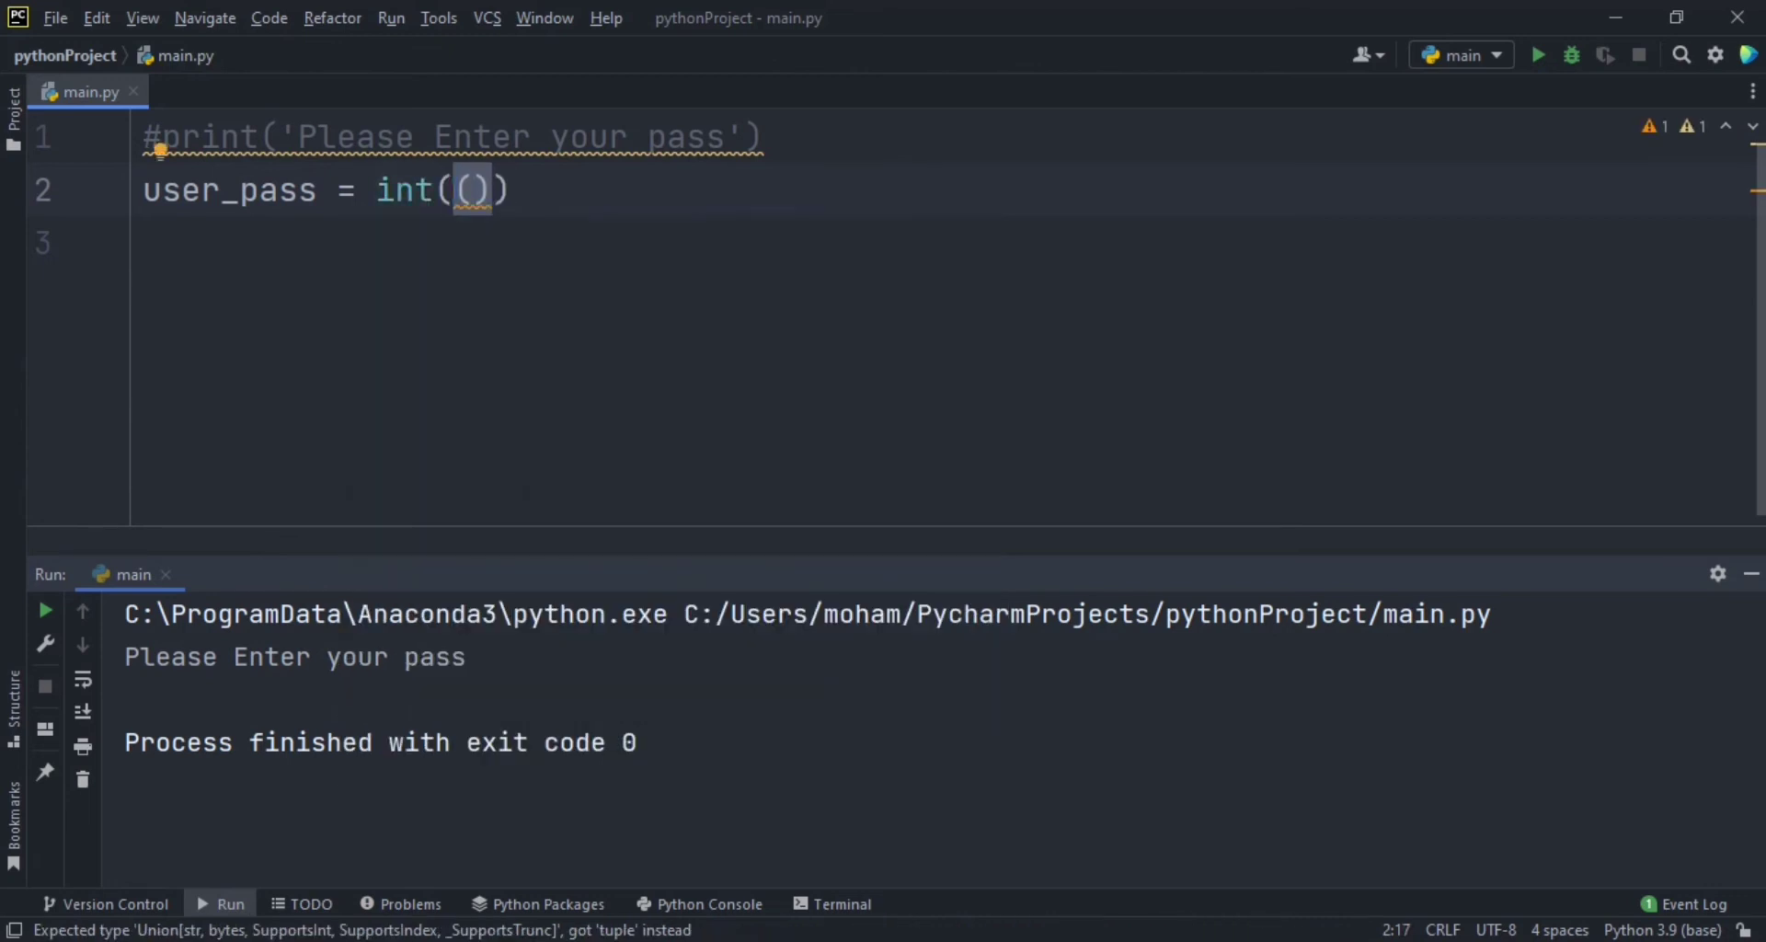
type("input")
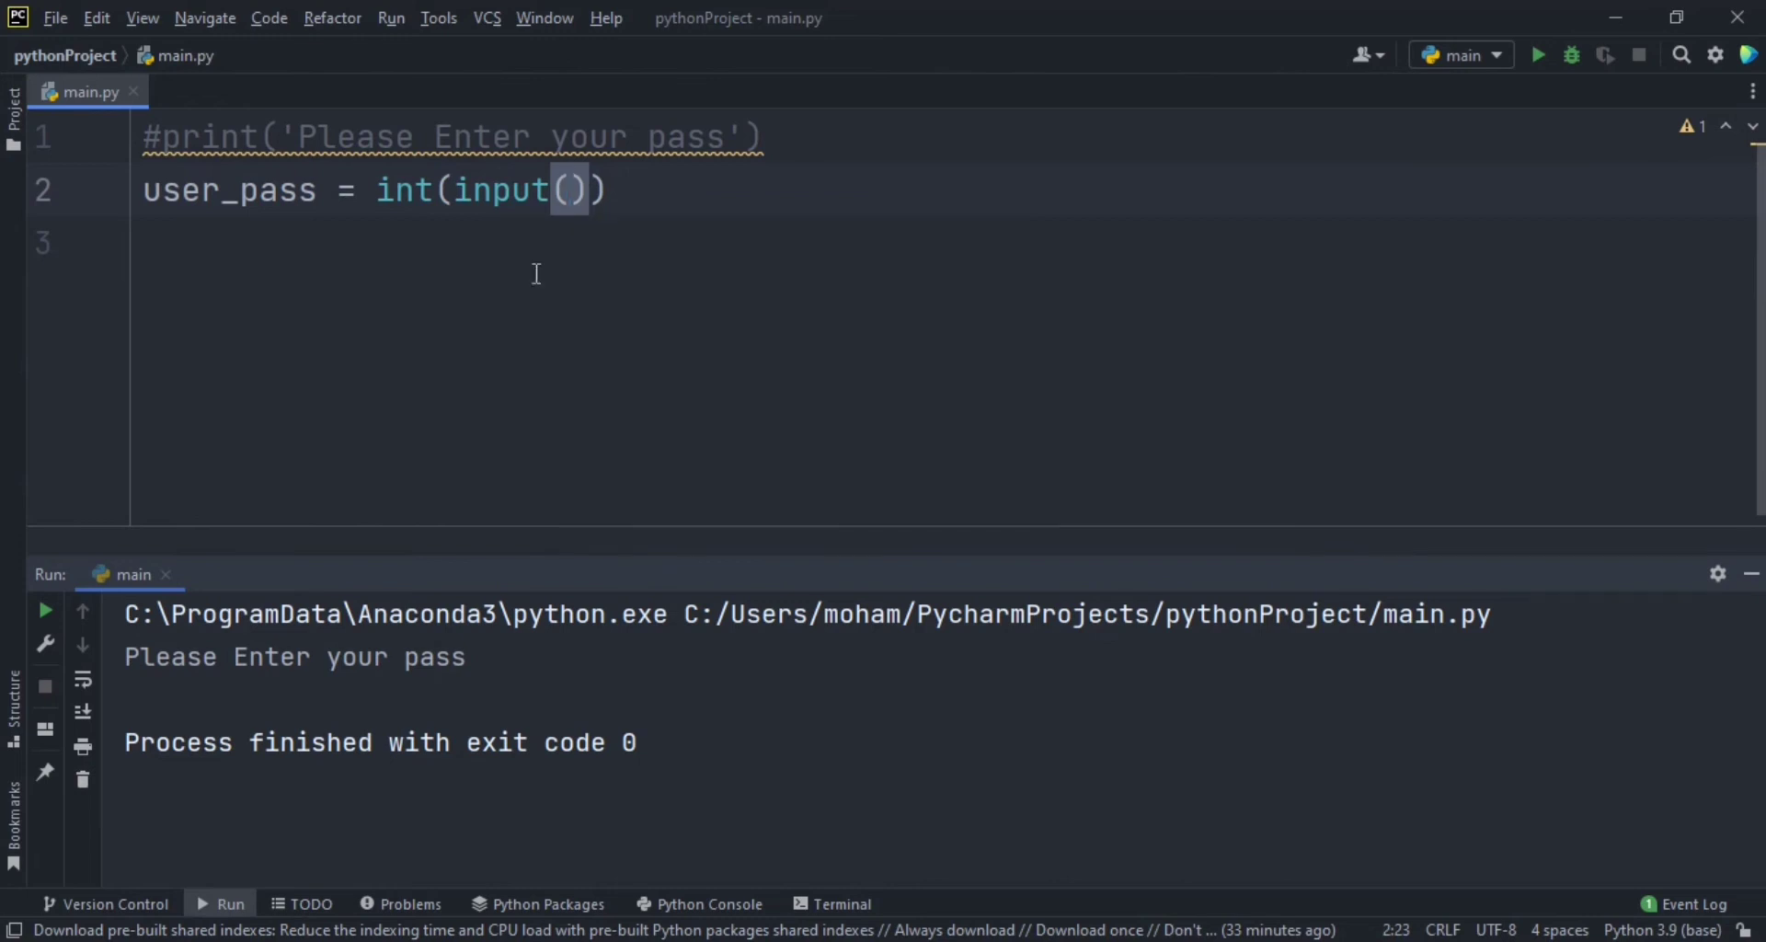
Step: Give input() the prompt string 'Please Enter your pass:'
left_click(569, 189)
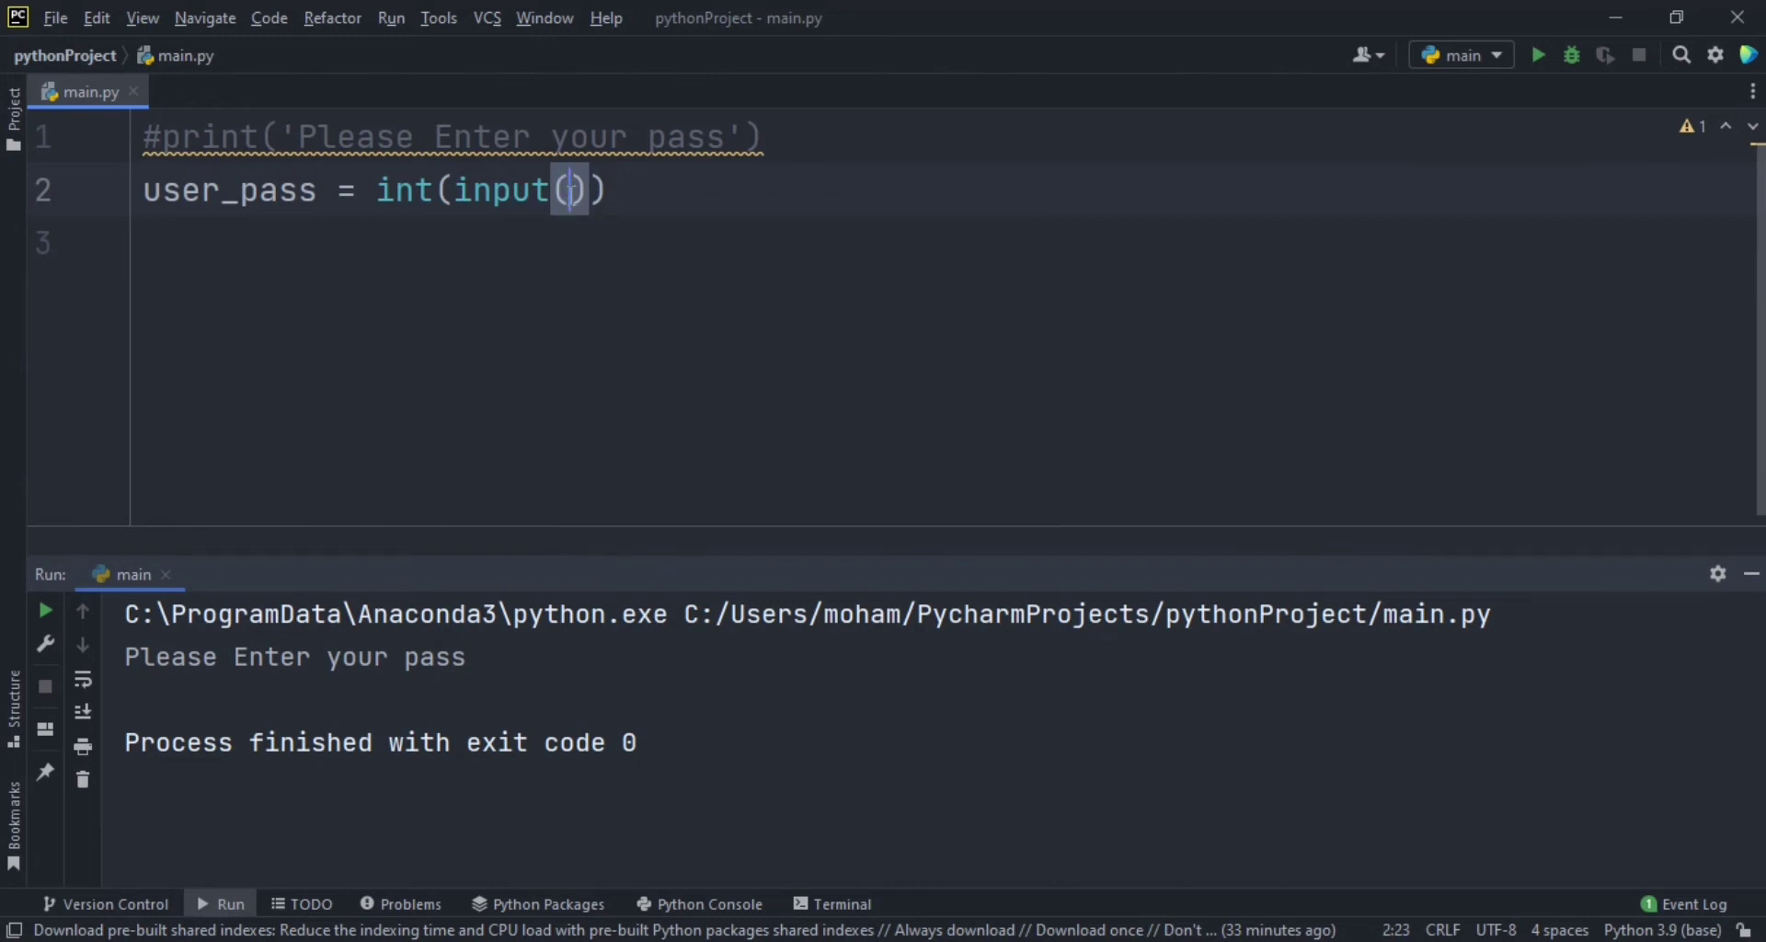
mouse_move(576, 333)
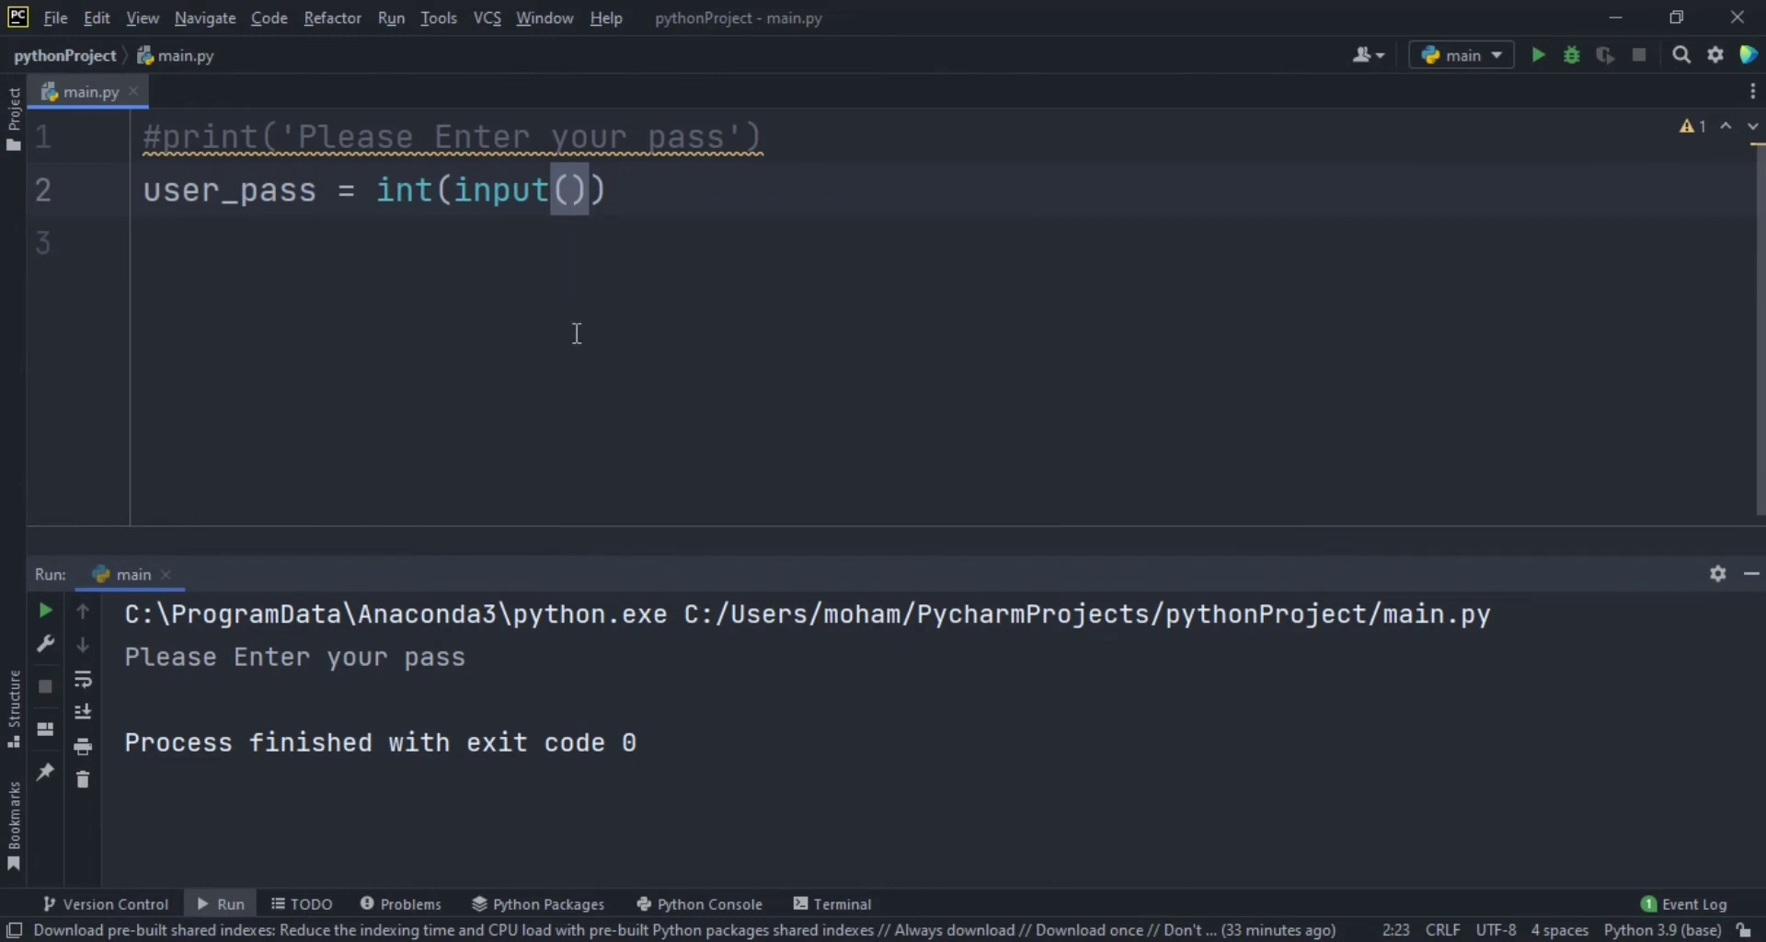
type("''")
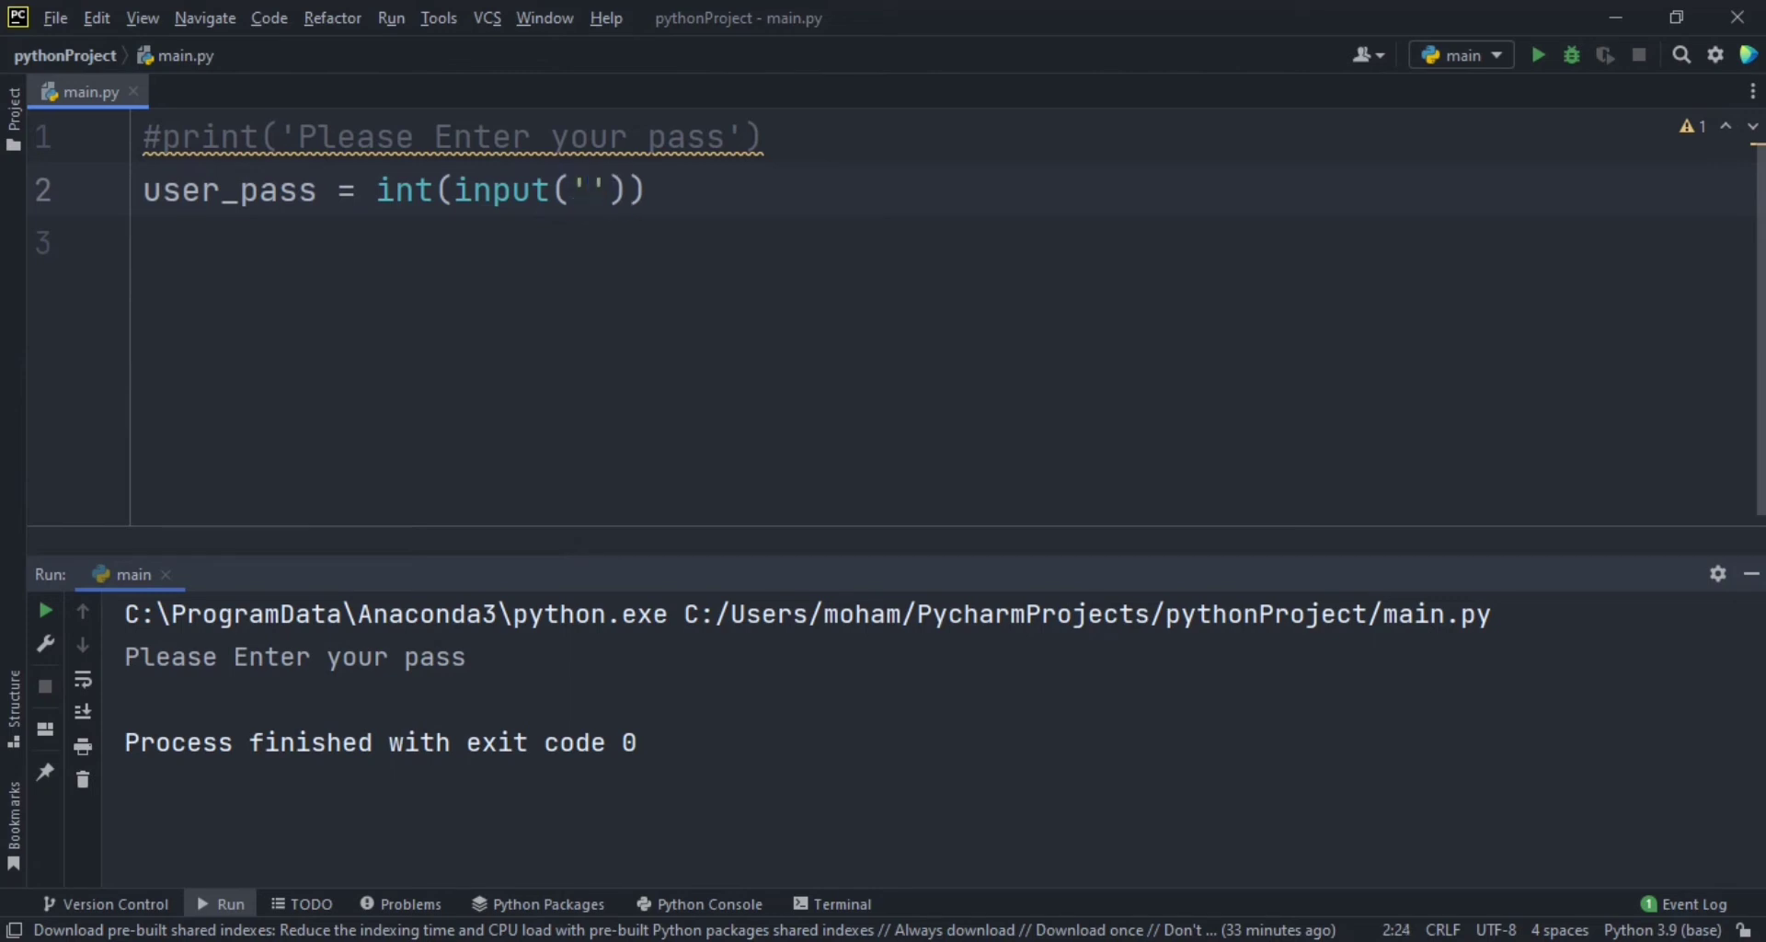
type("Ple")
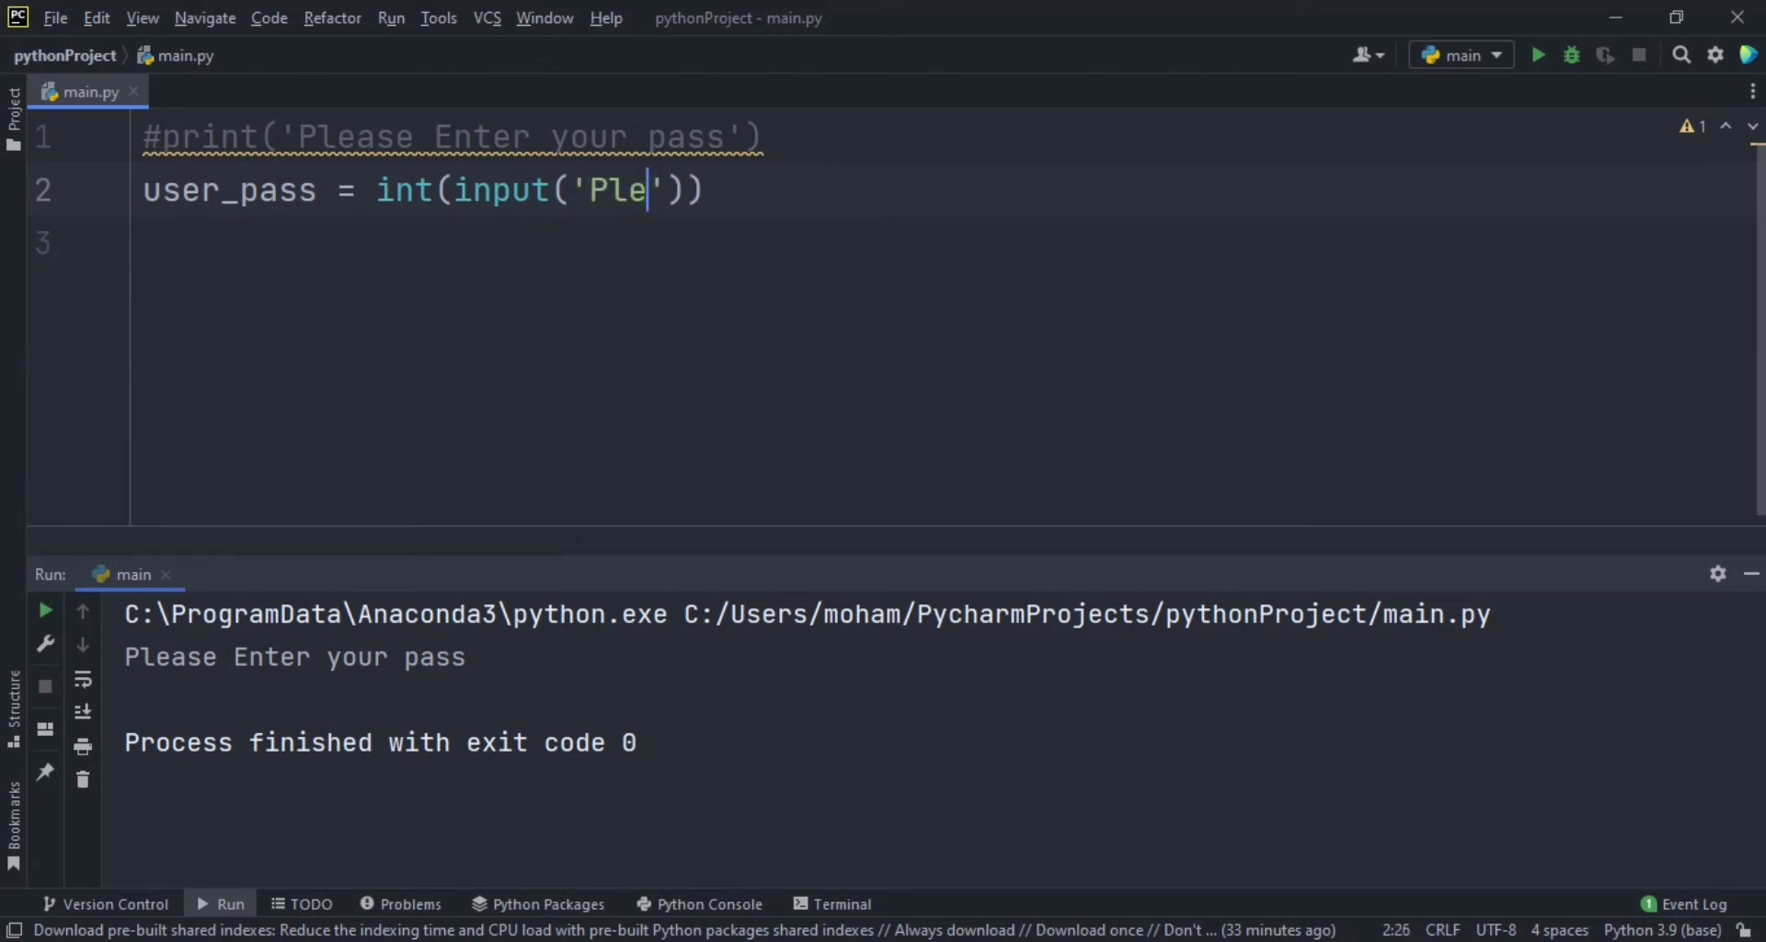
type("ase")
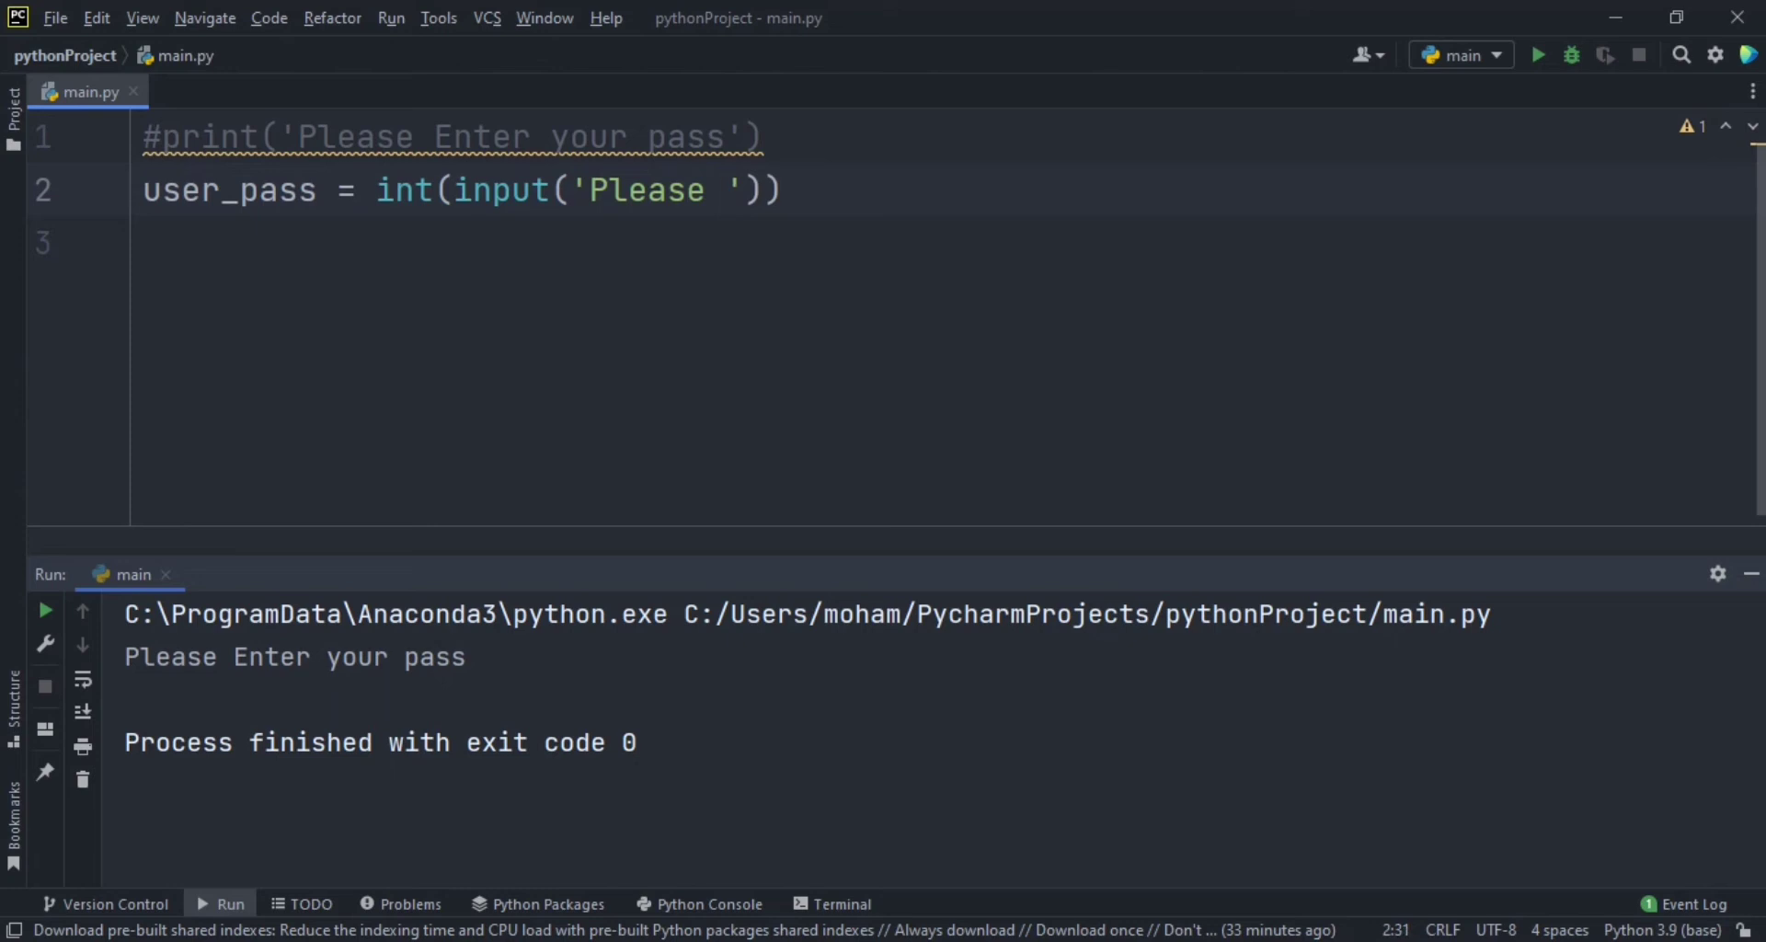
type("Enter")
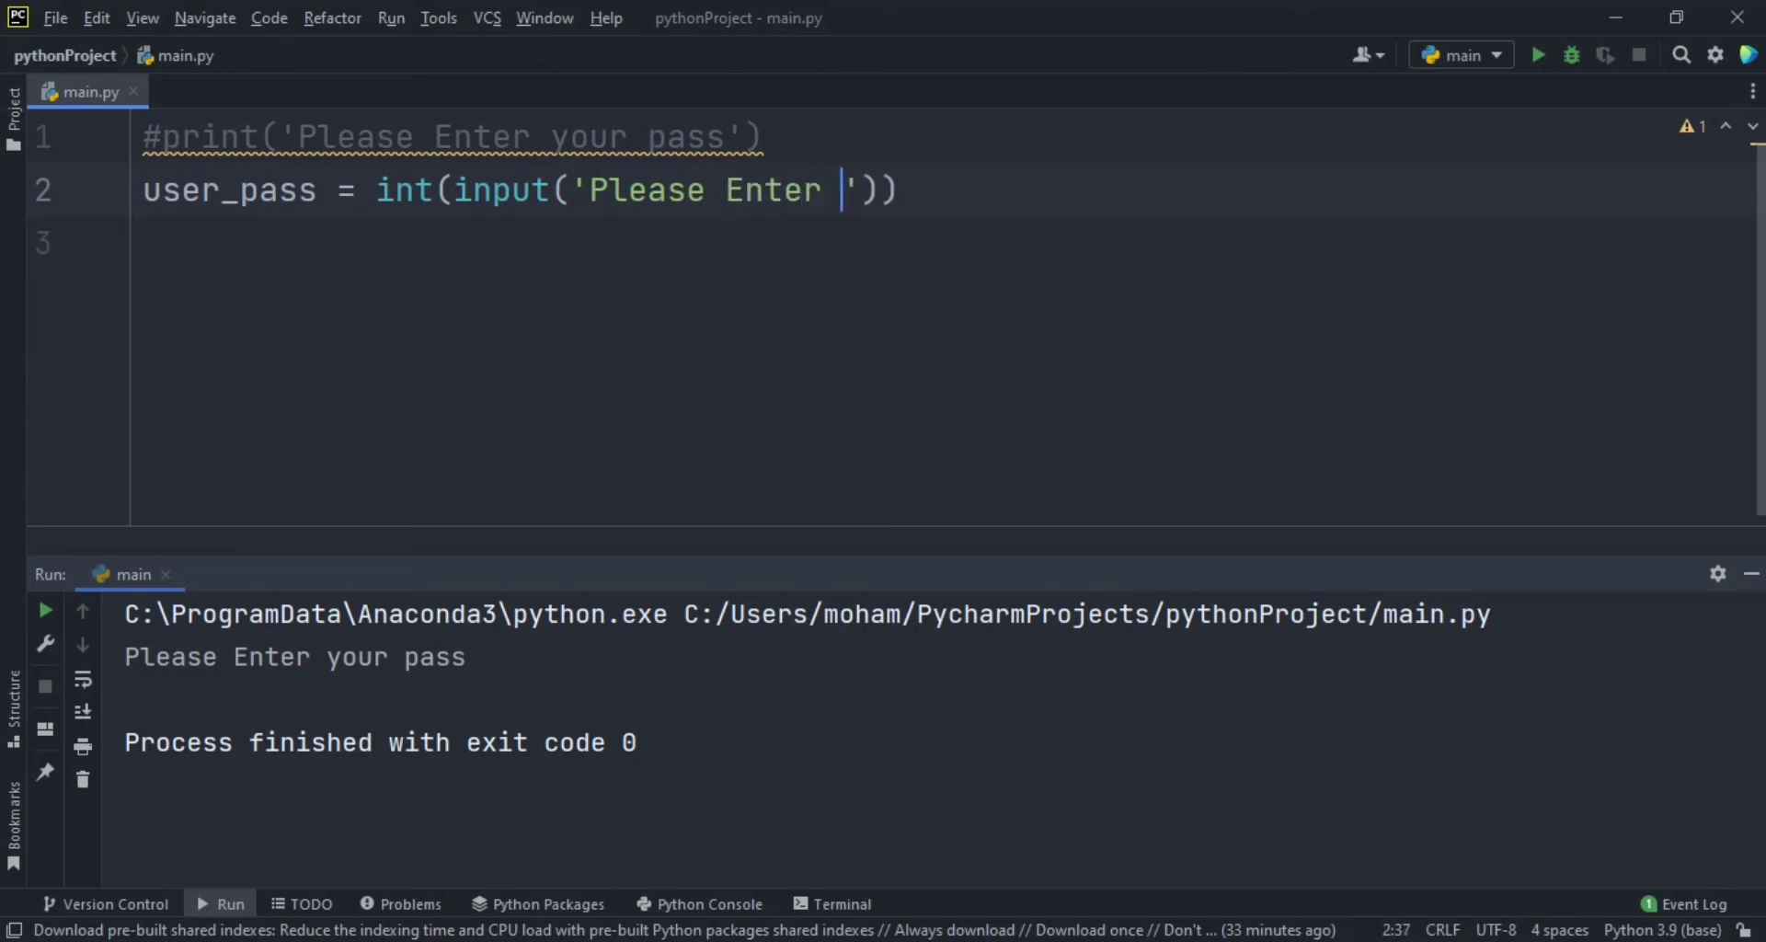
type("your pass:")
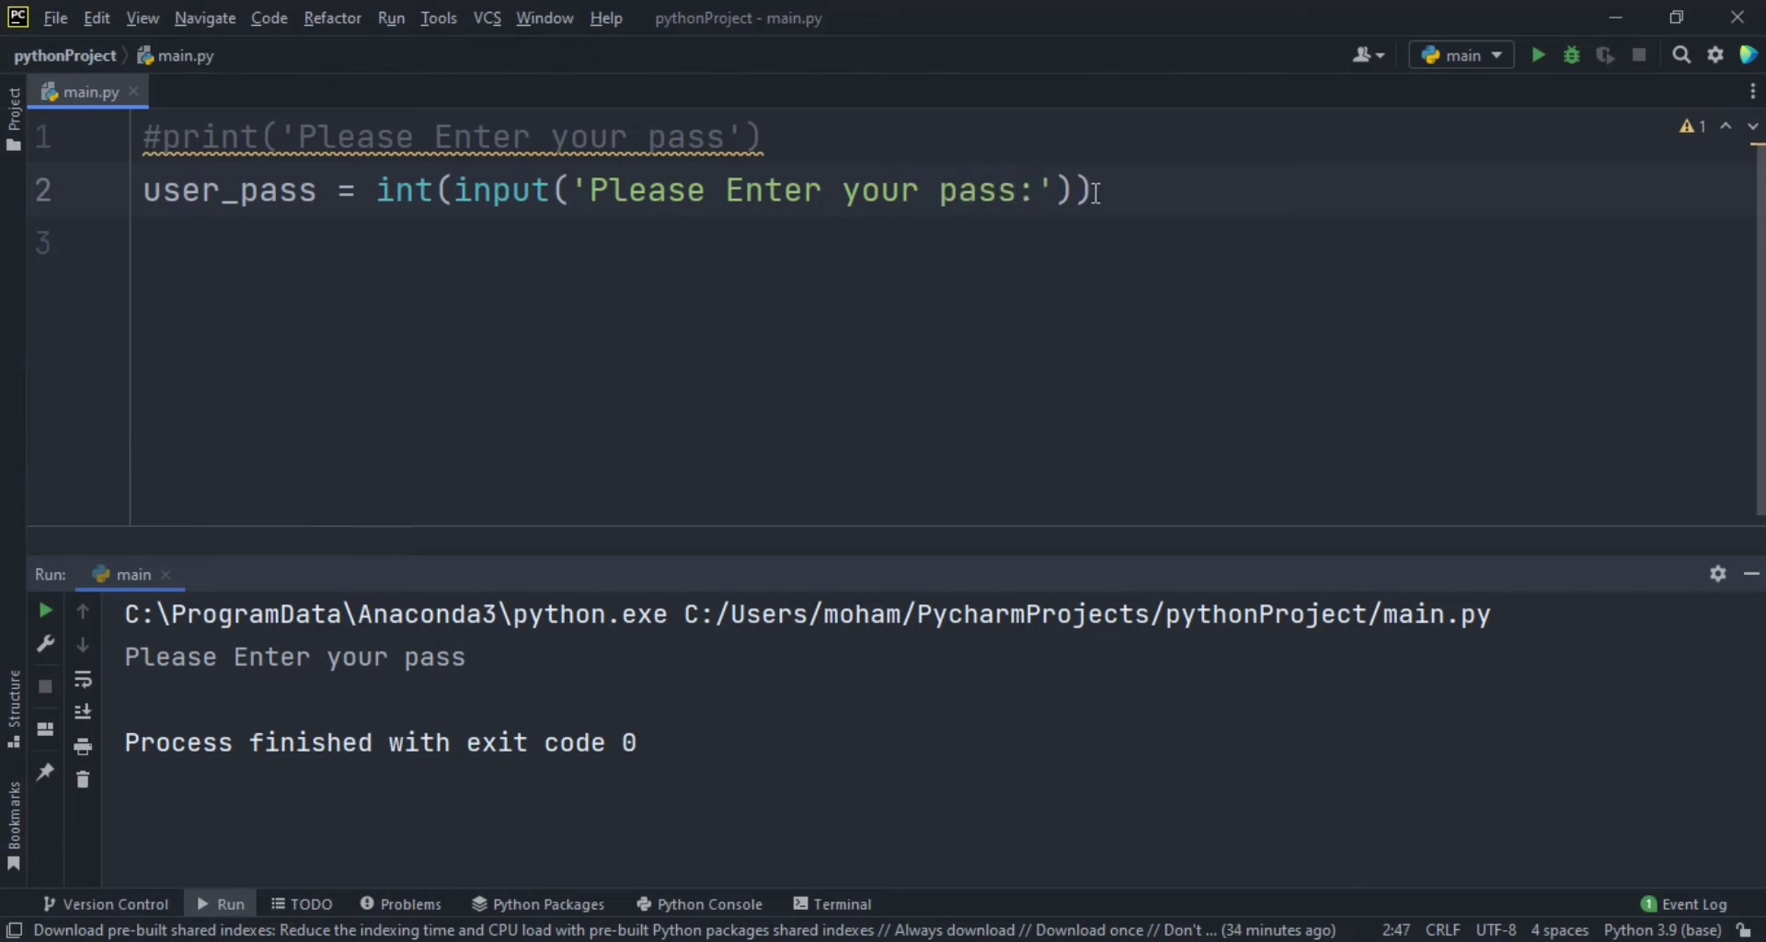
Step: Run the script and answer the prompt with 145, finishing with exit code 0
left_click(1535, 53)
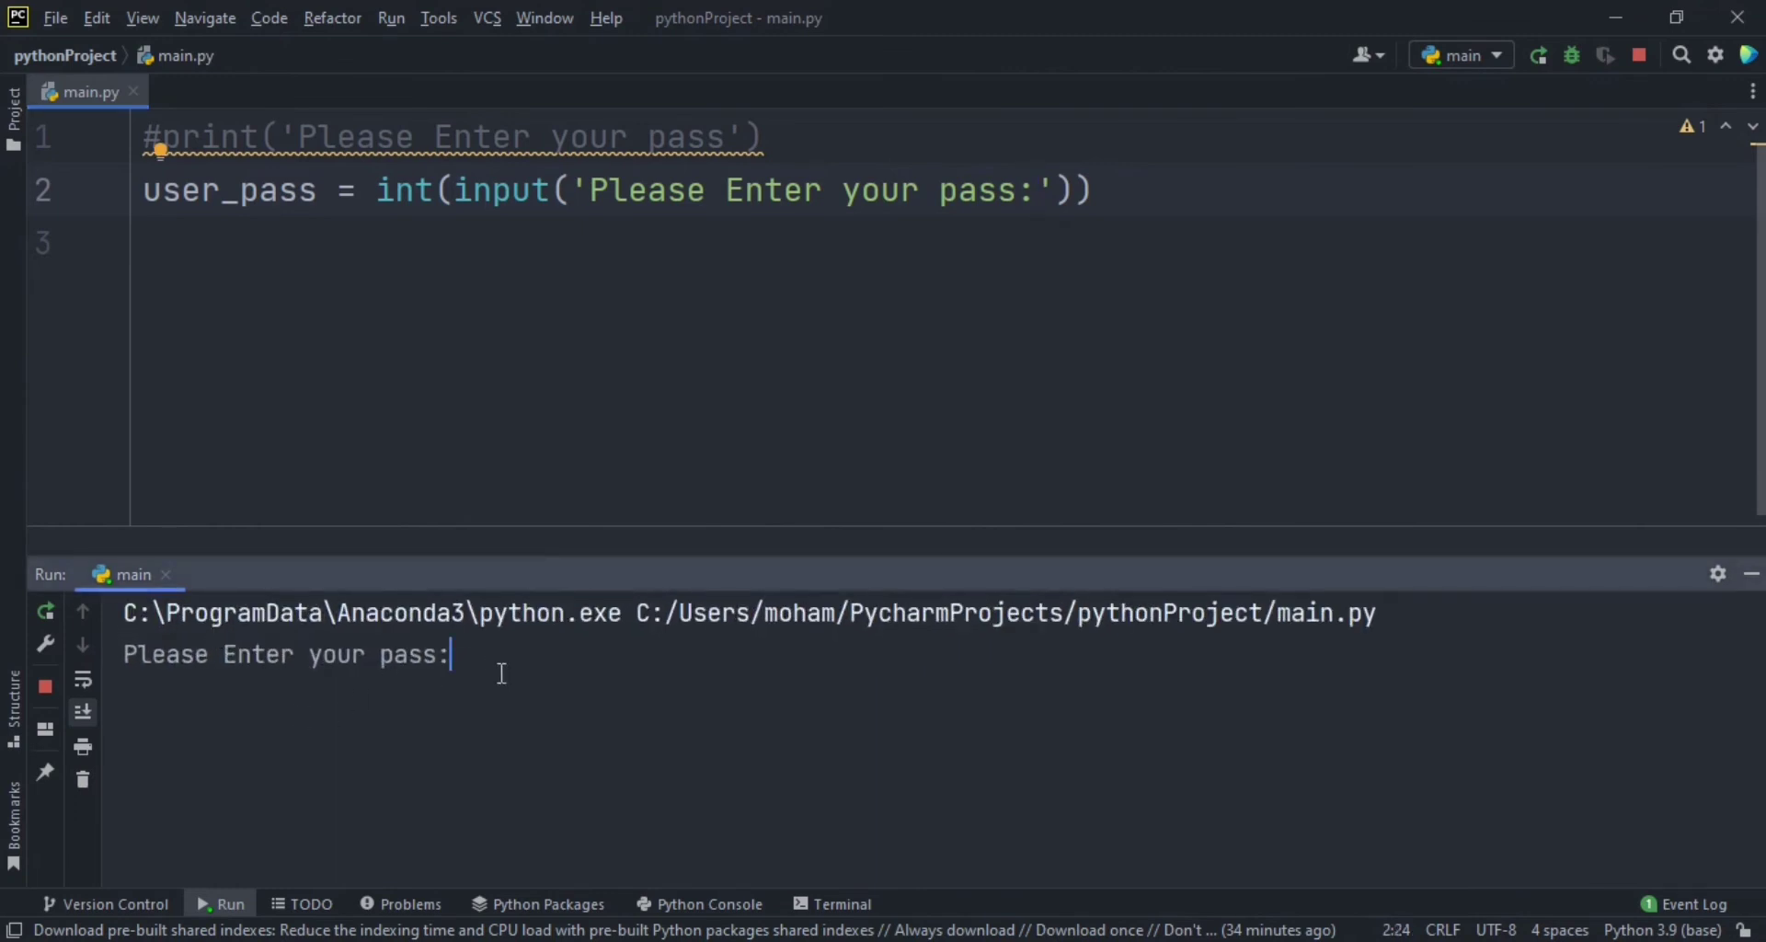
type("145")
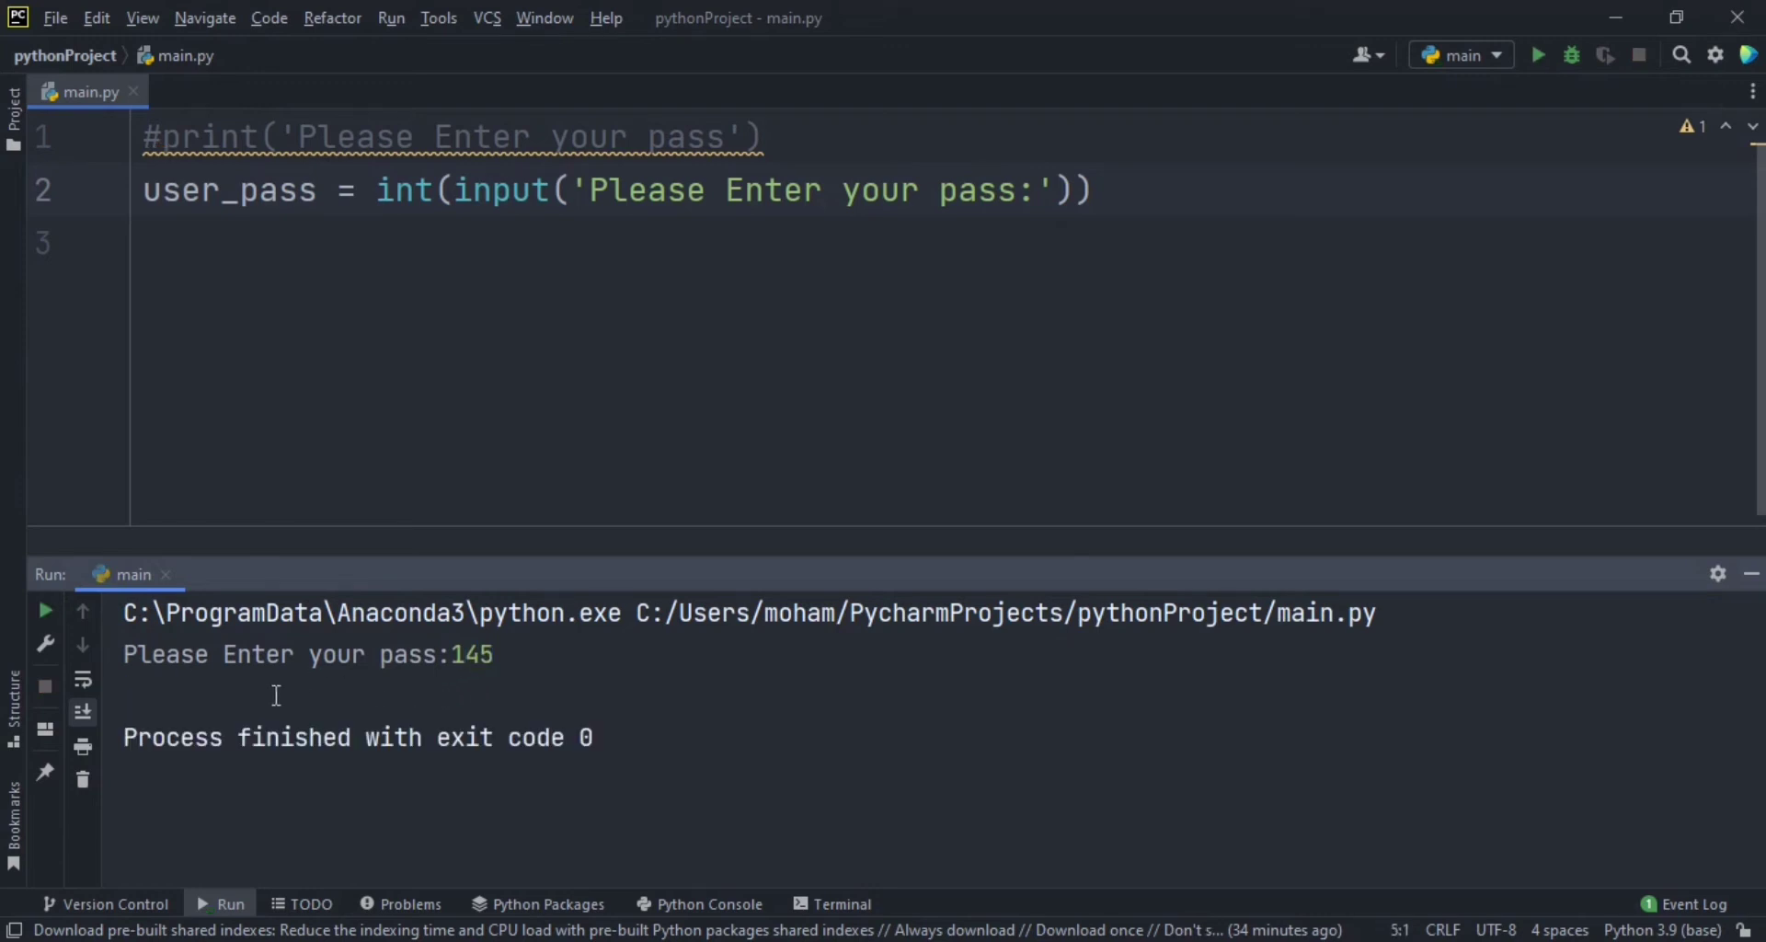
mouse_move(510, 644)
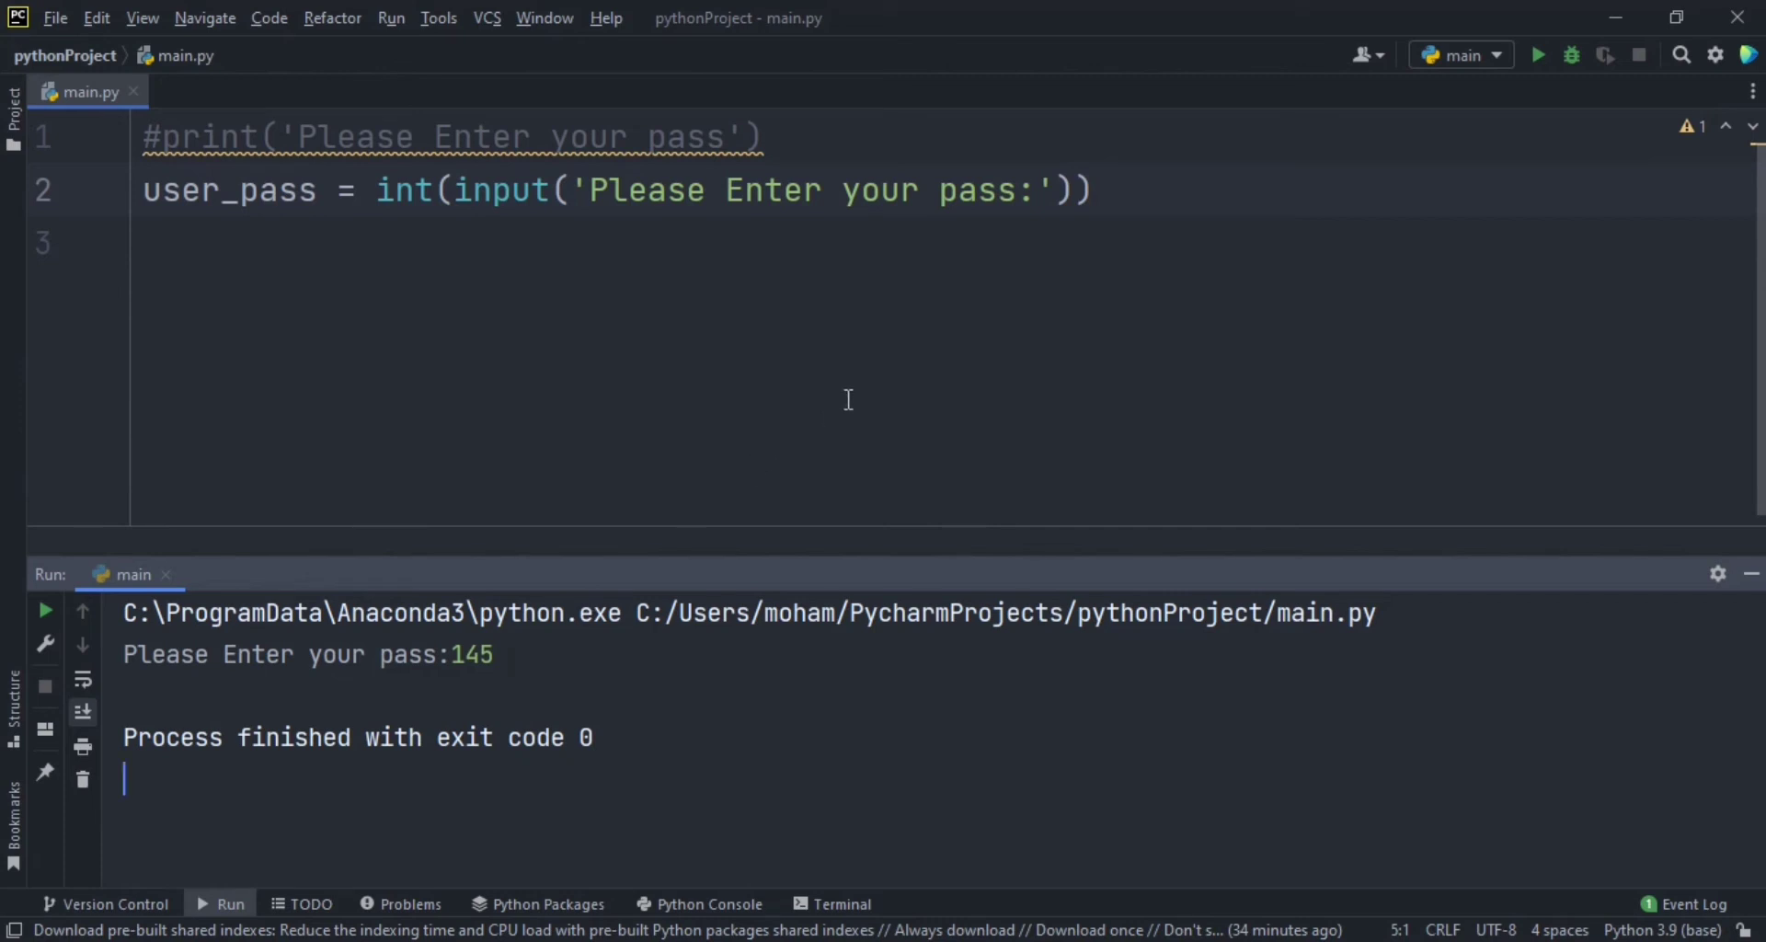
Step: Start line 3 with the condition if user_pass == using autocomplete for user_pass
left_click(1098, 190)
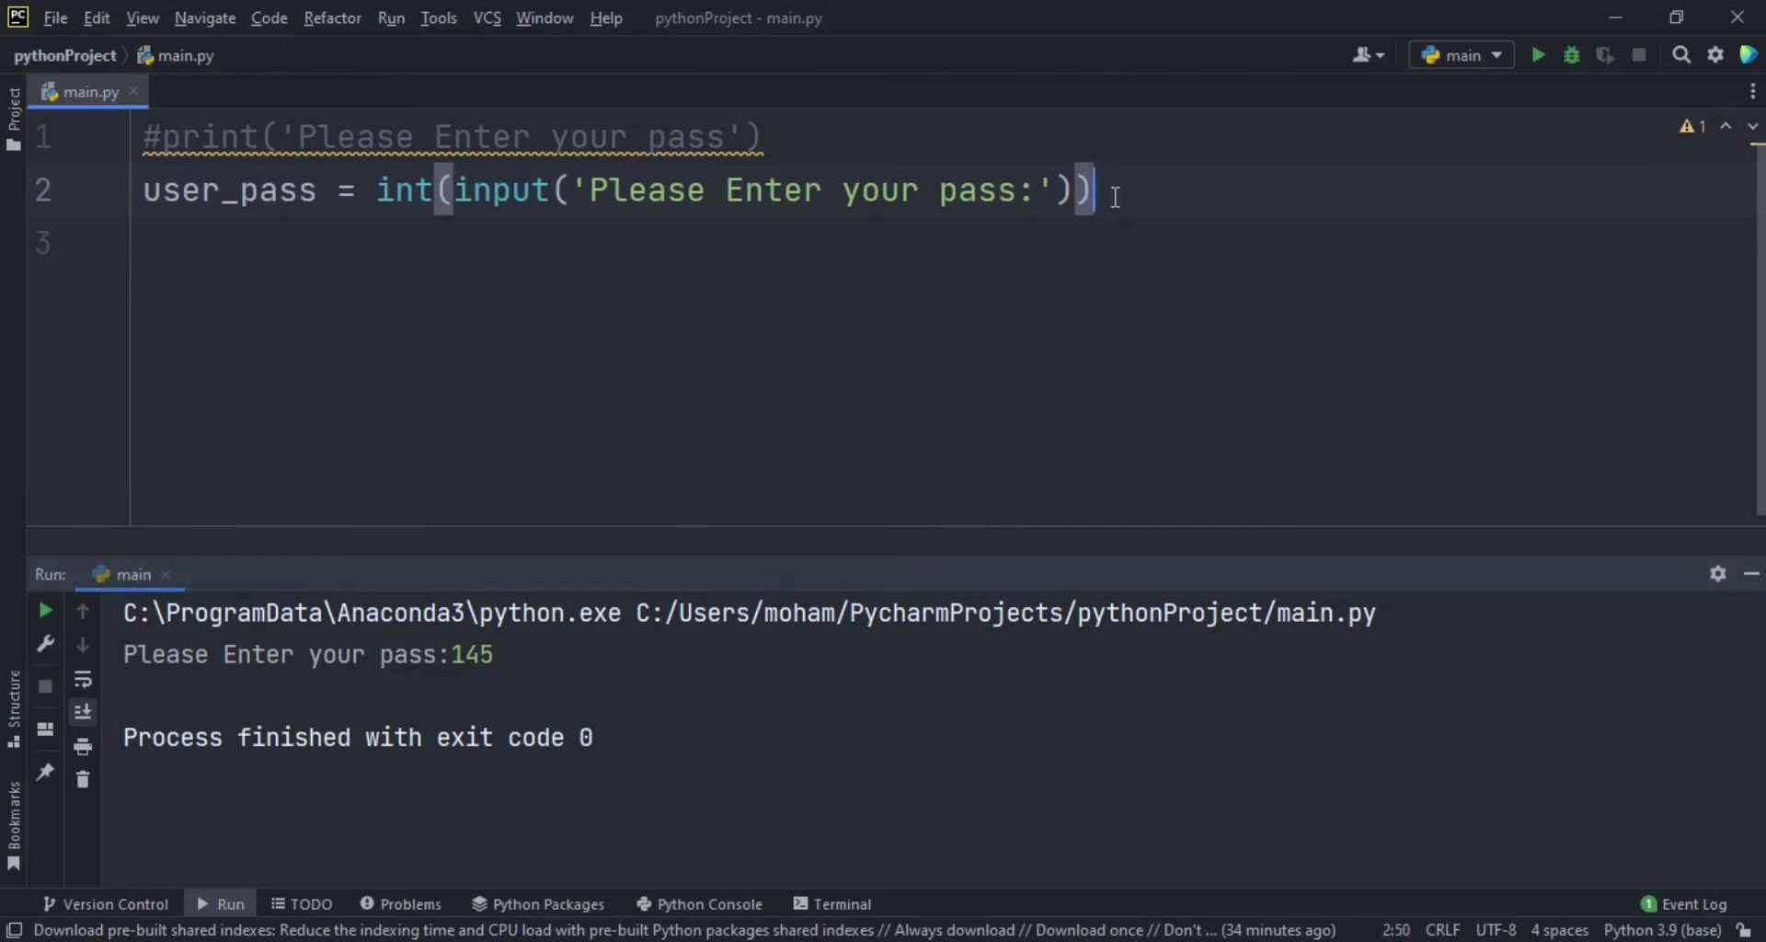
type("if")
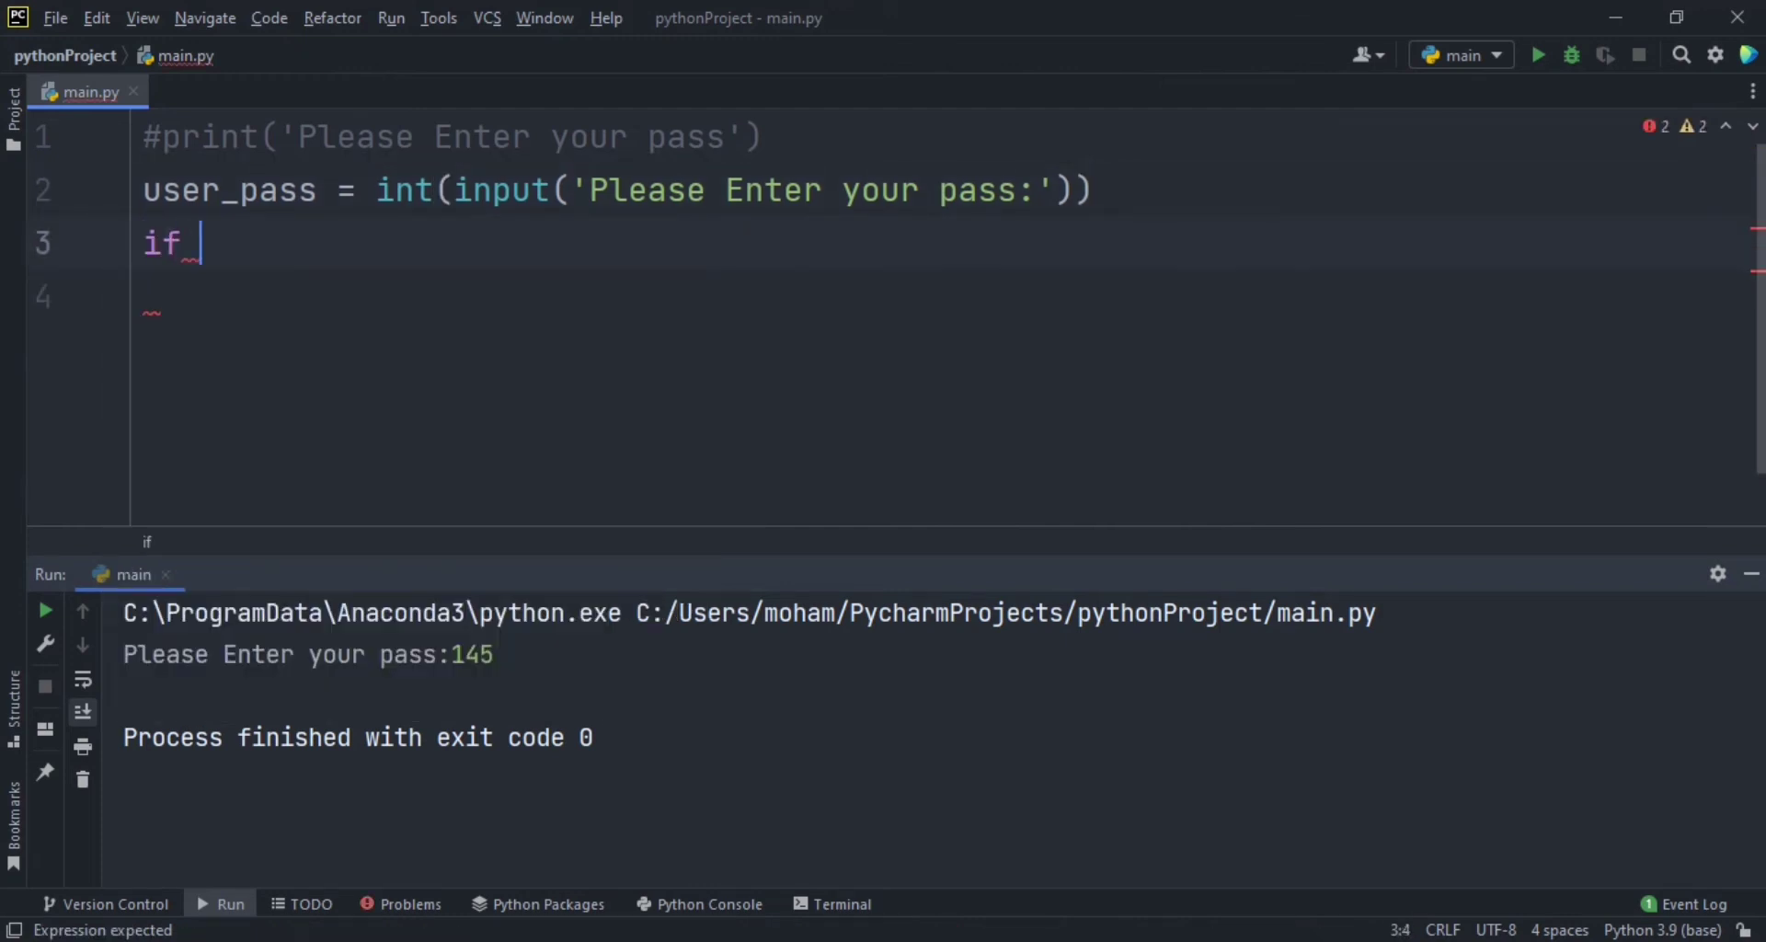
type("user")
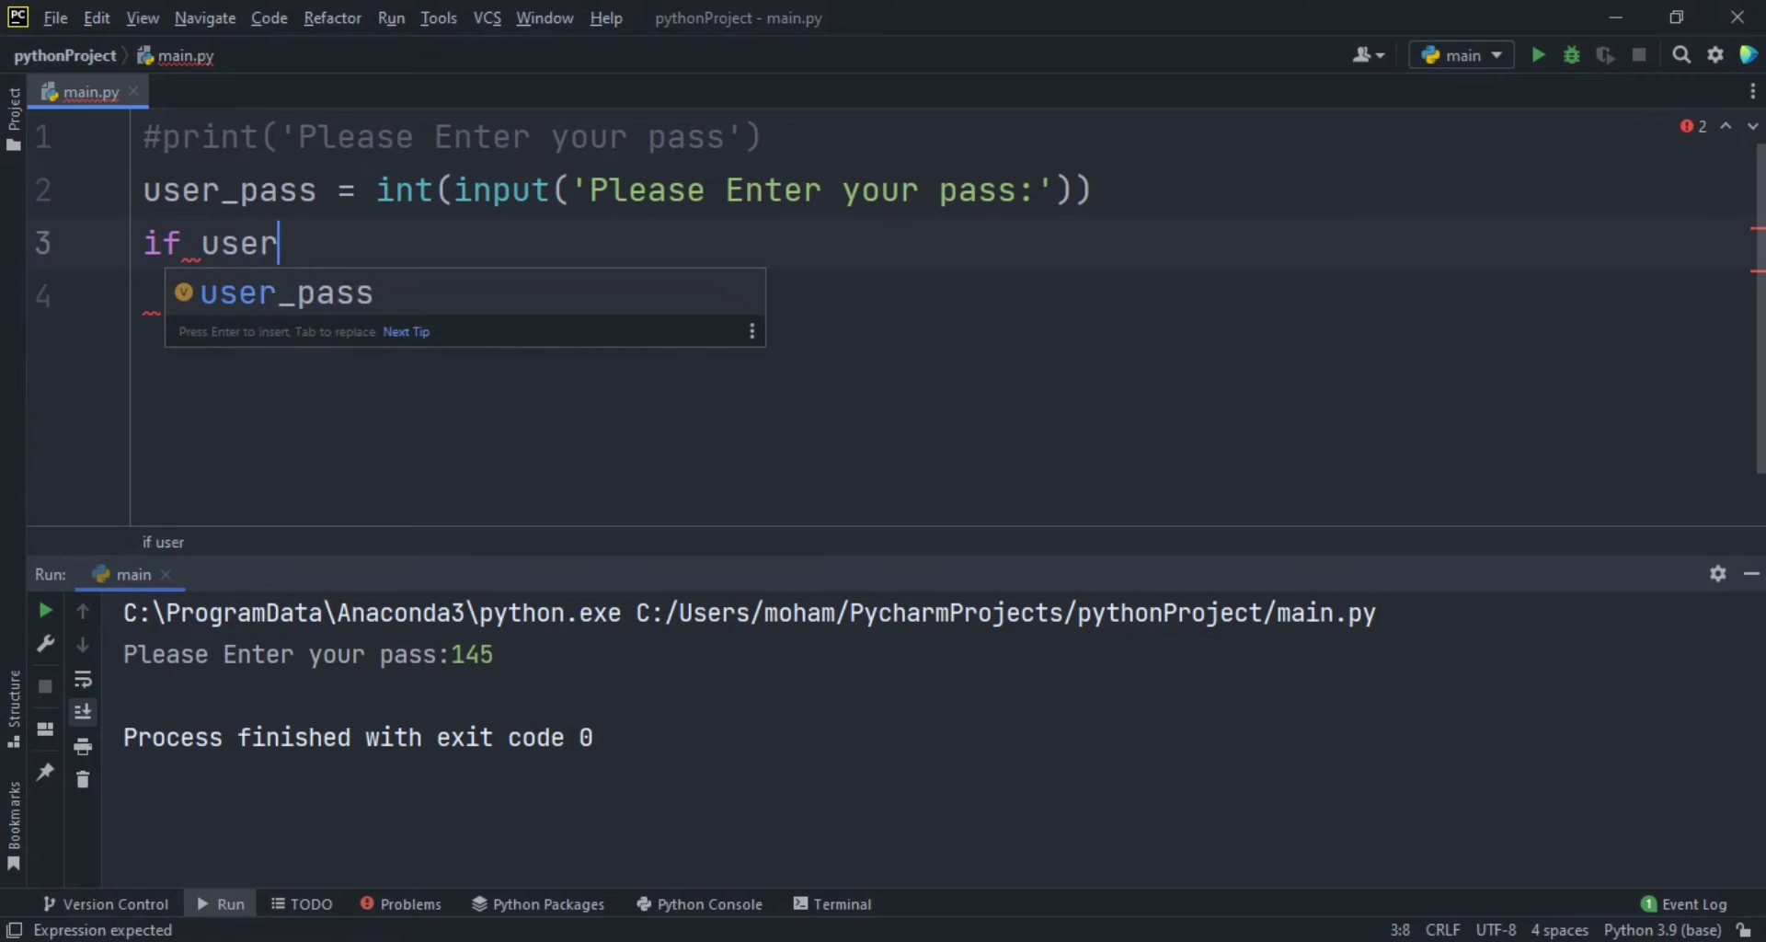
type("_pass ==")
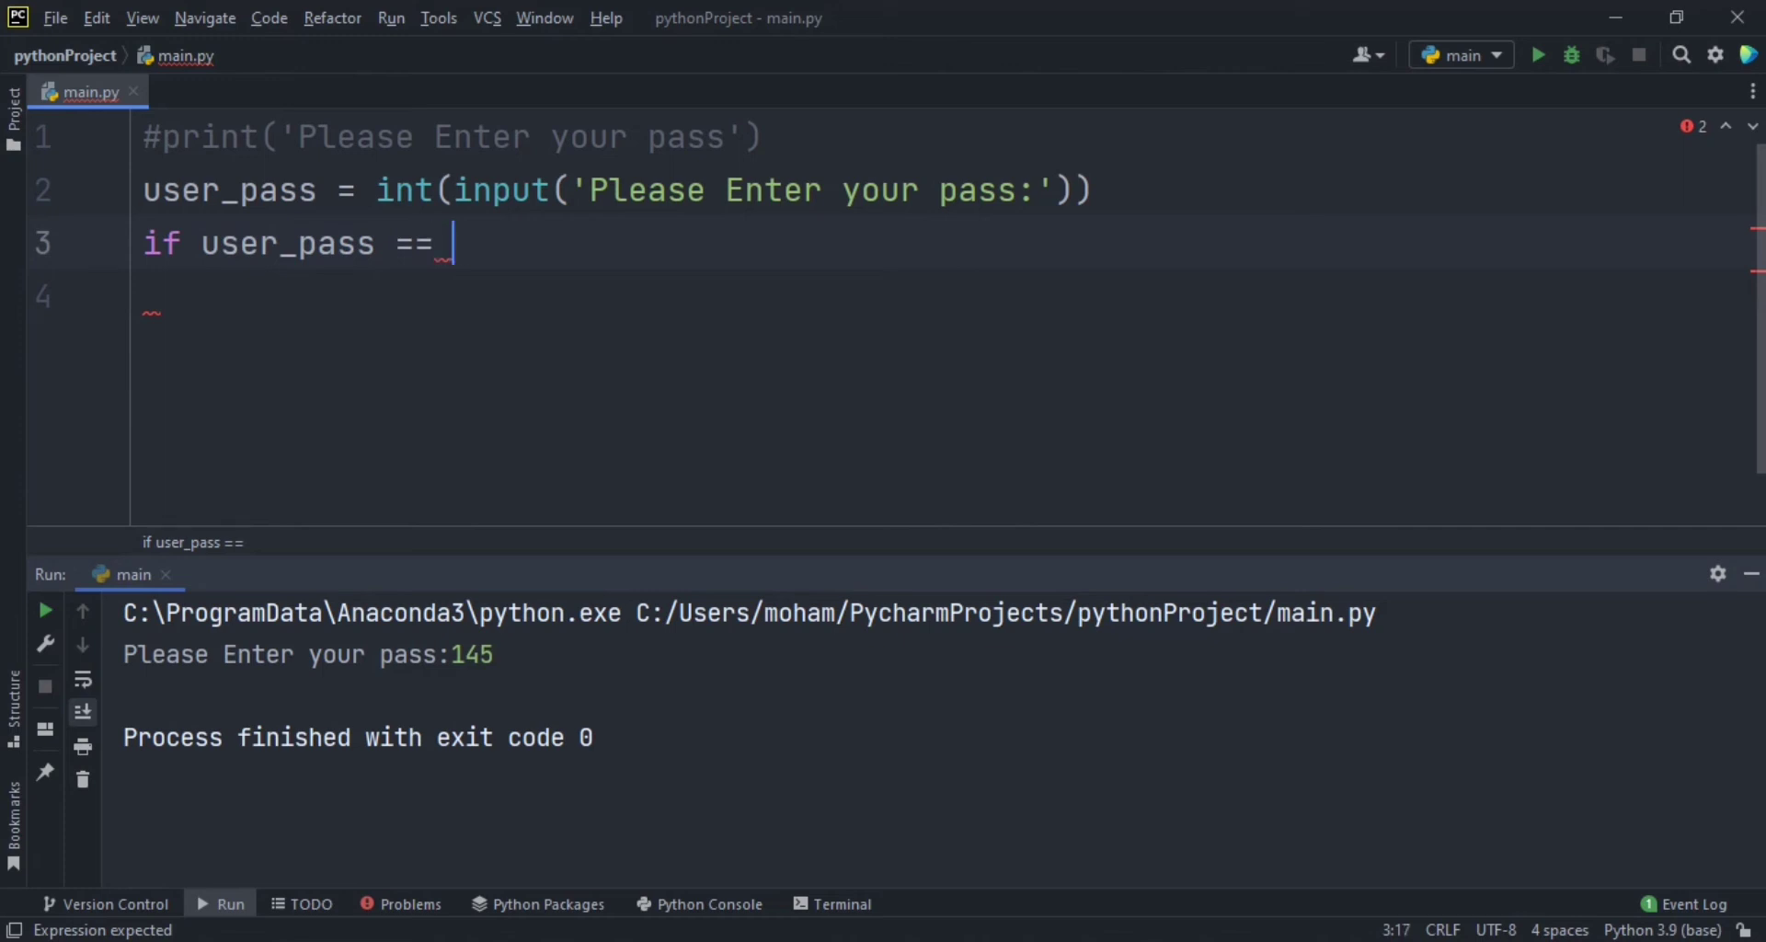
Step: Complete if user_pass == 123: and have its block print 'Your password is ok :)'
type("123")
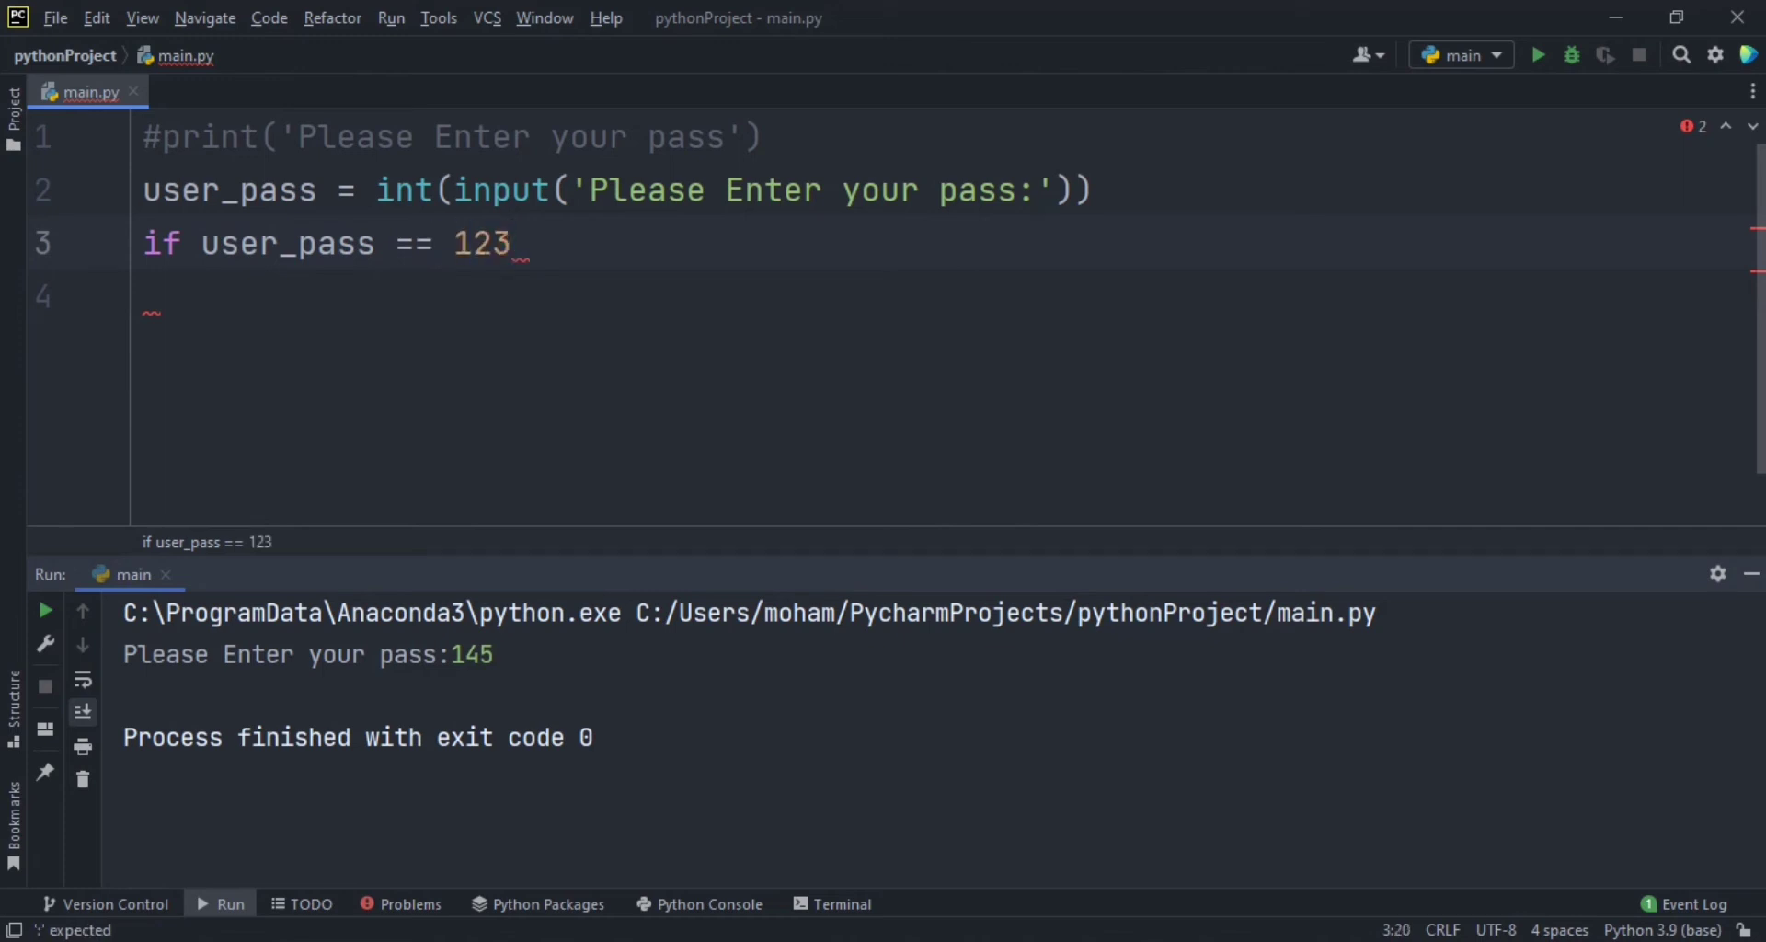
type(":")
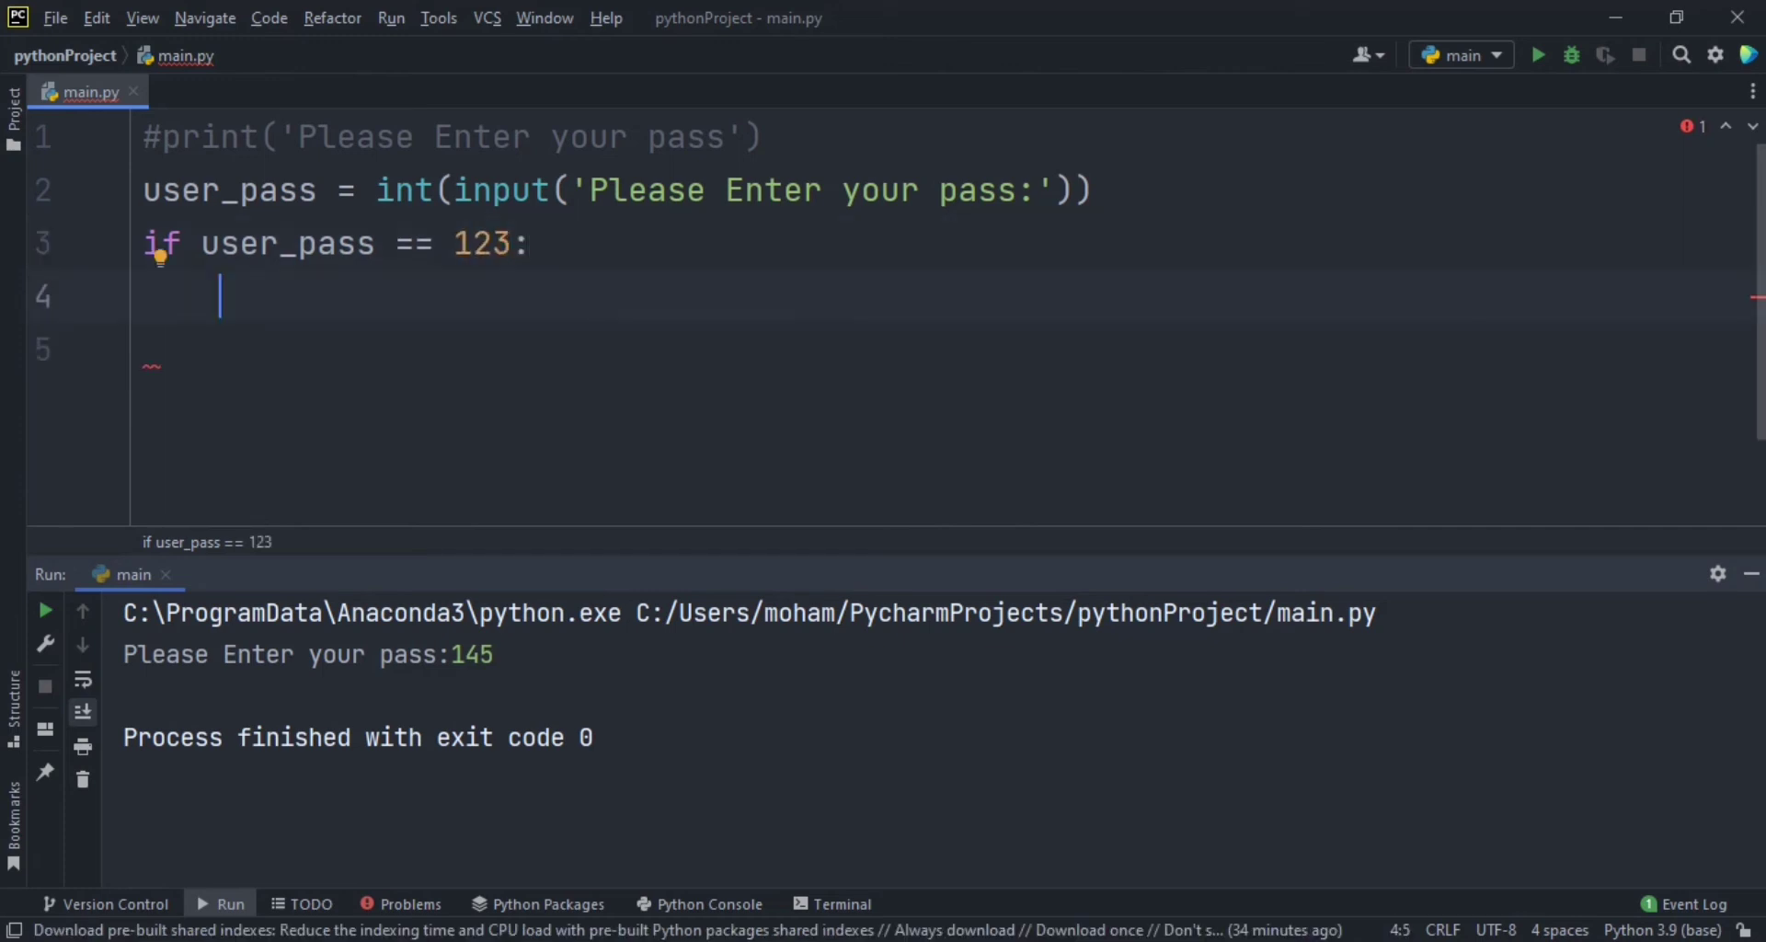
type("print('")
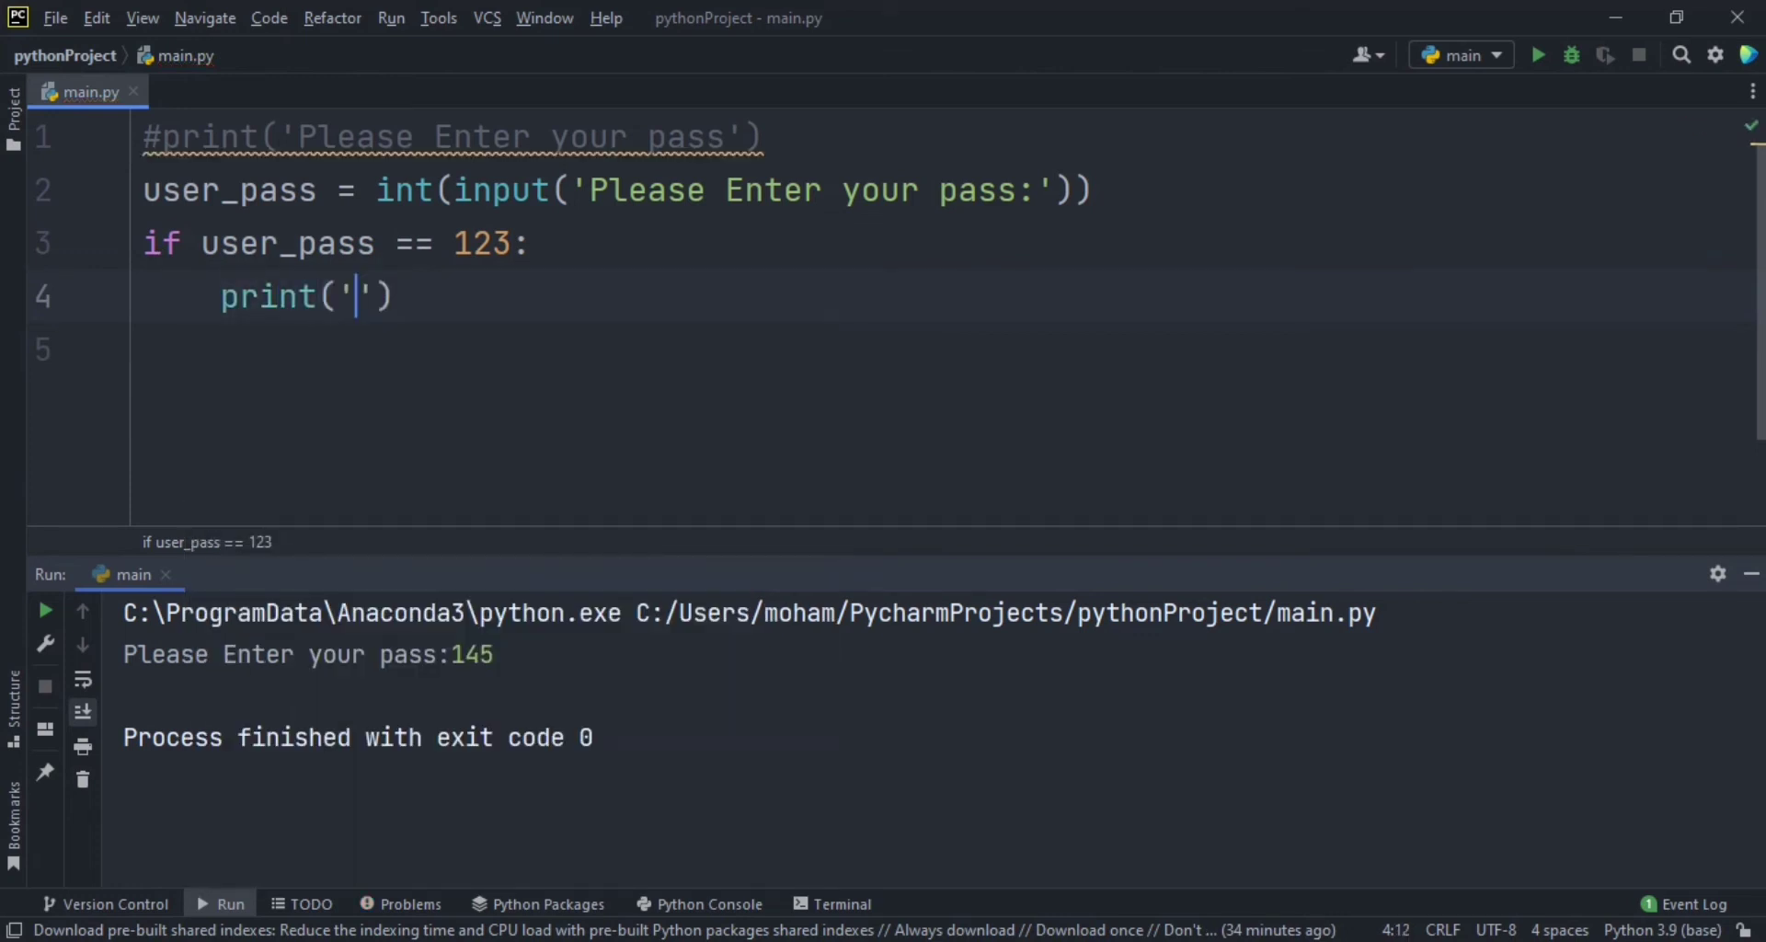
type("Yo")
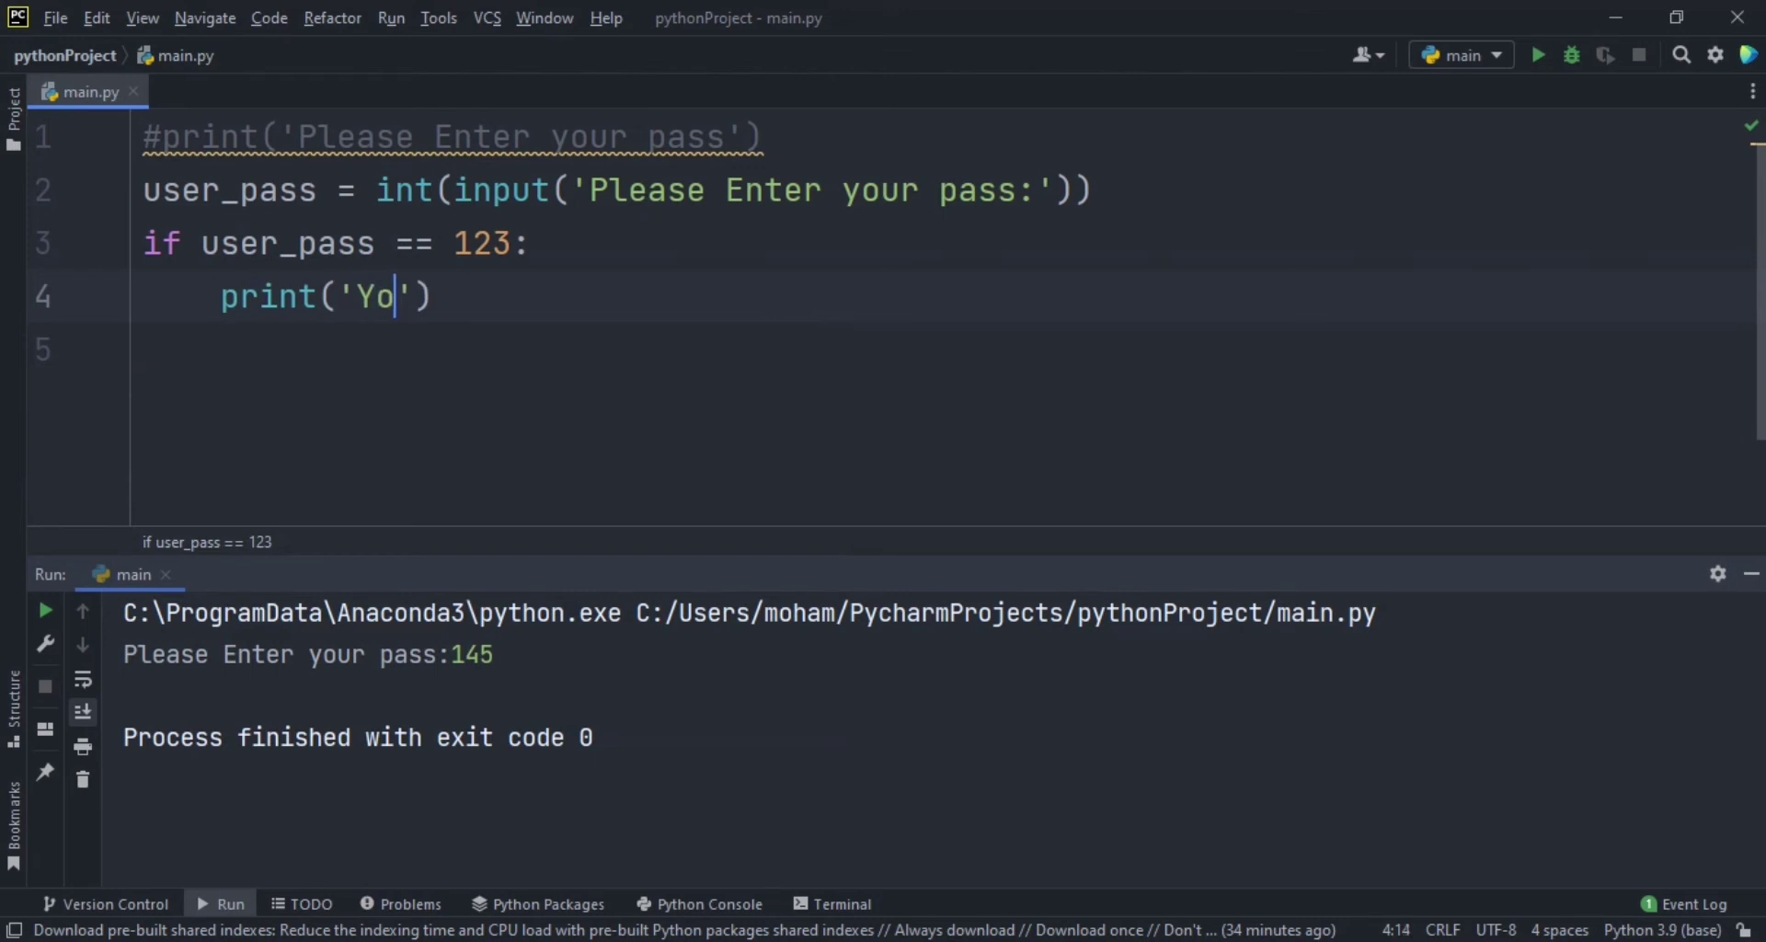
type("ur pass")
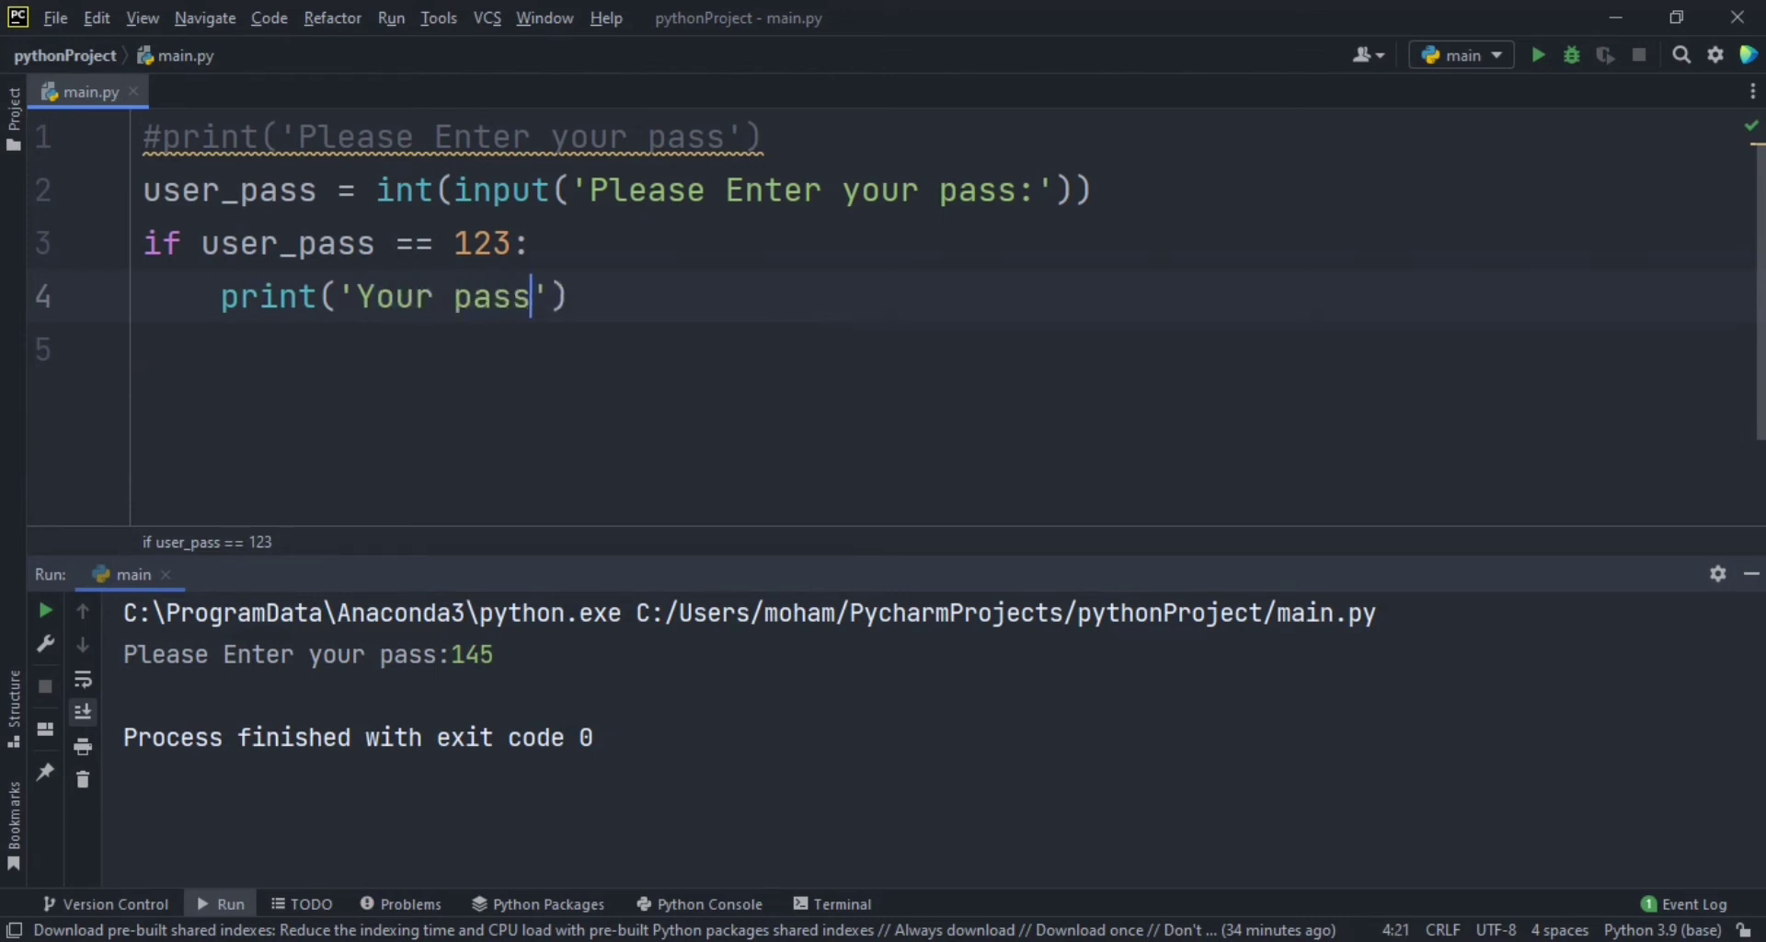
type("word")
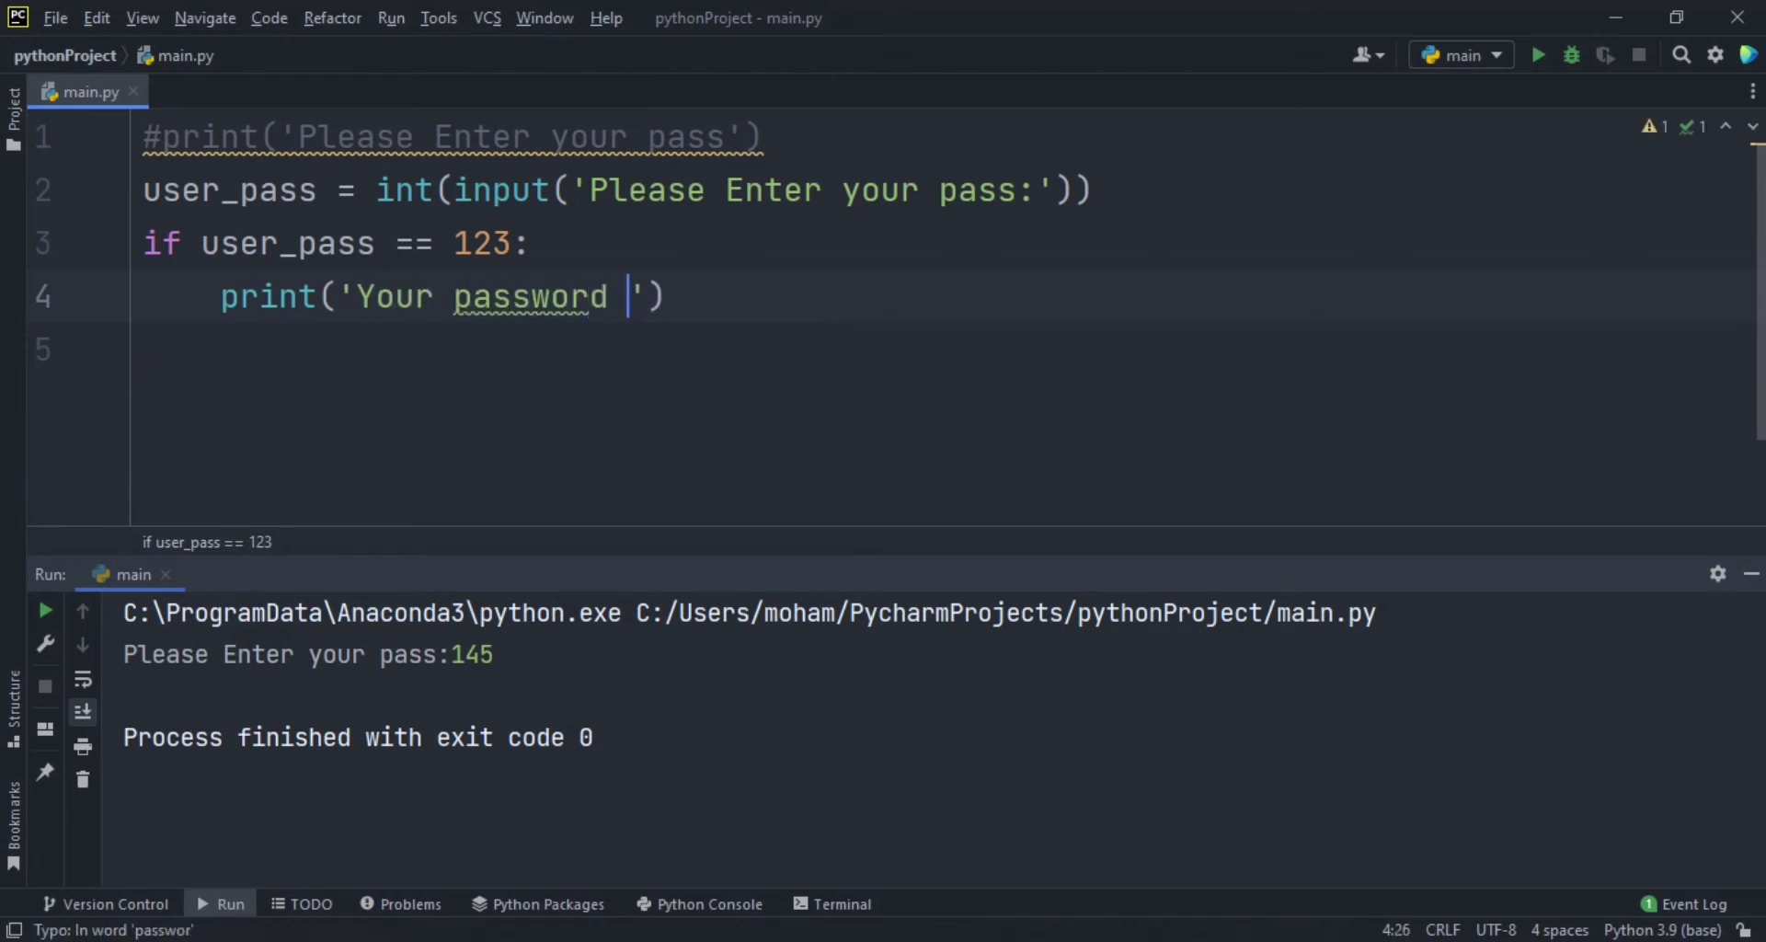
type("is")
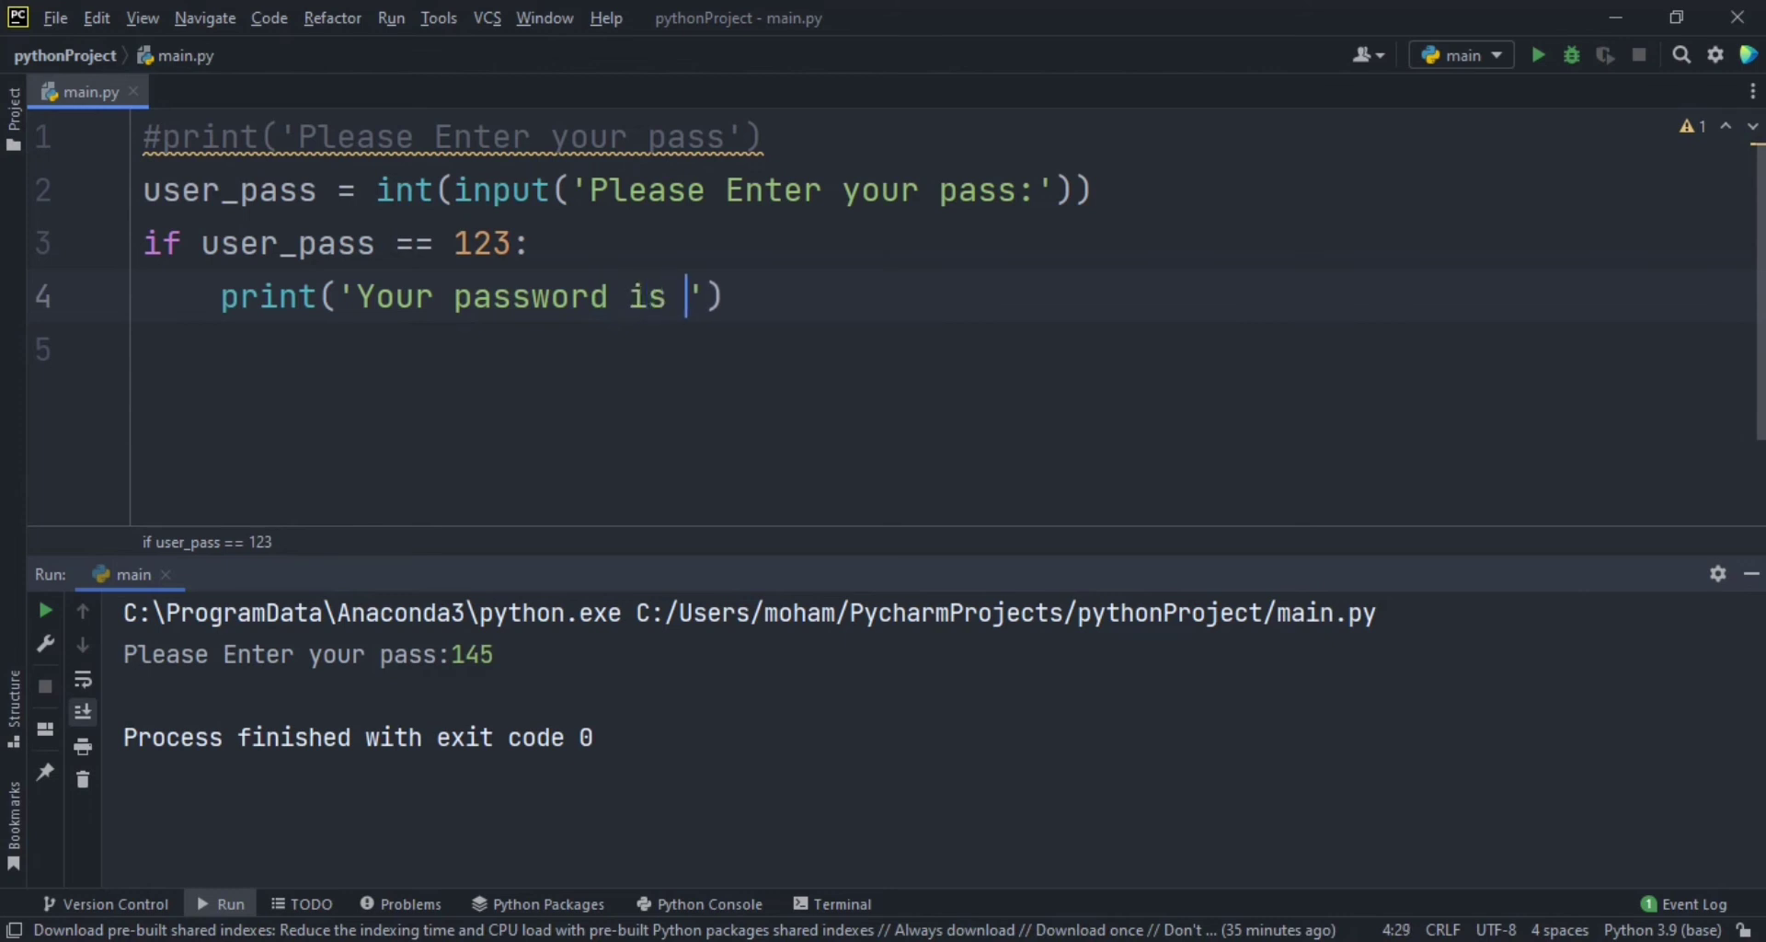
type("ok")
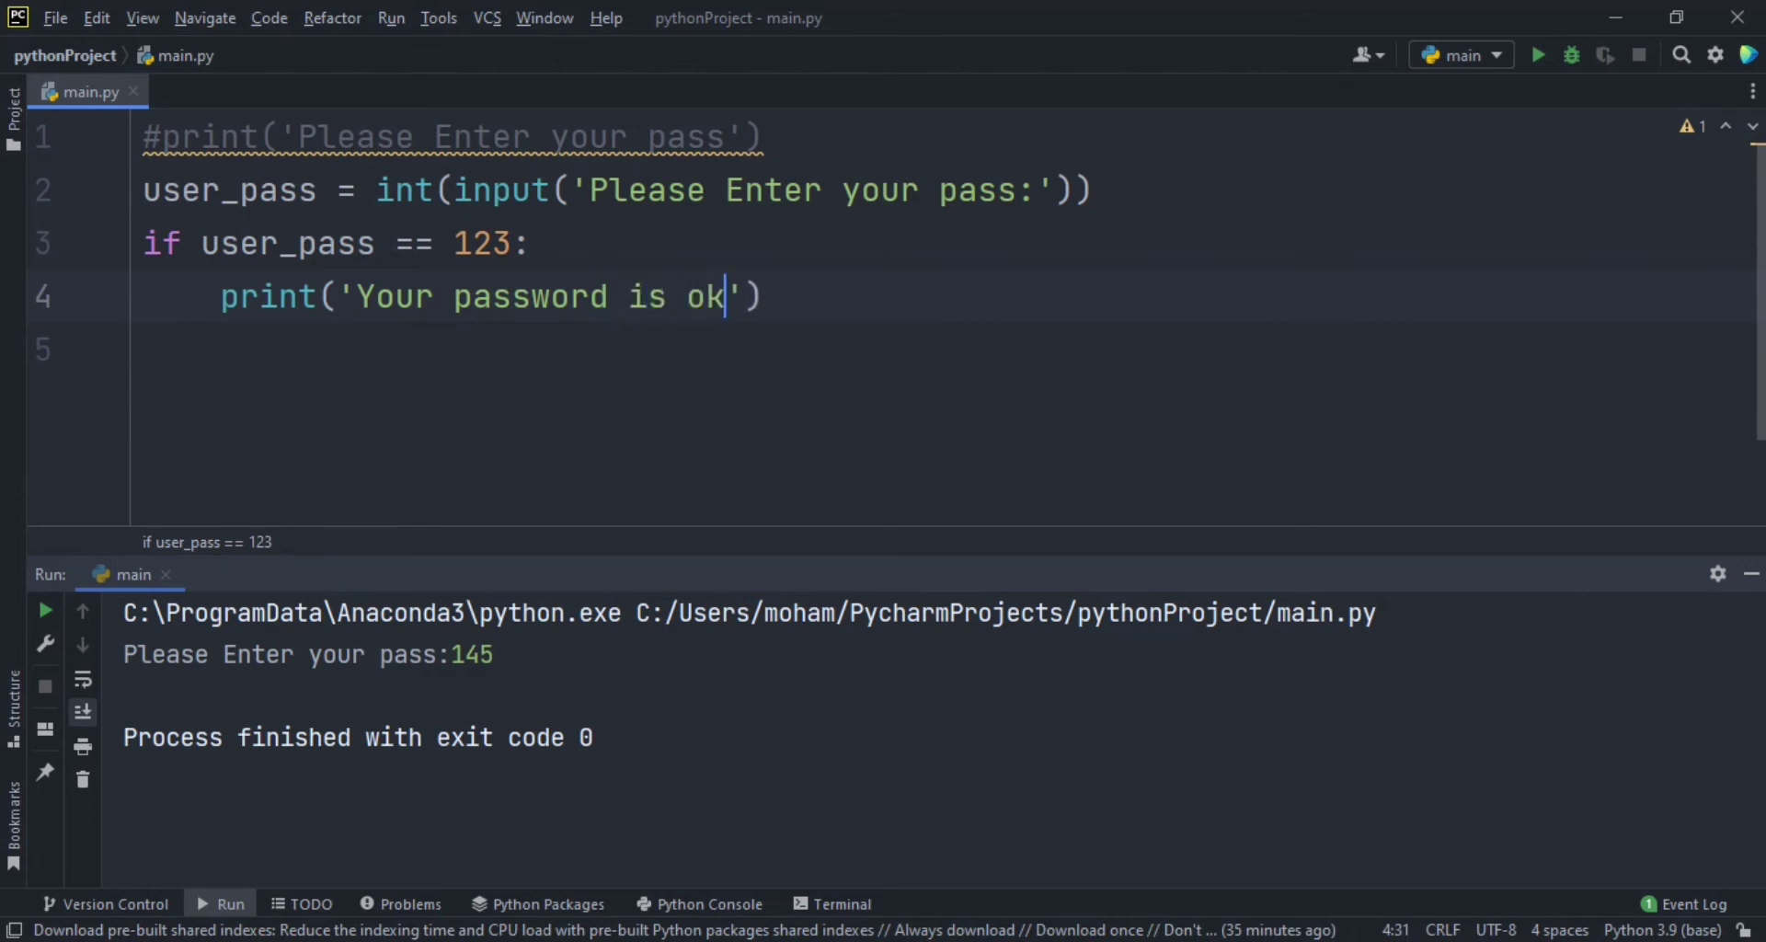
type(":")
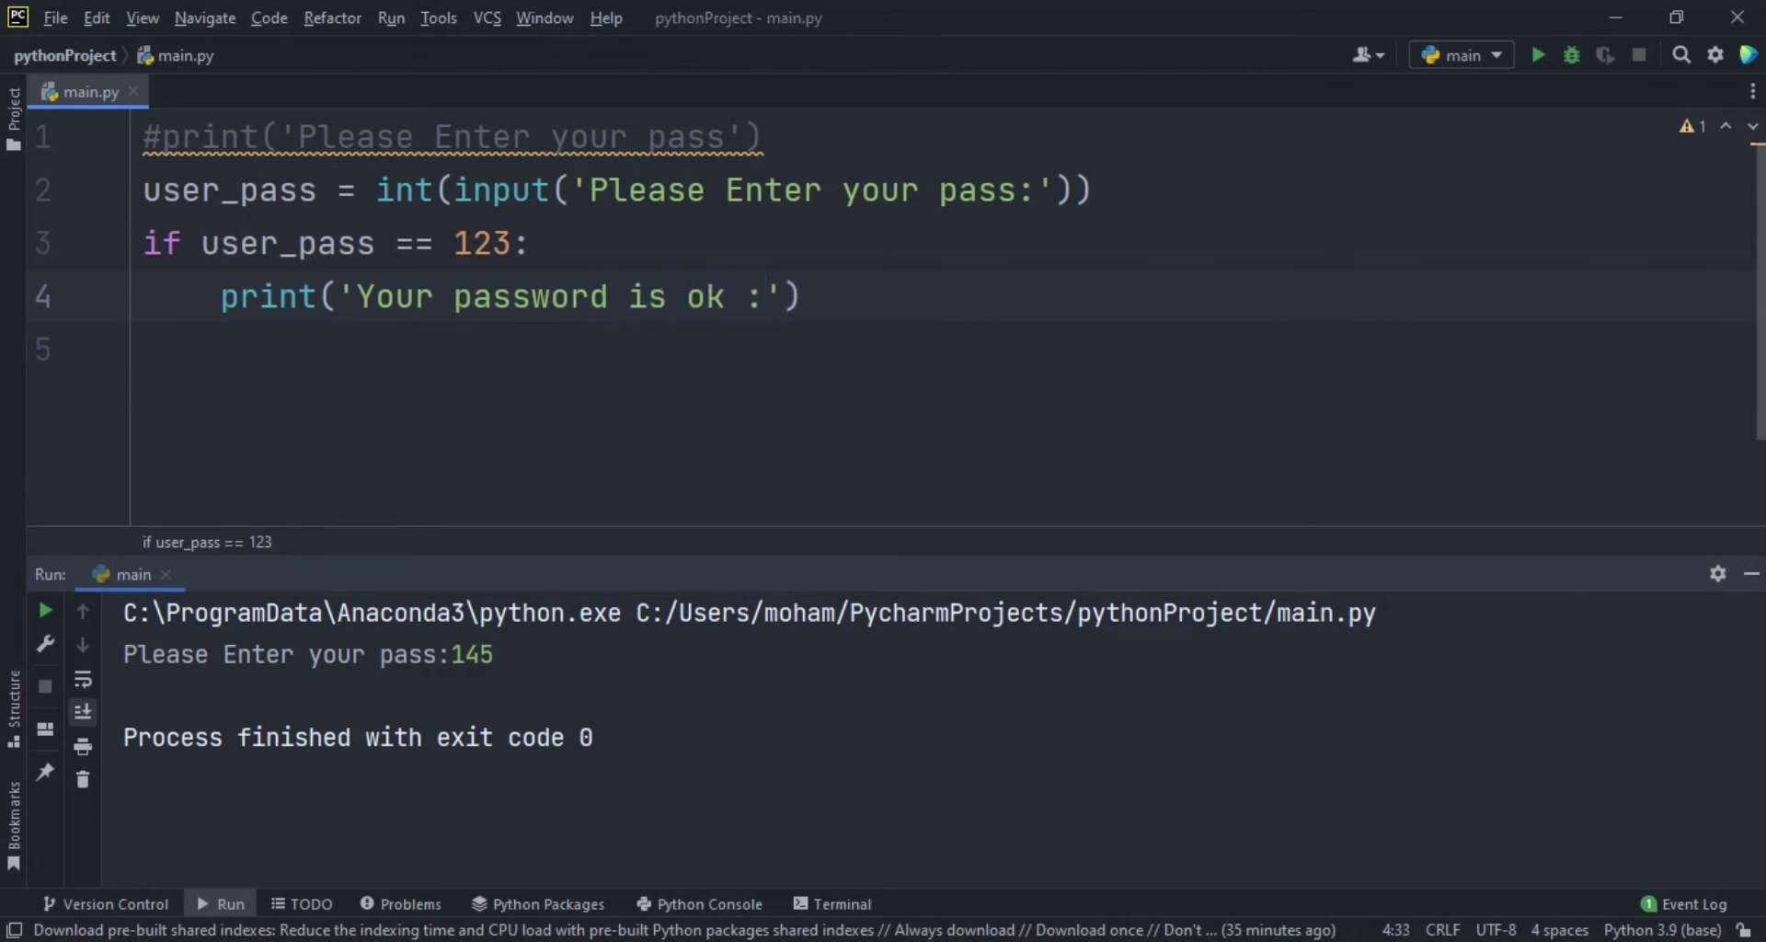
type(")")
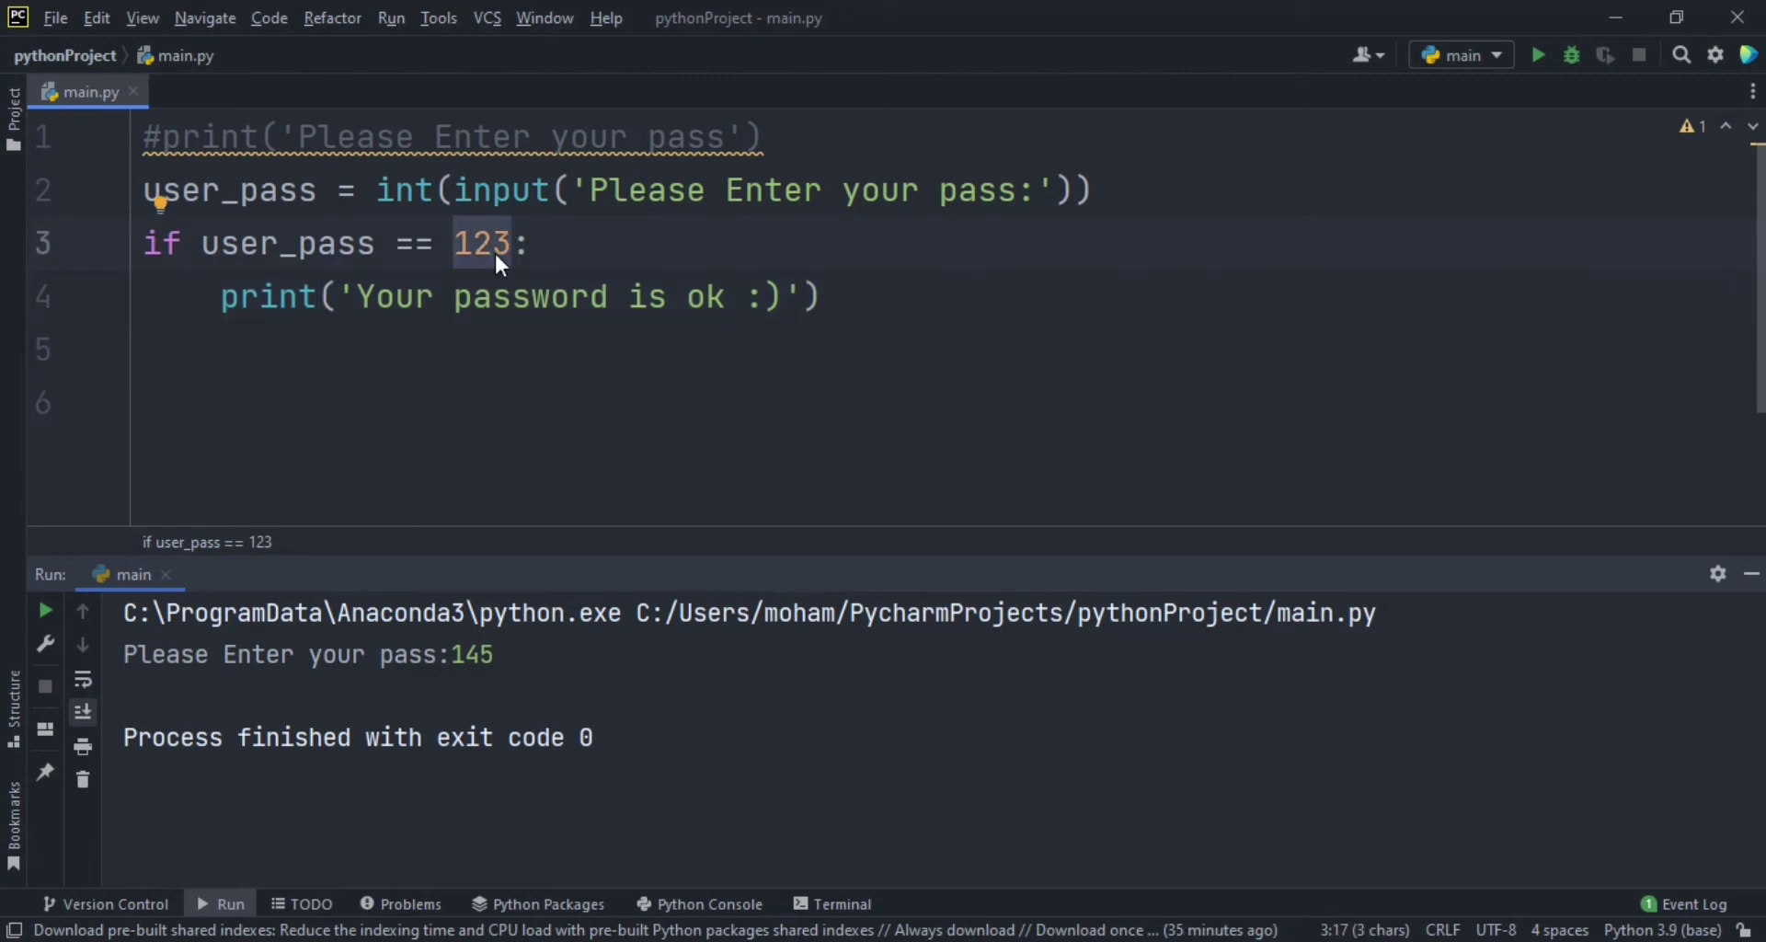
left_click(453, 243)
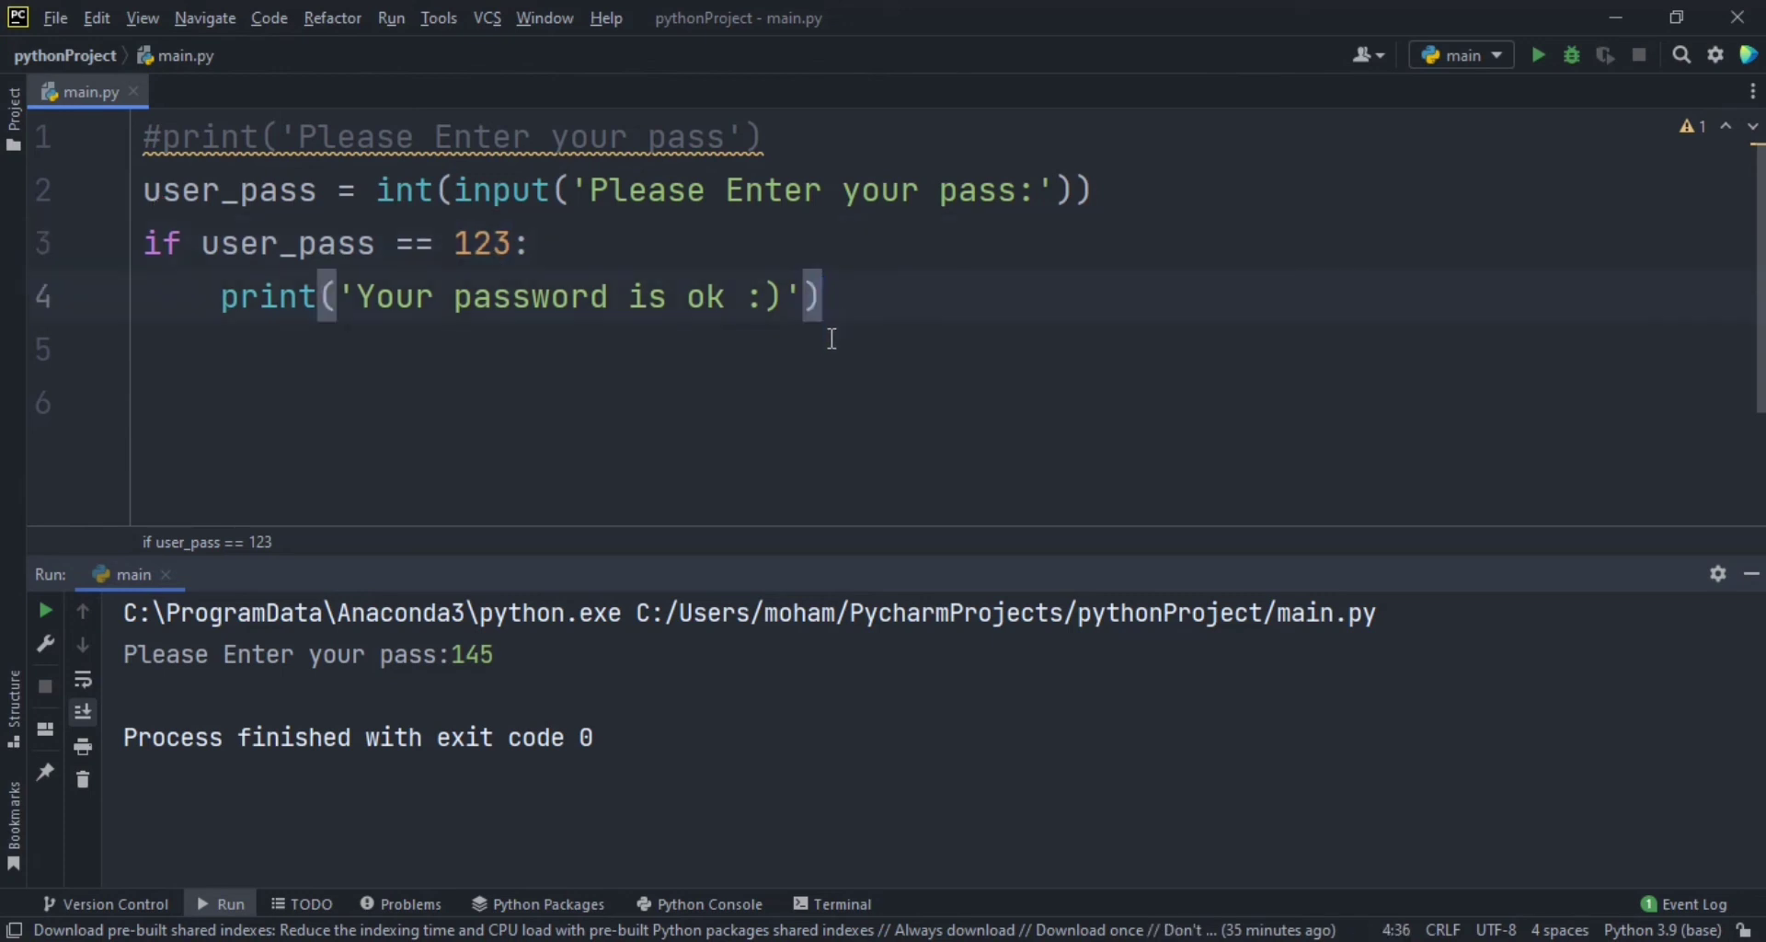
Step: Add an else branch printing 'Sorry wrong pass ,PLease try again'
type("else")
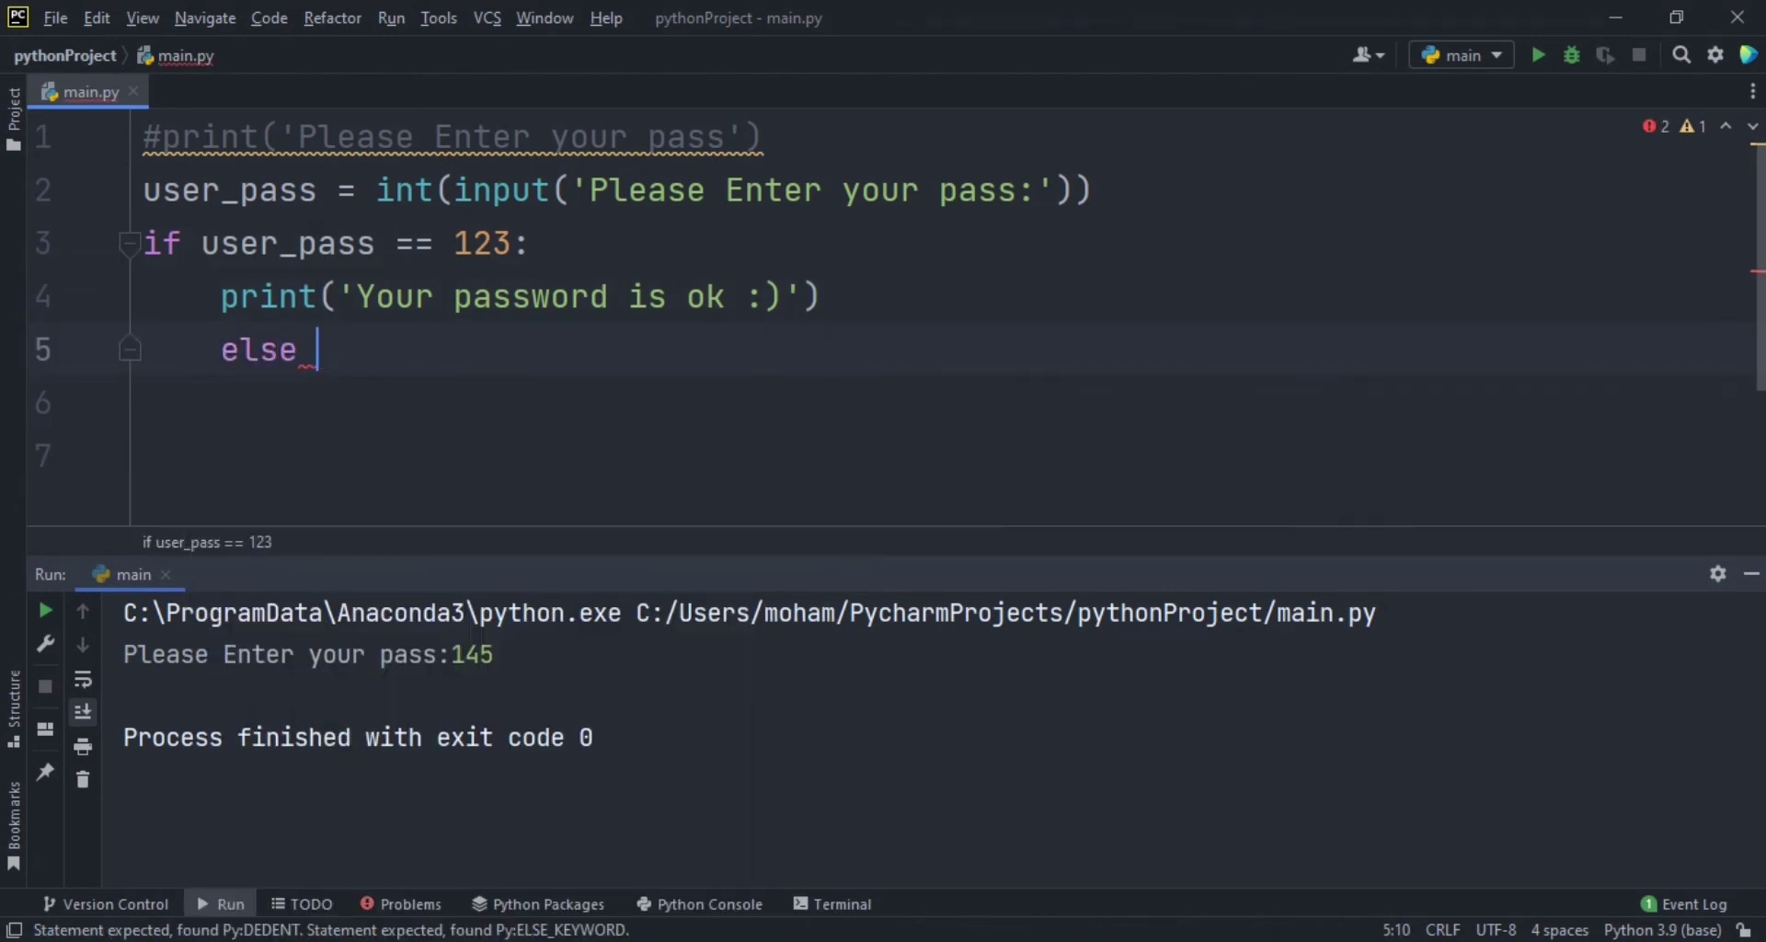
type(":")
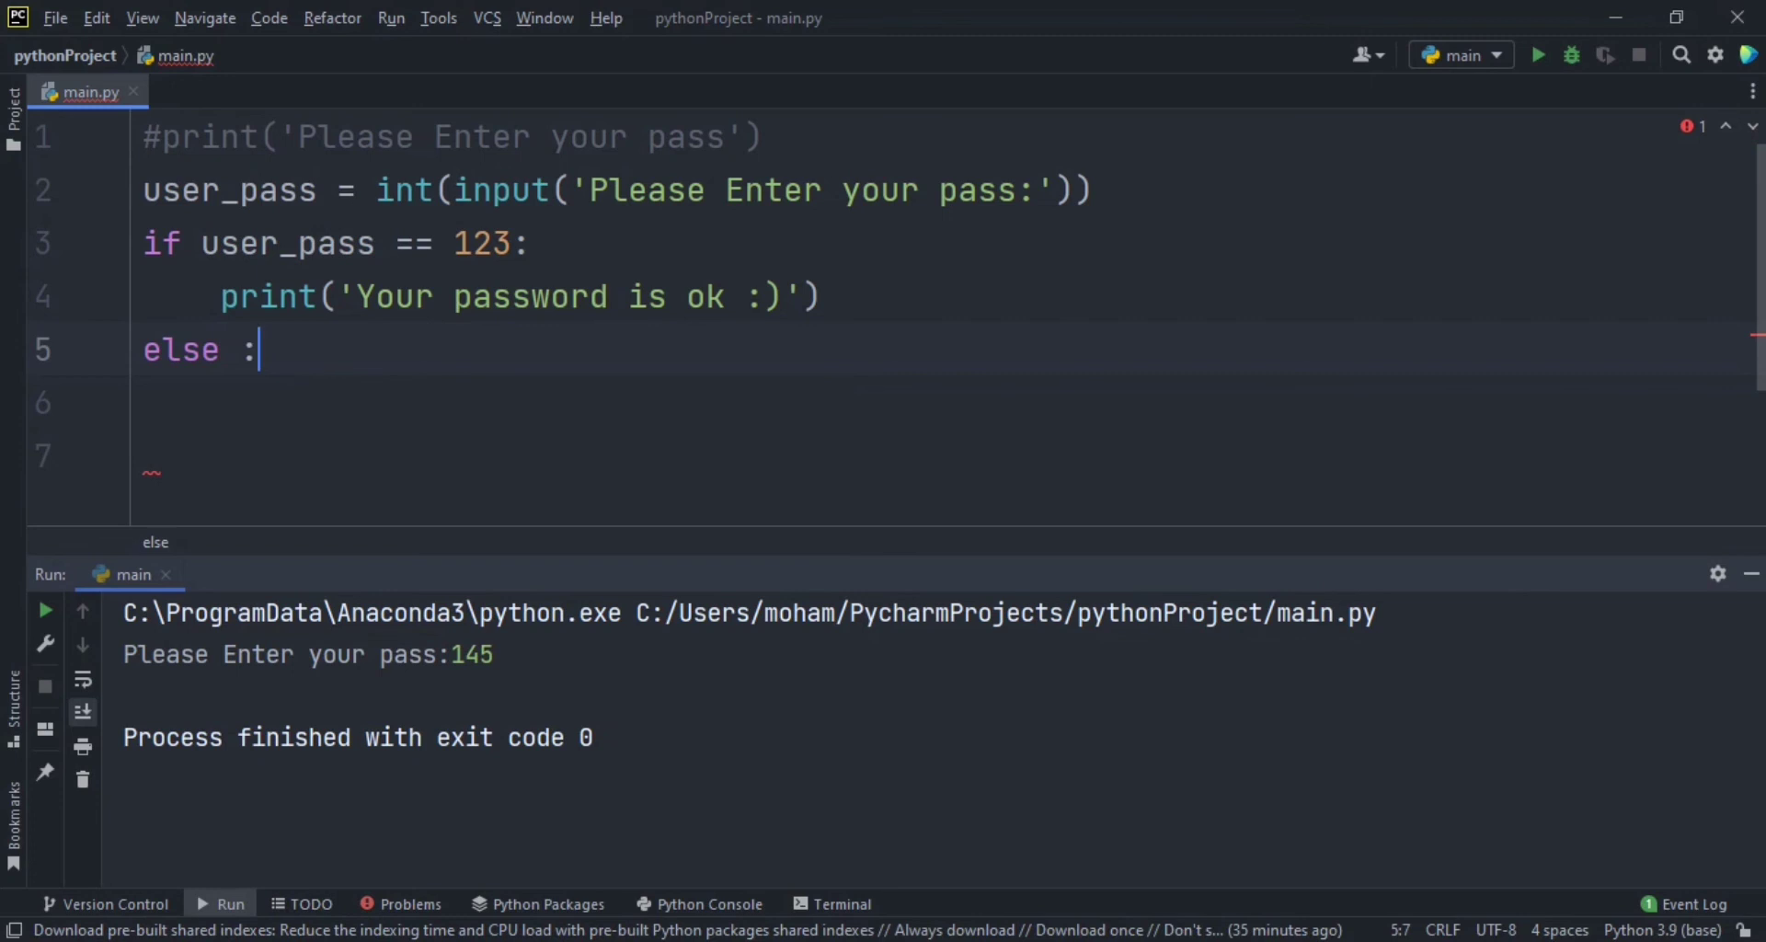
key("enter")
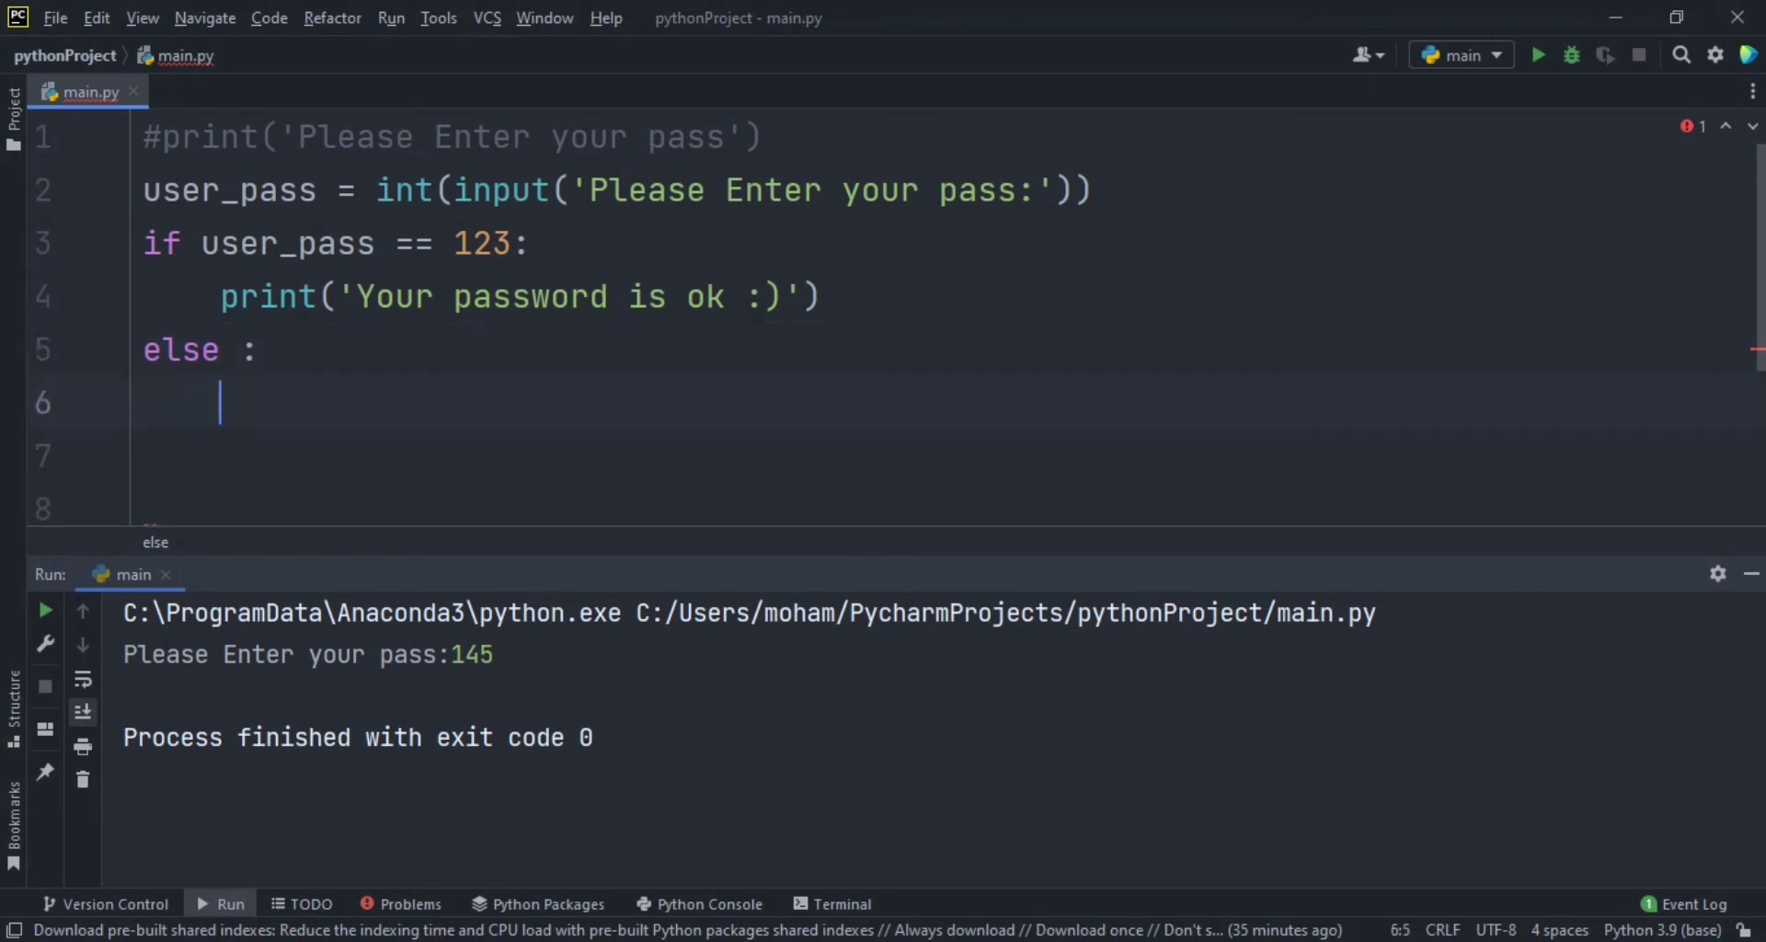
type("print('")
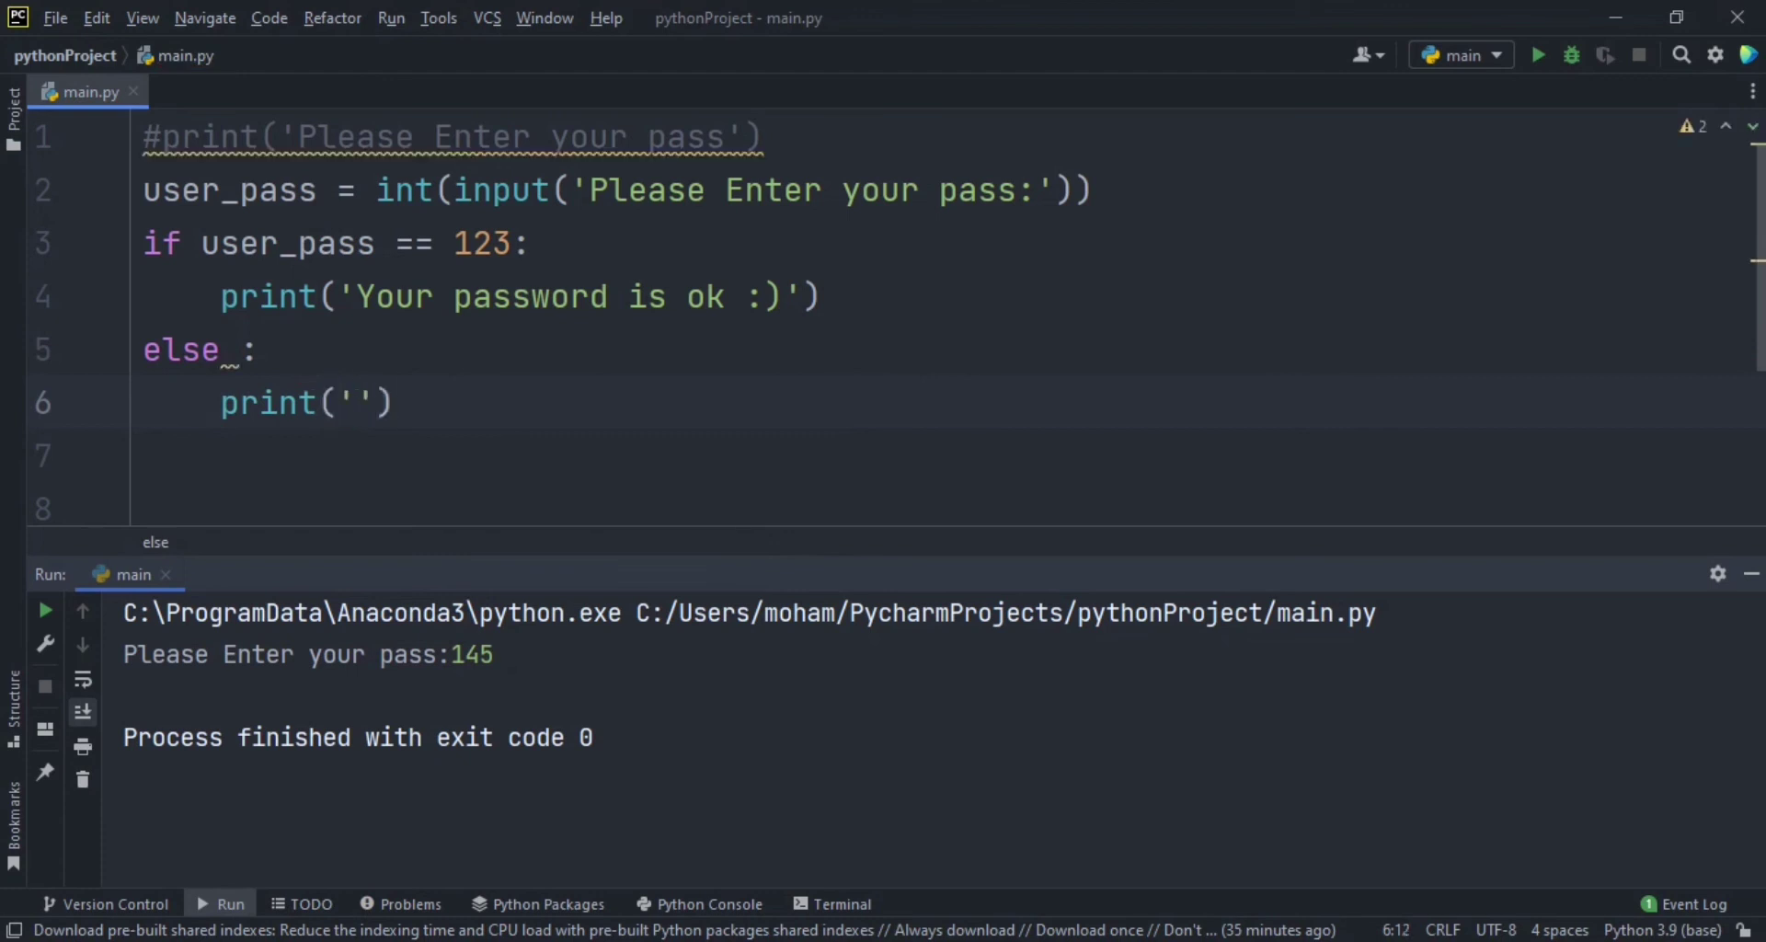
type("Sorry")
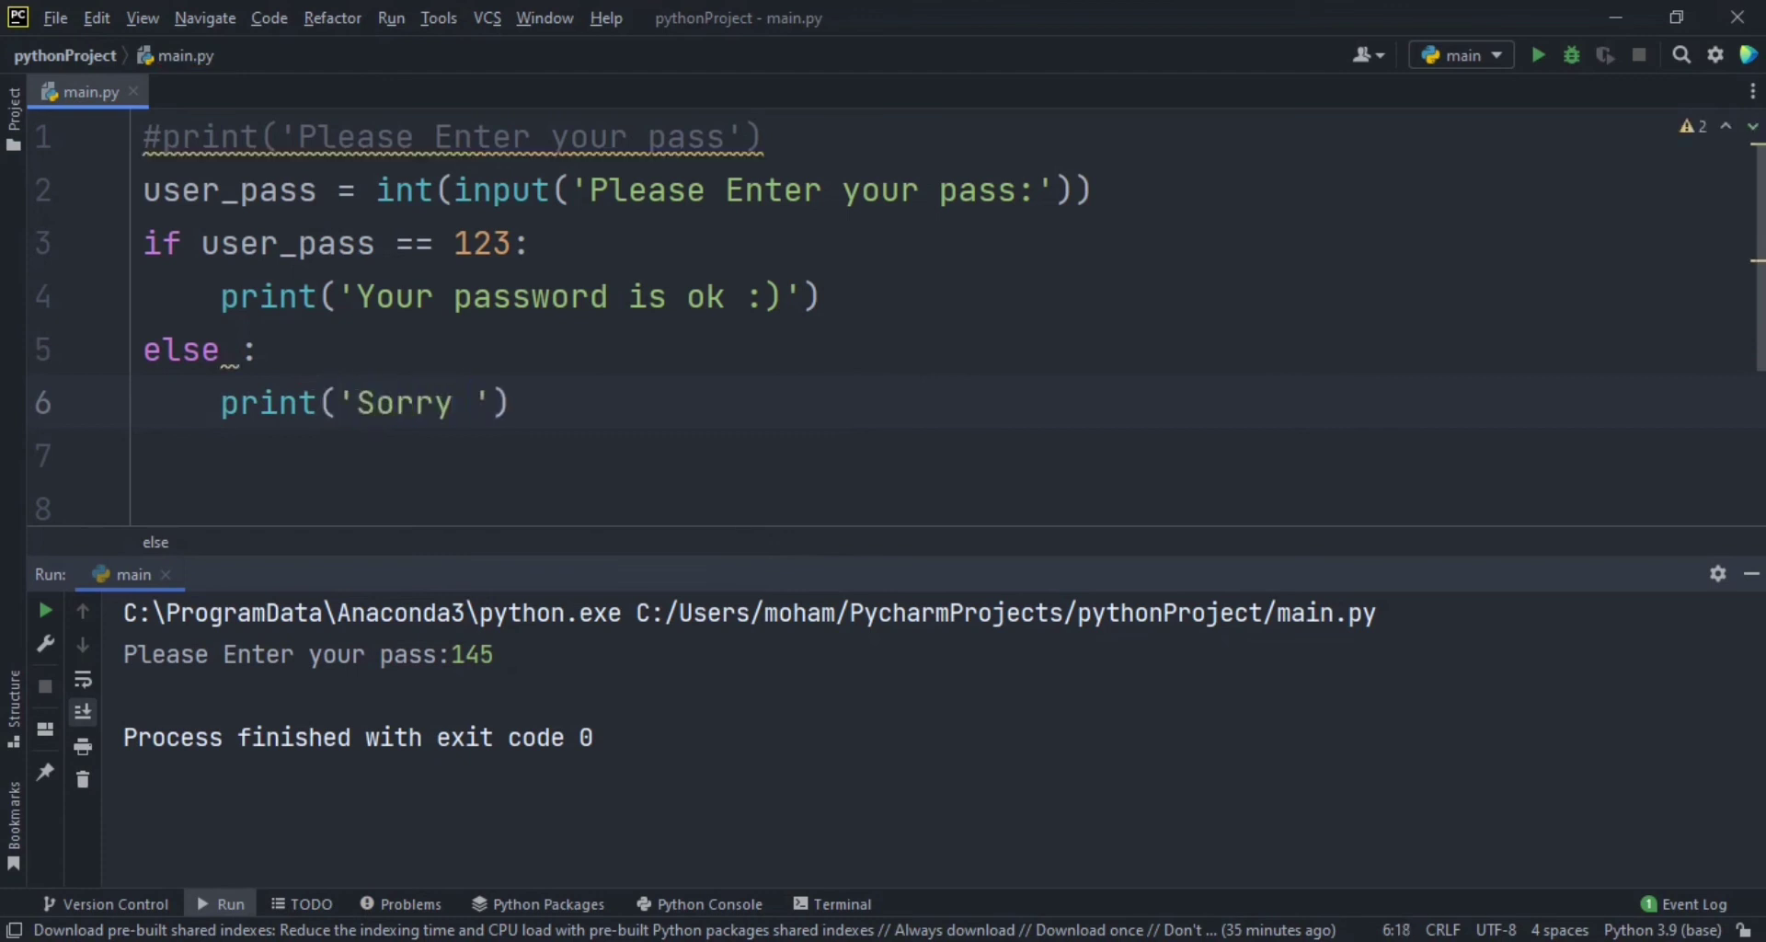
type("wrong")
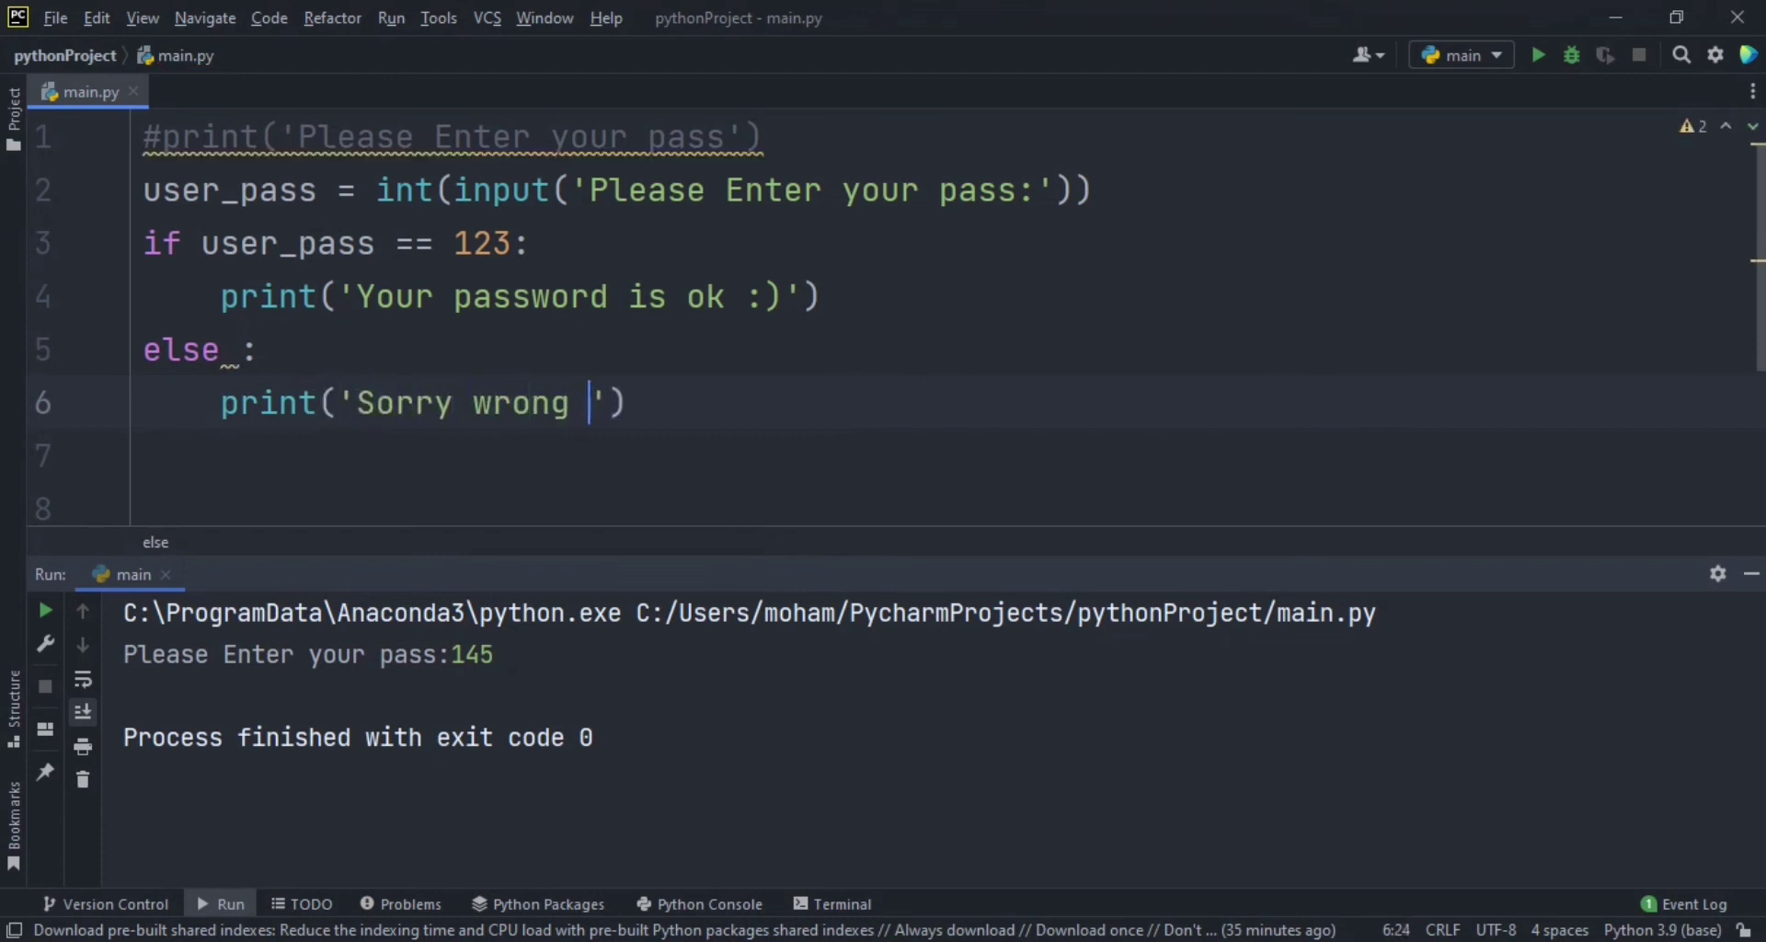
type("pas")
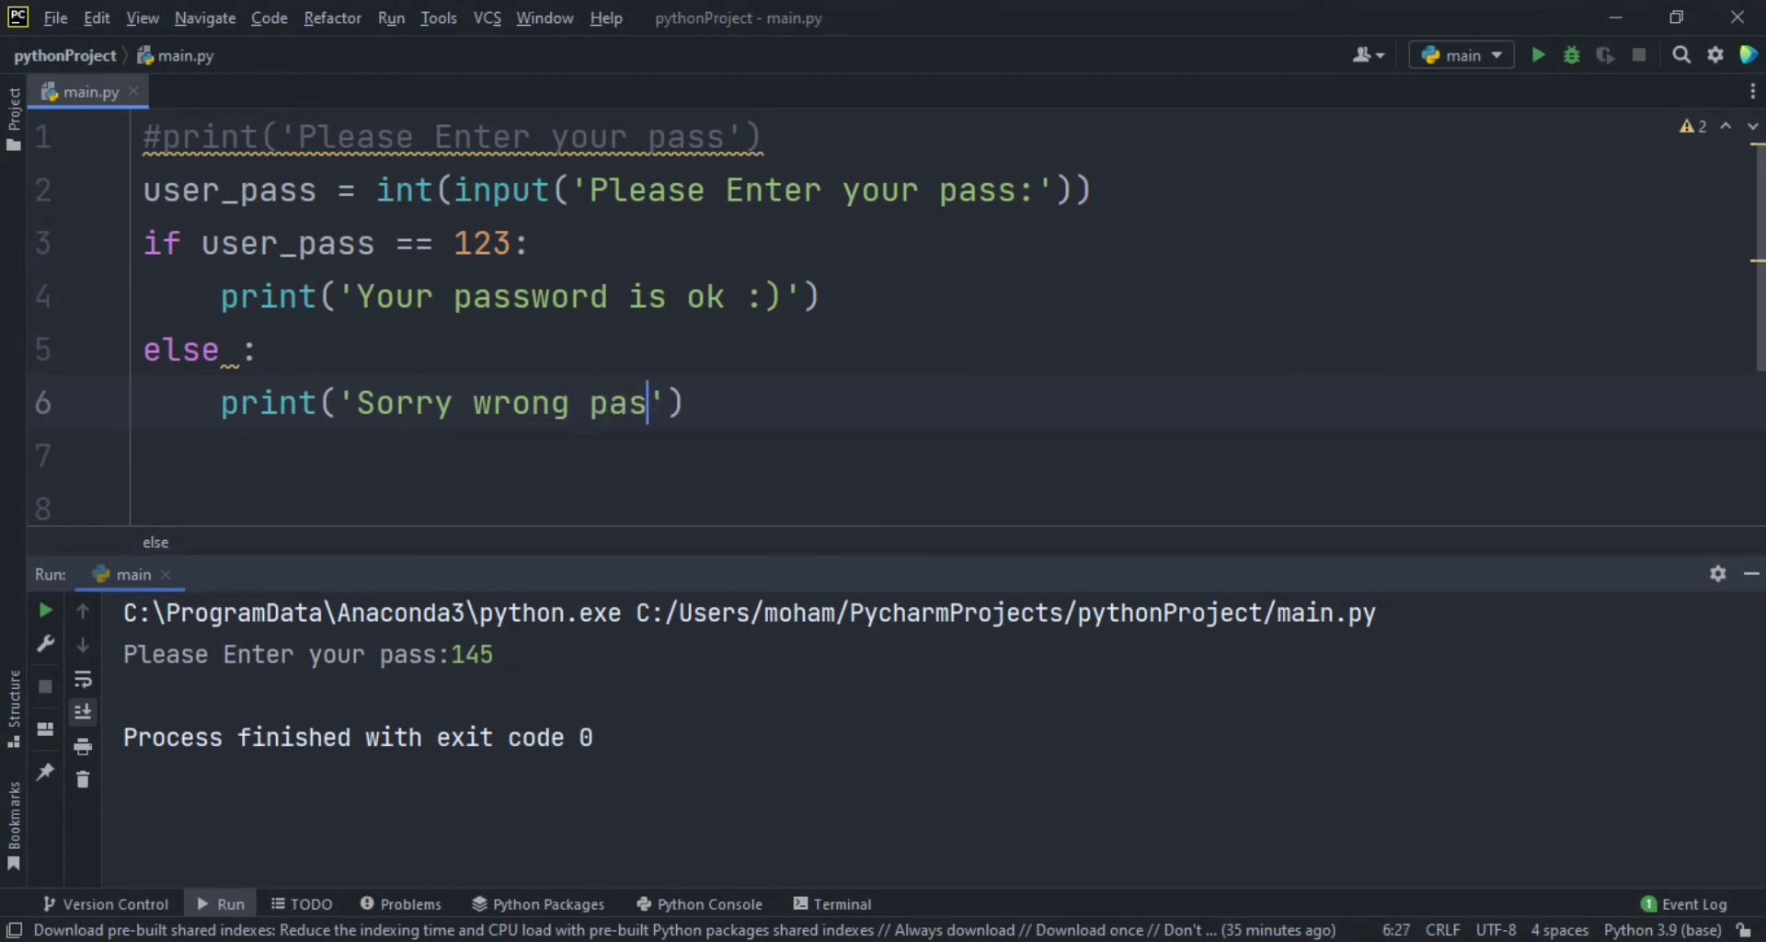
type(",P")
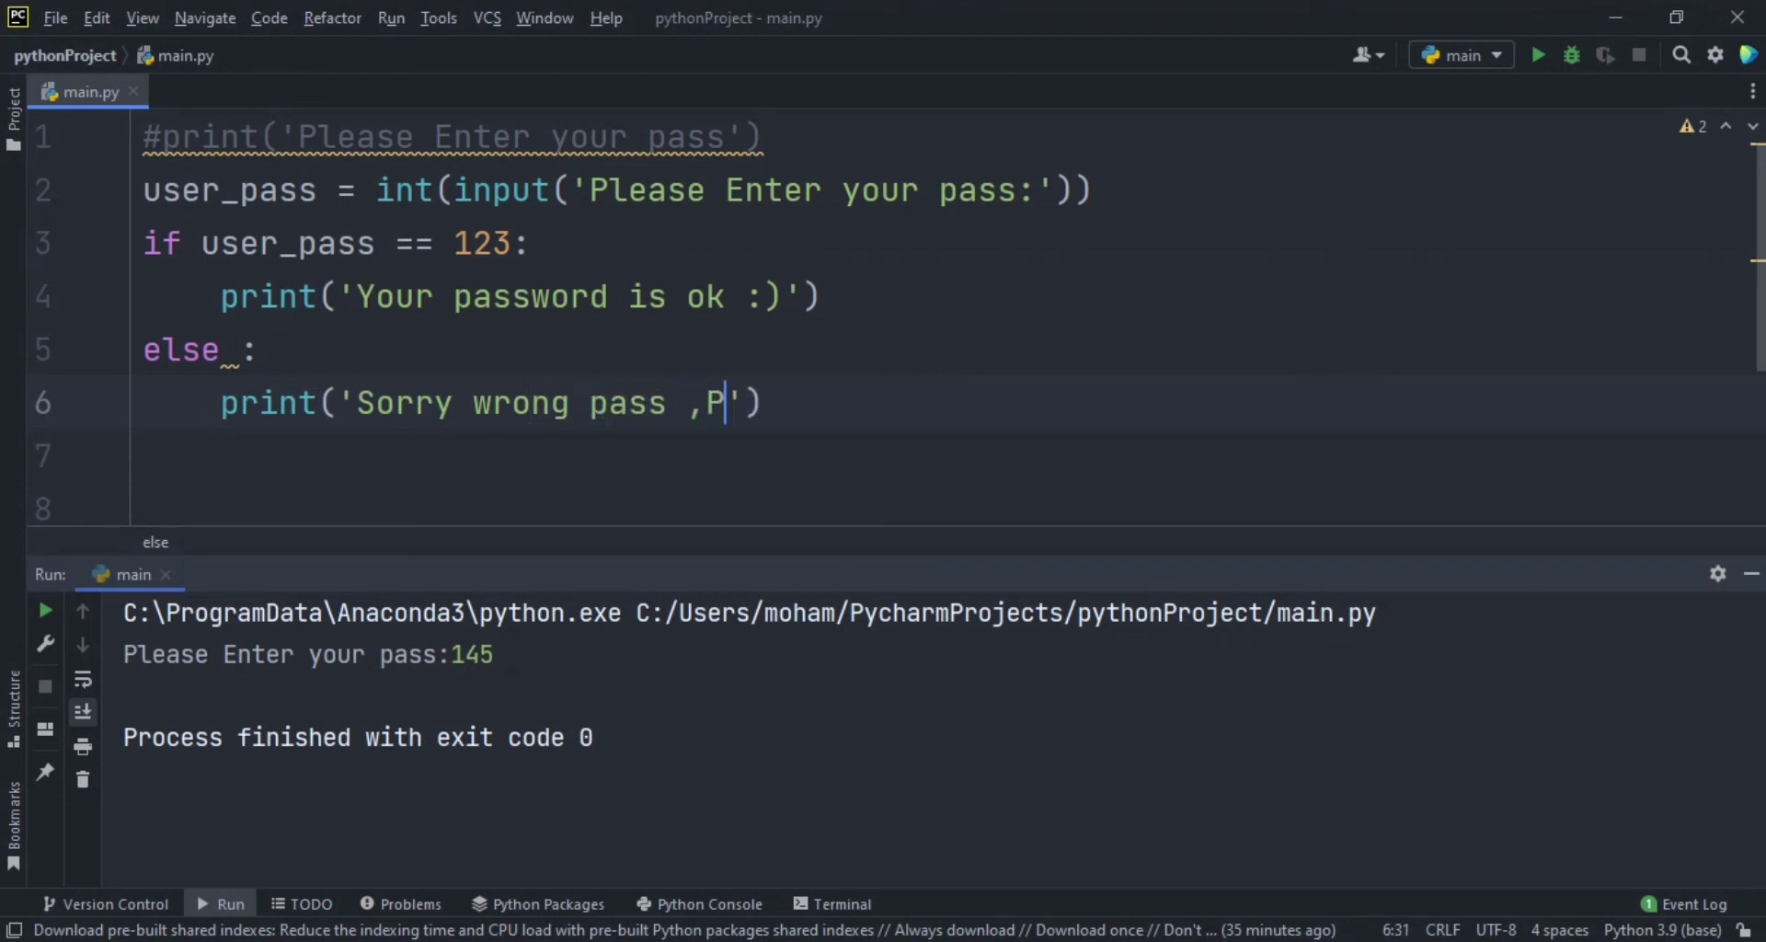
type("Lease try again")
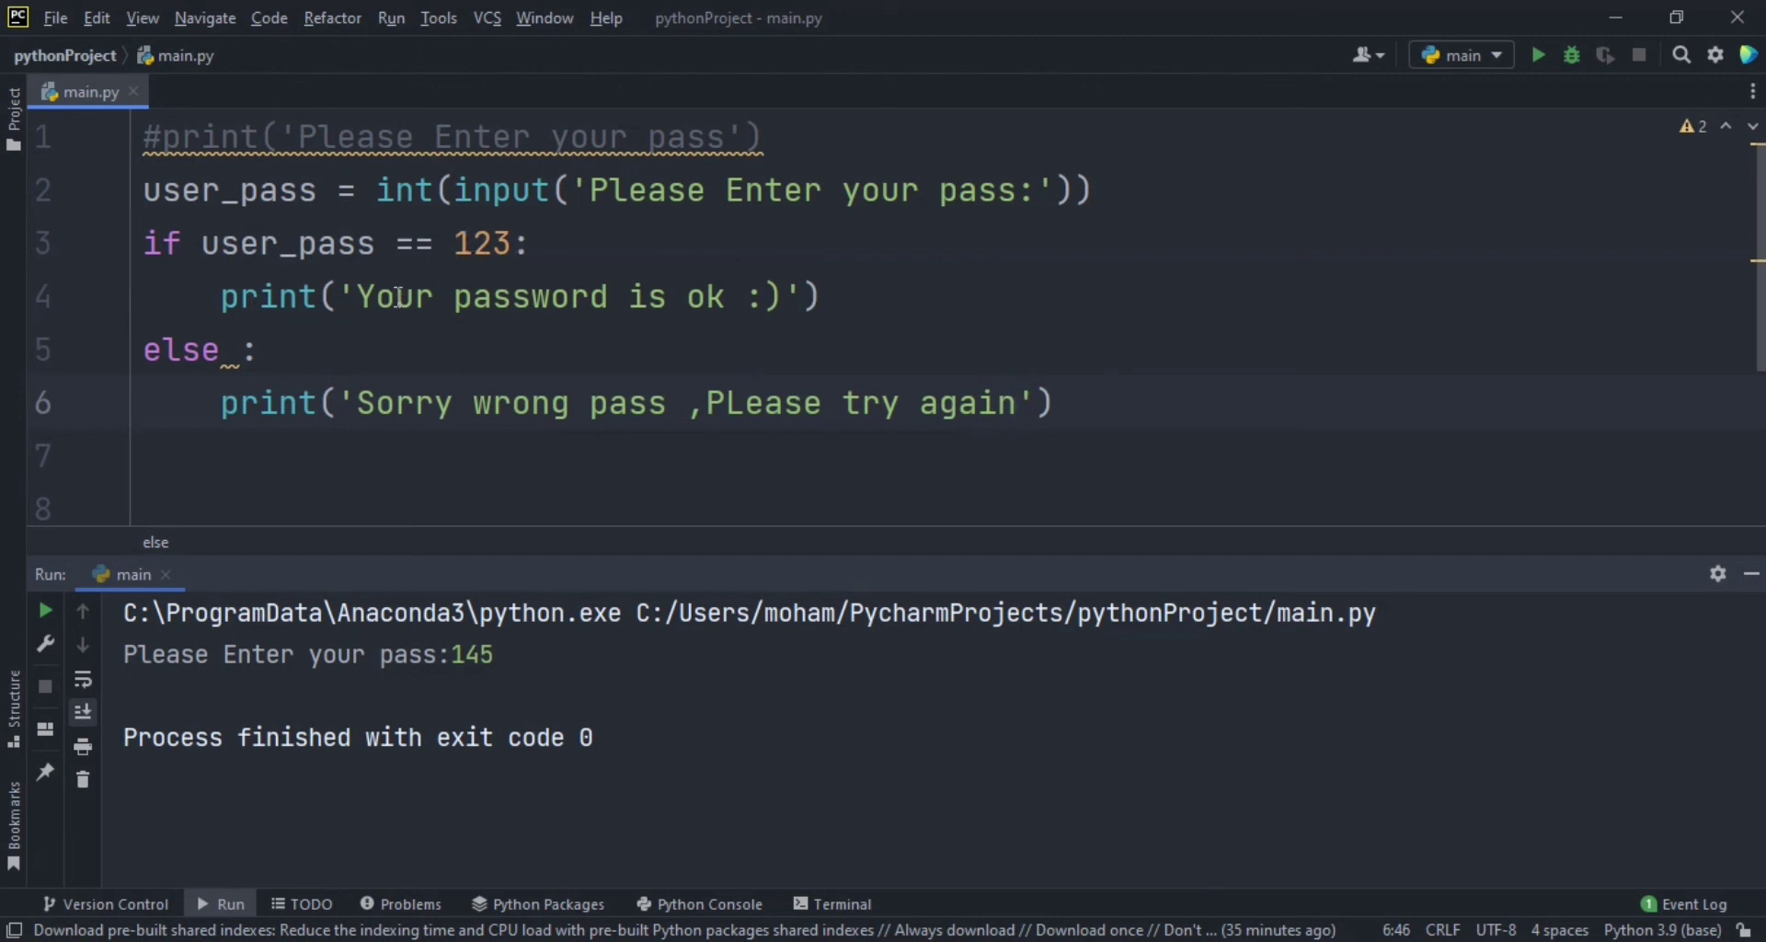
mouse_move(515, 222)
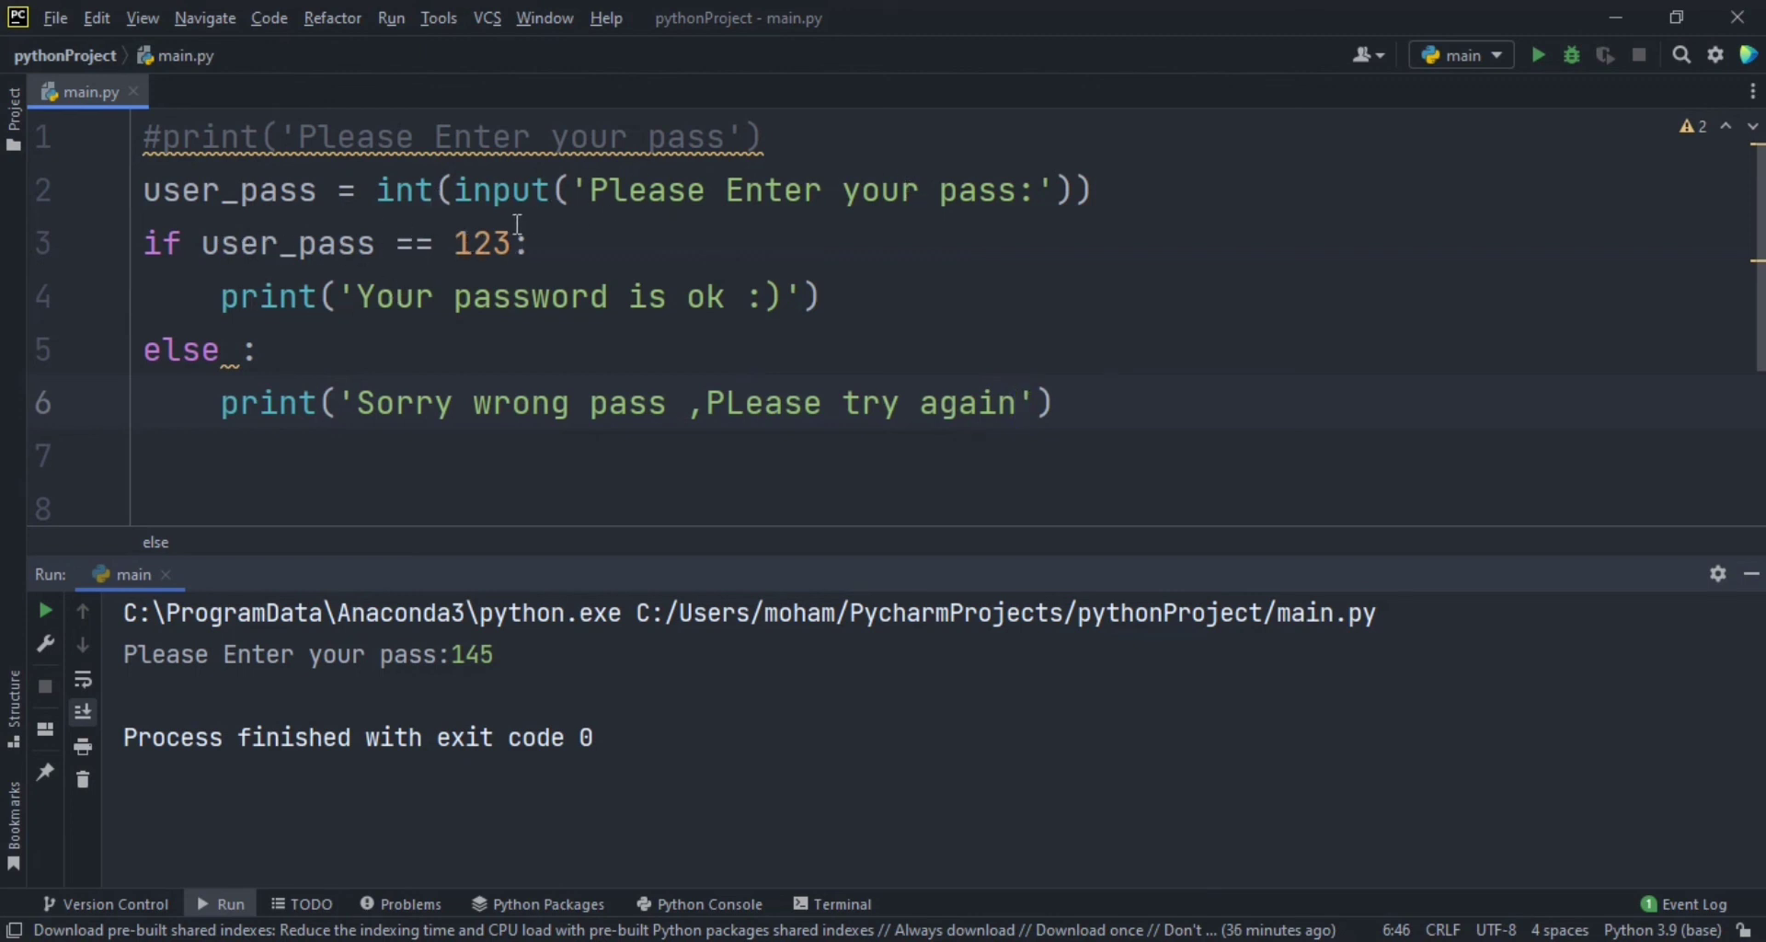
left_click(1090, 189)
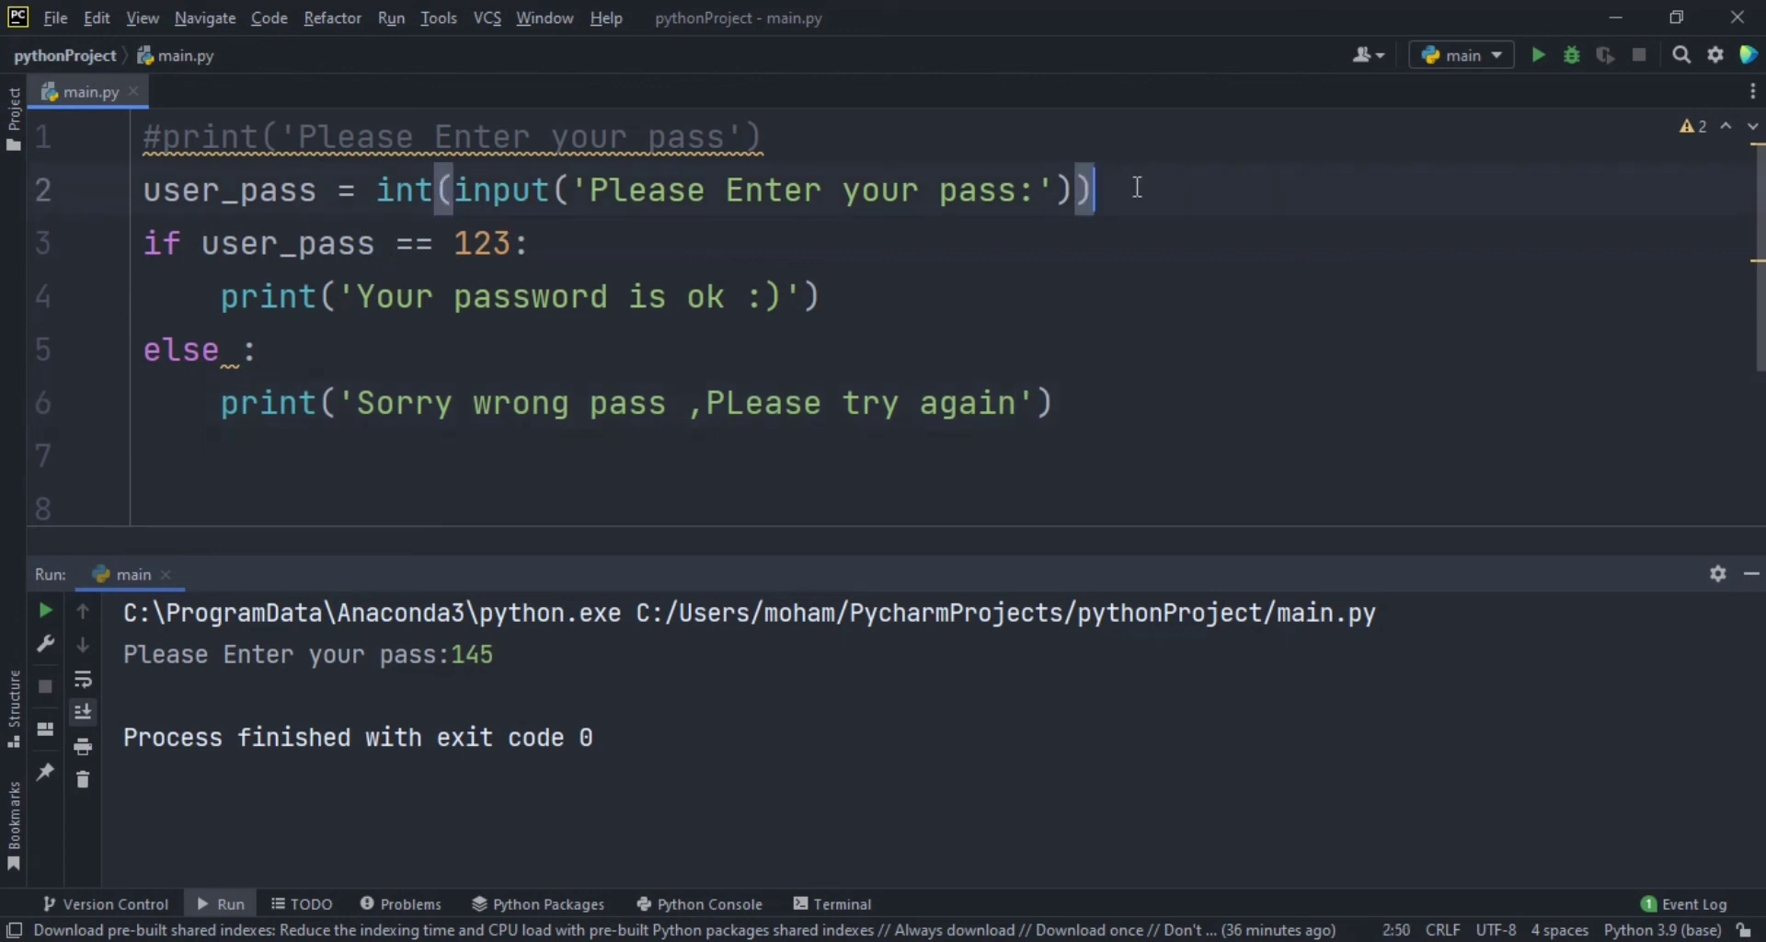
type("124")
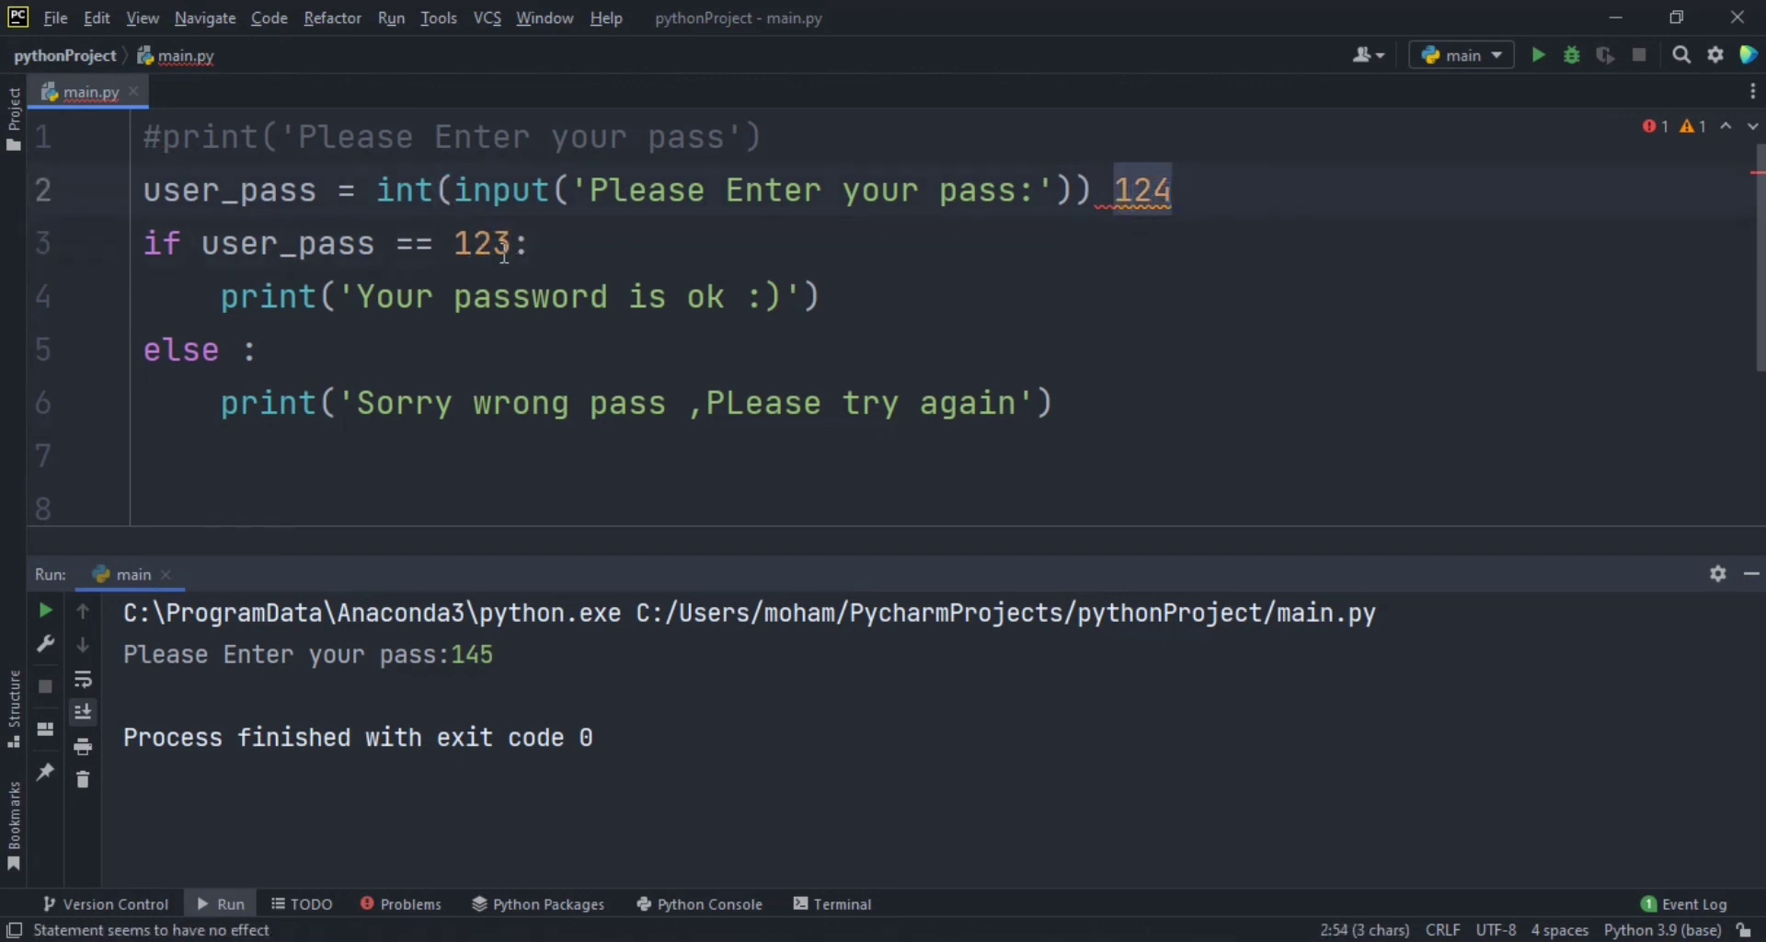
left_click(529, 243)
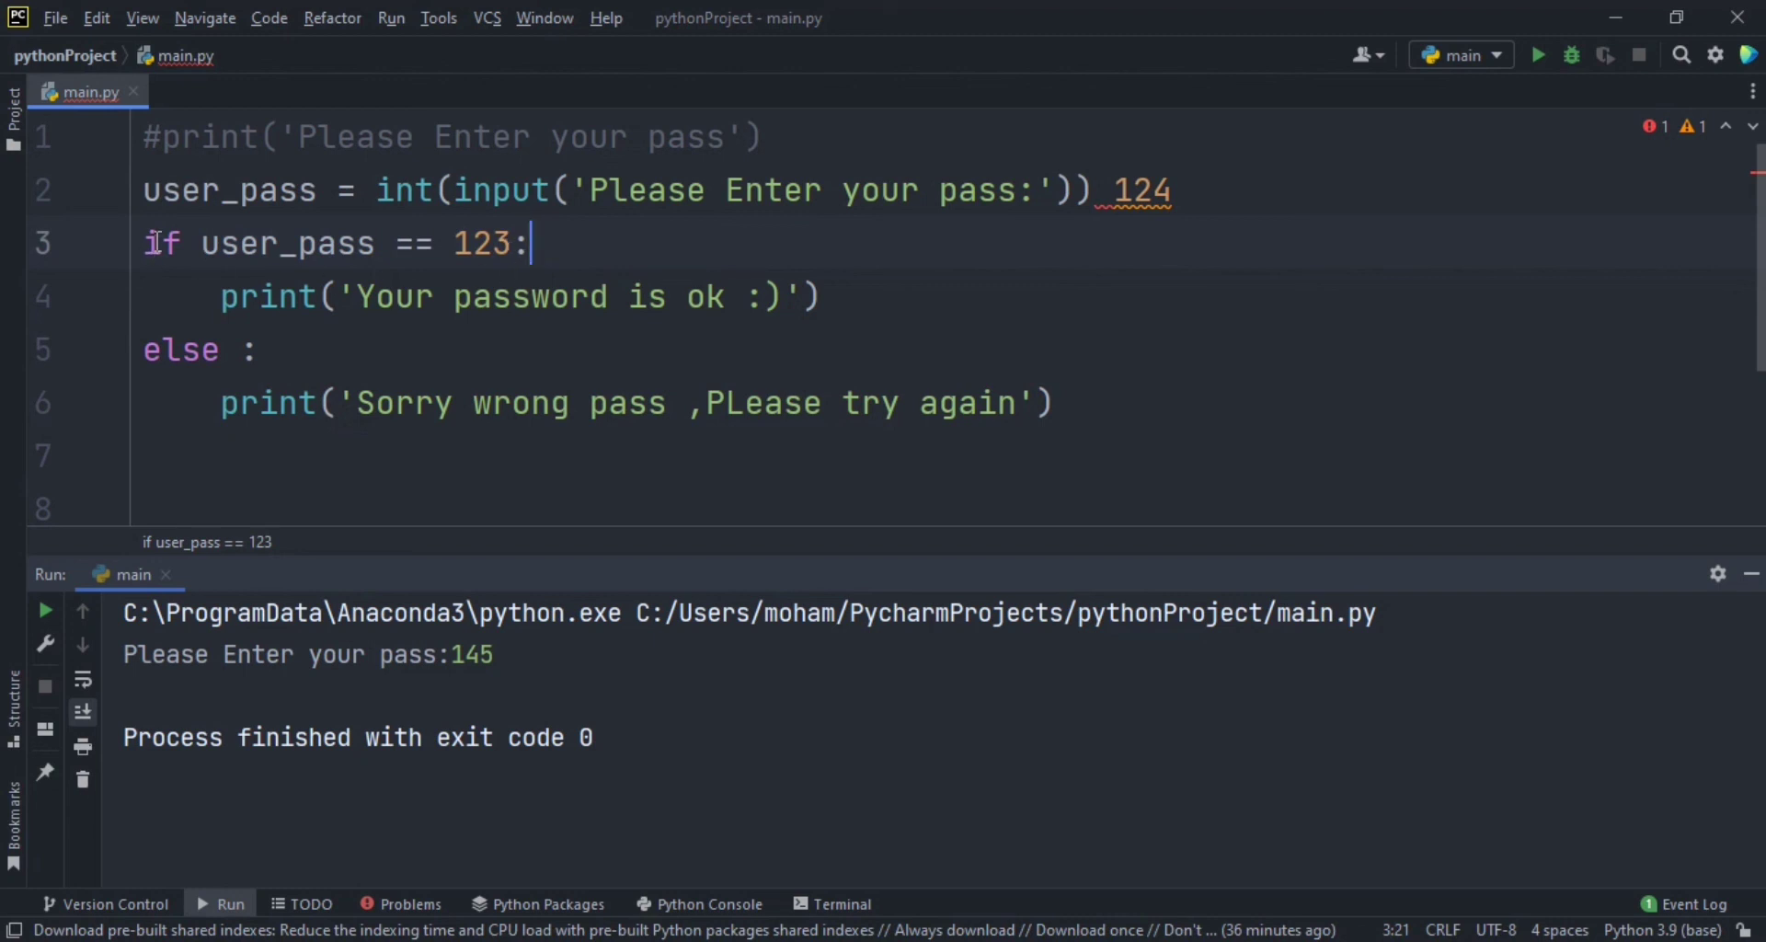
left_click_drag(220, 296, 662, 296)
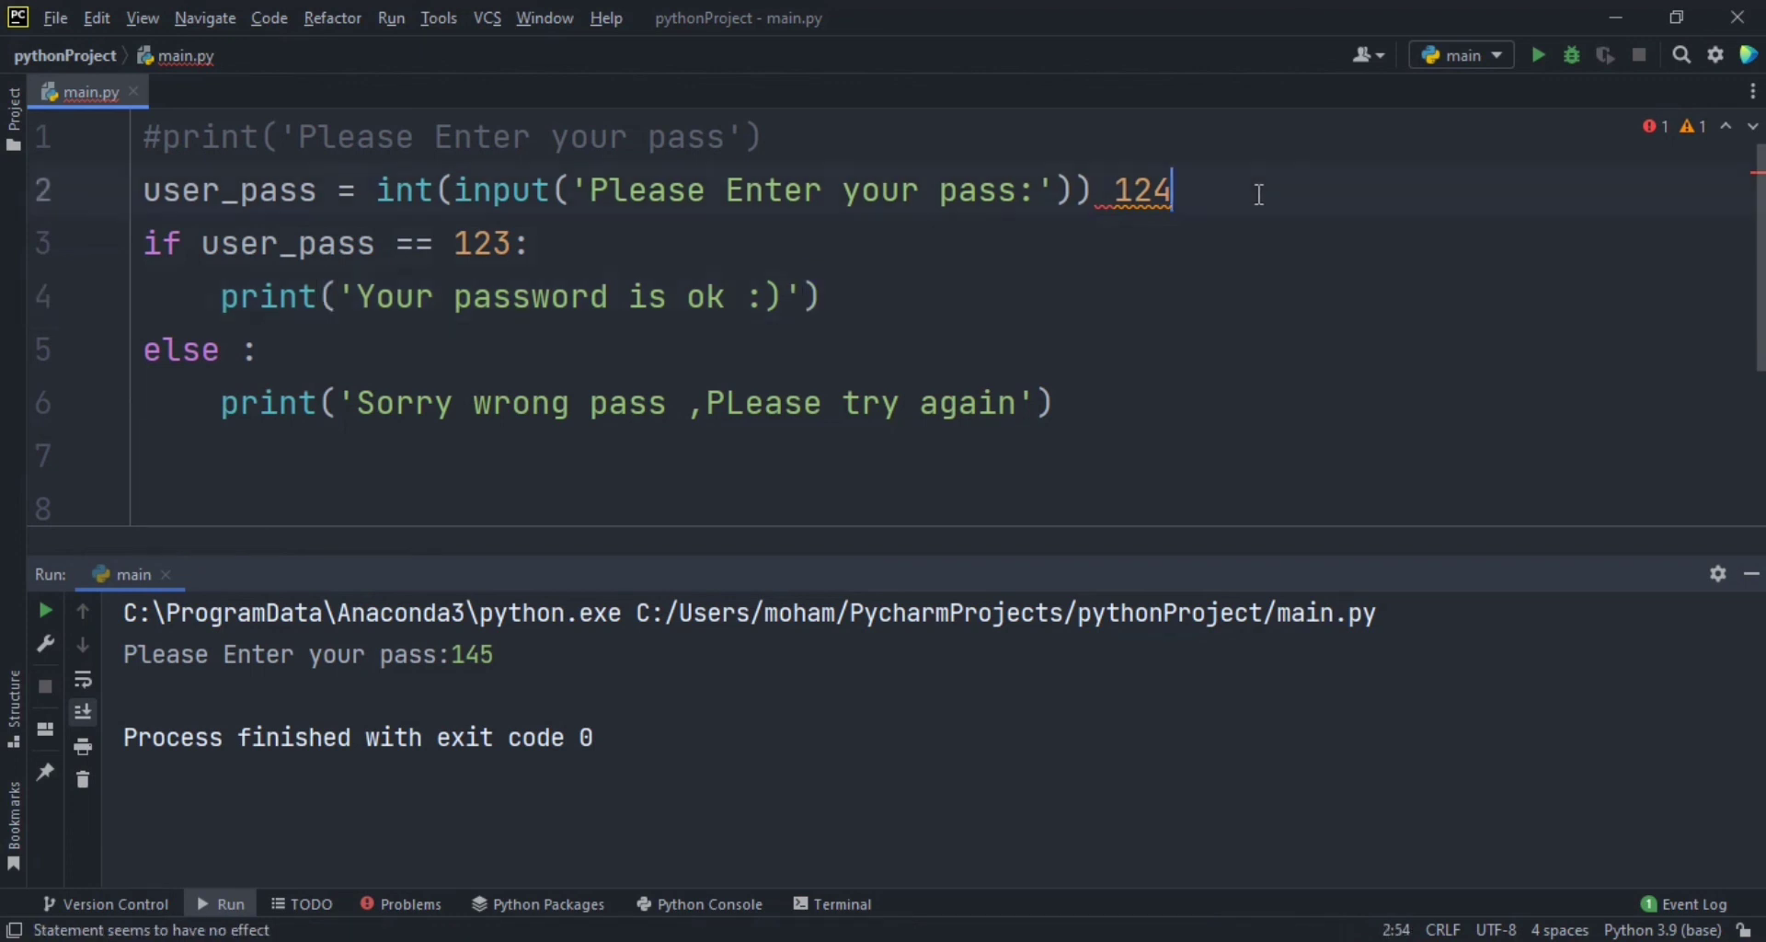
key("ctrl+z")
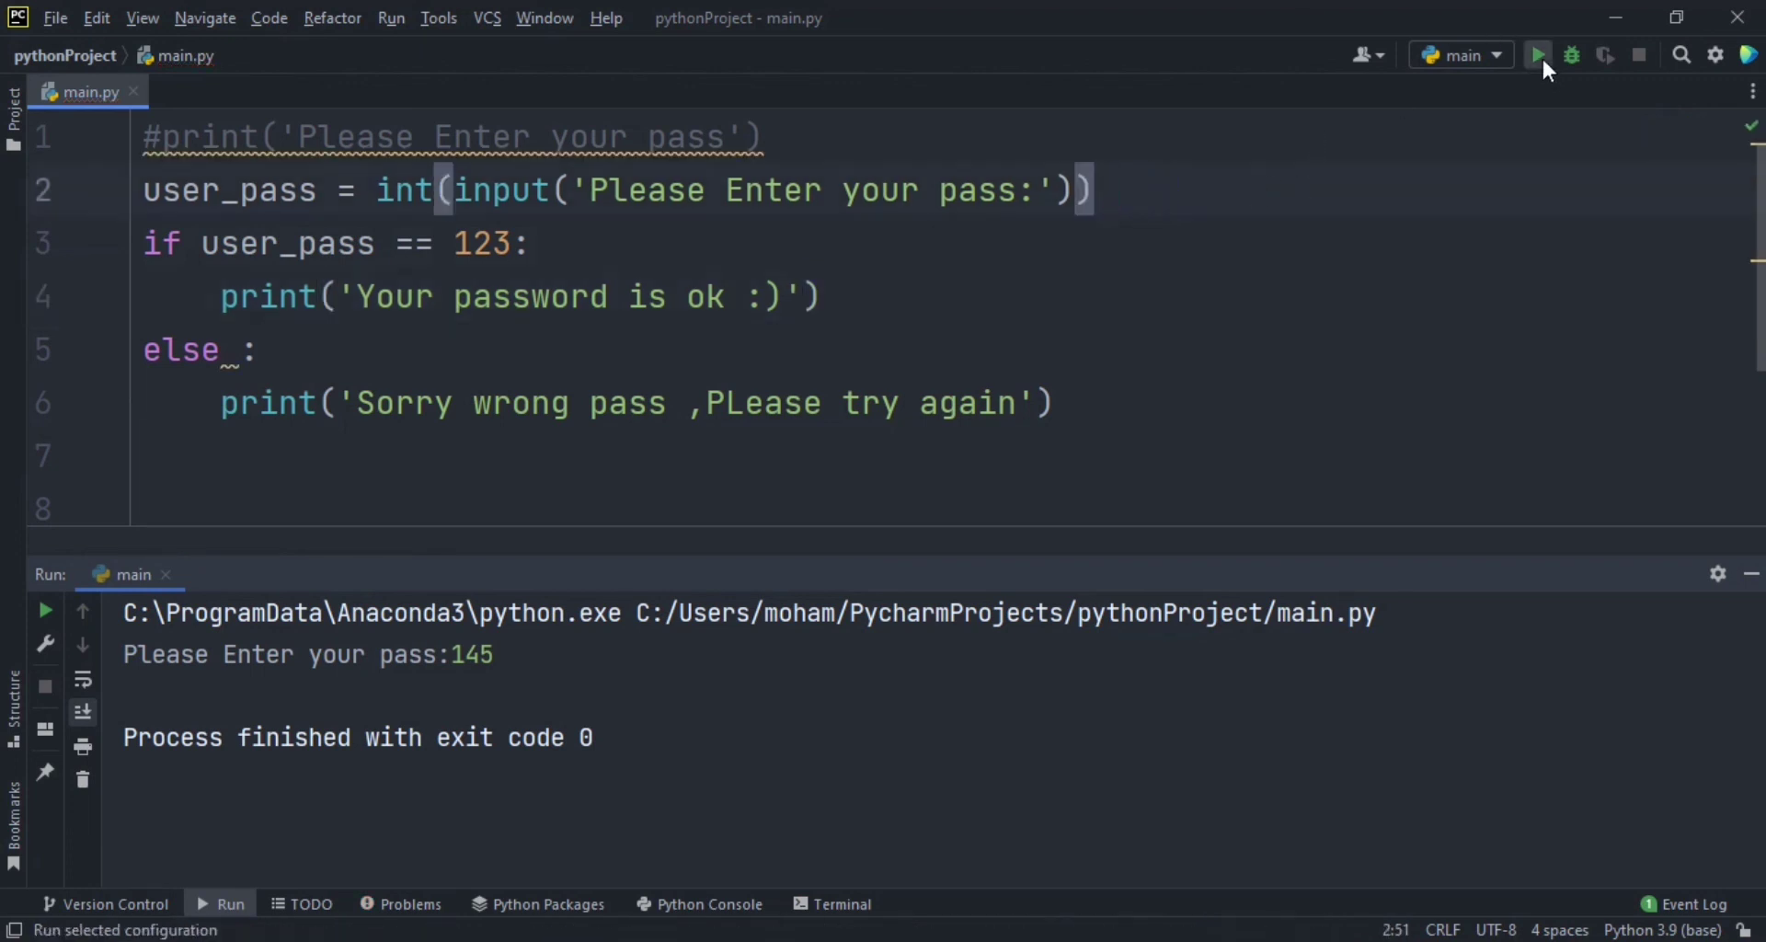
Step: Run with 147 to get the wrong-pass message, then rerun with 123 for 'Your password is ok :)'
left_click(1538, 53)
type("147")
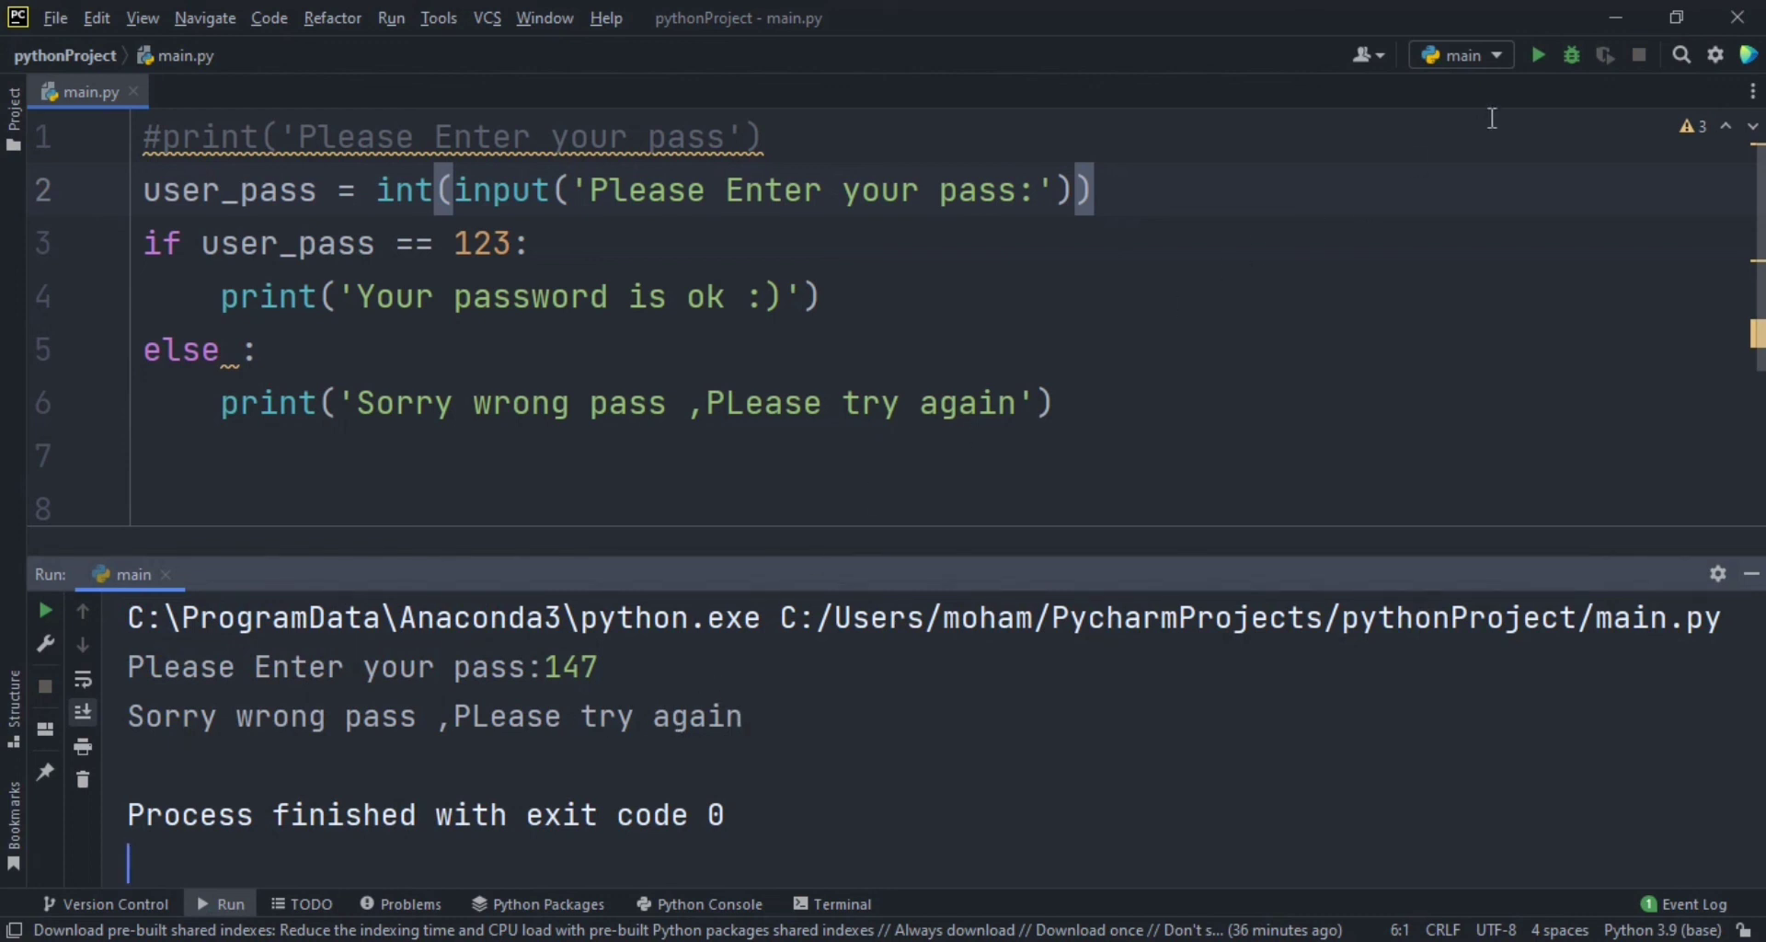
left_click(1538, 53)
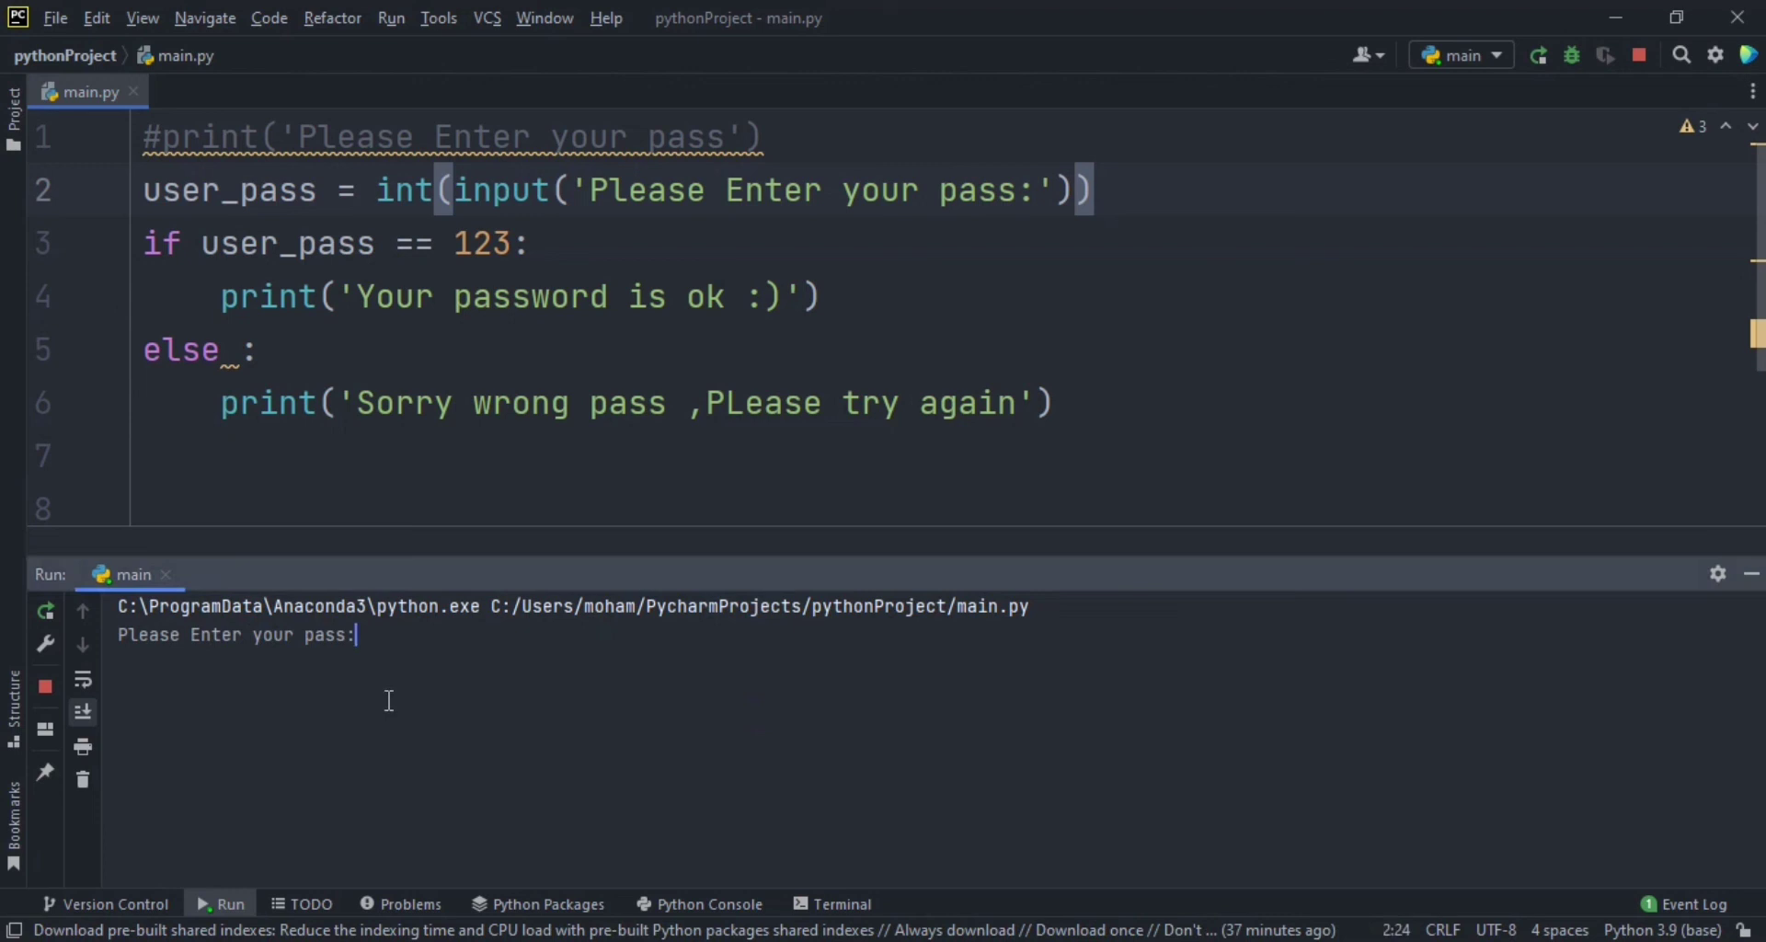
type("123")
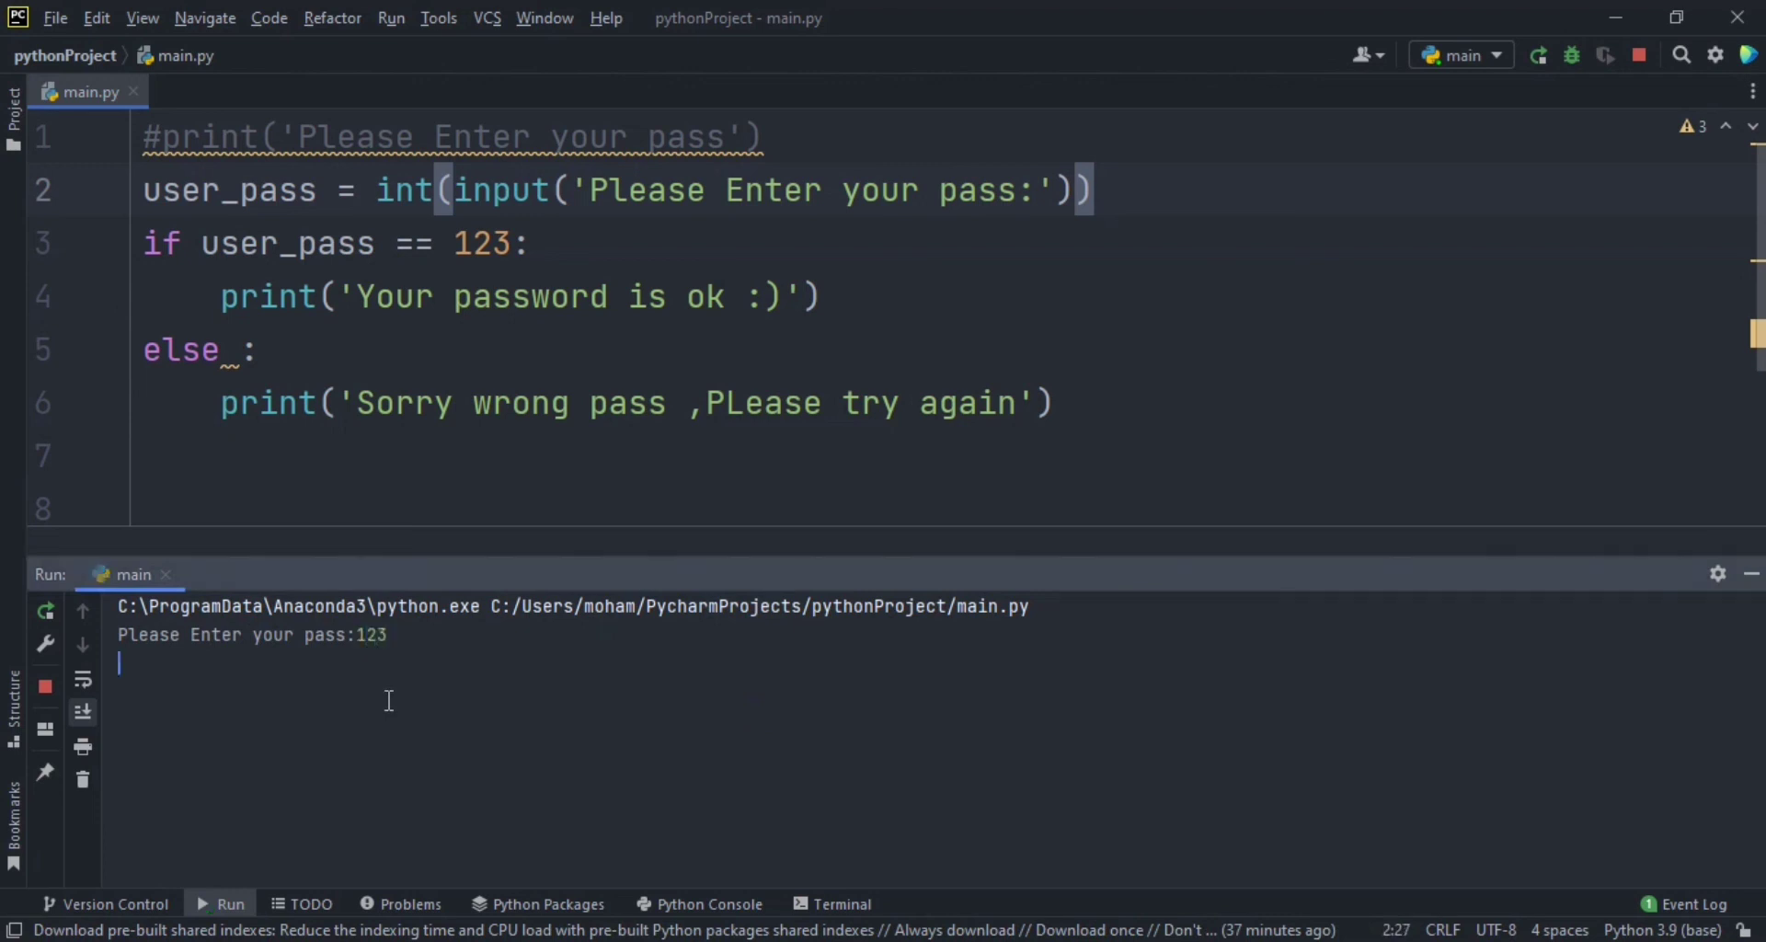
key("enter")
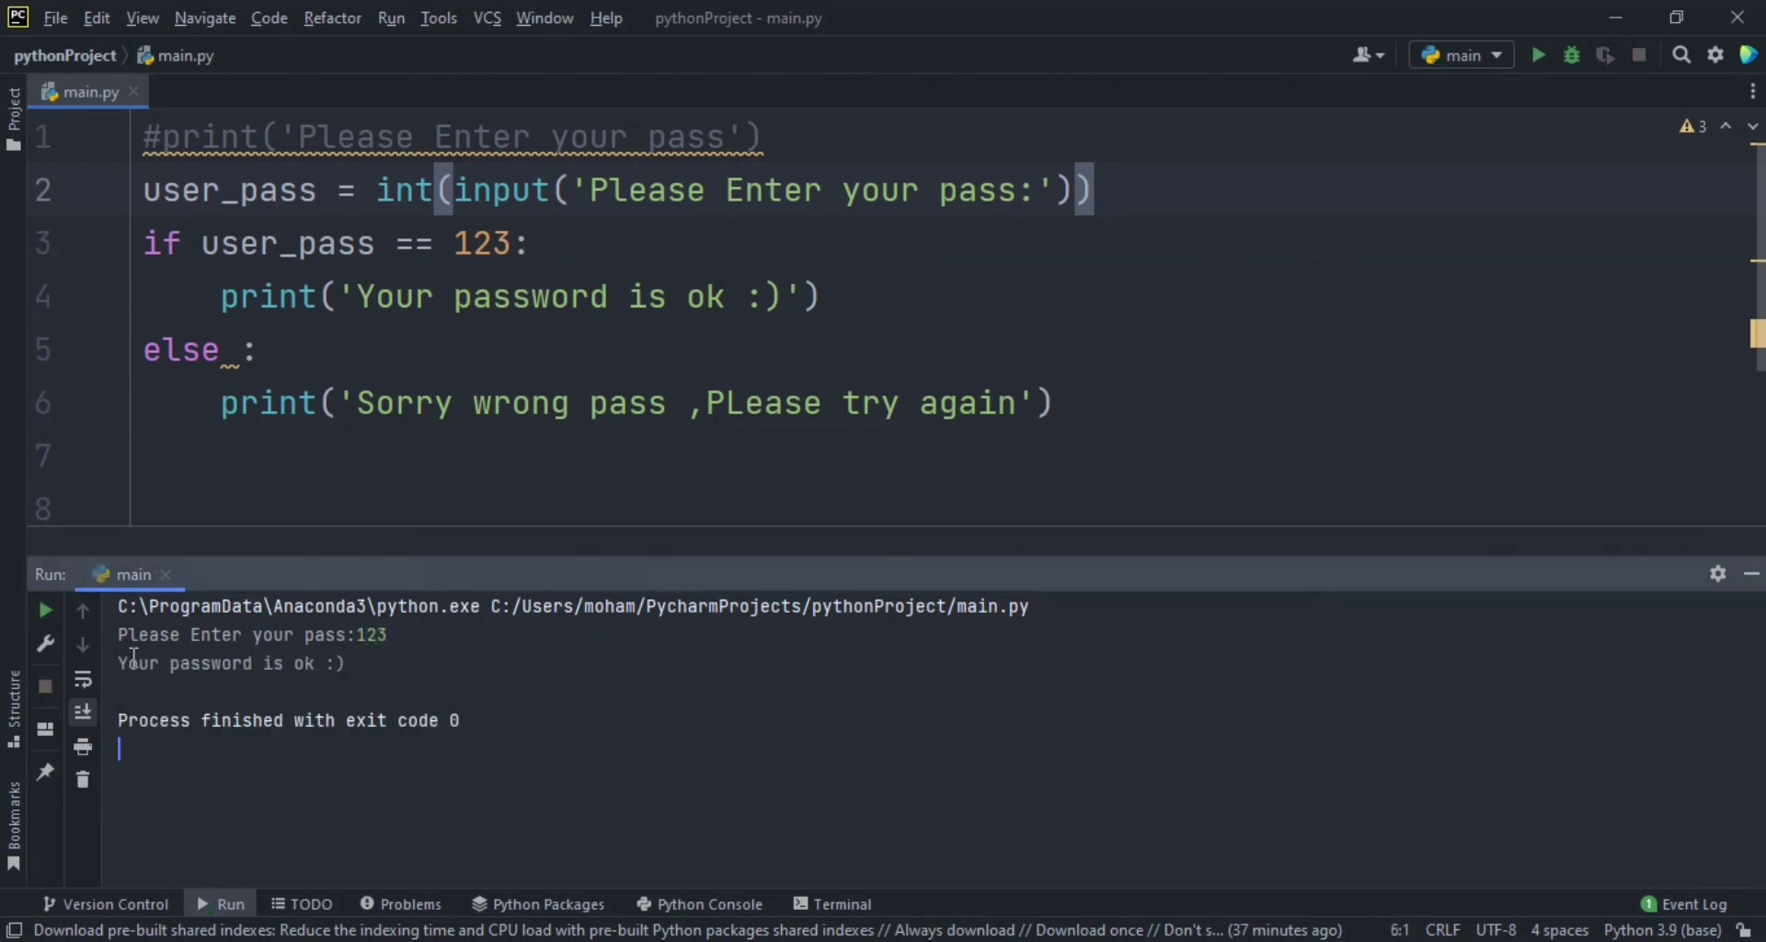